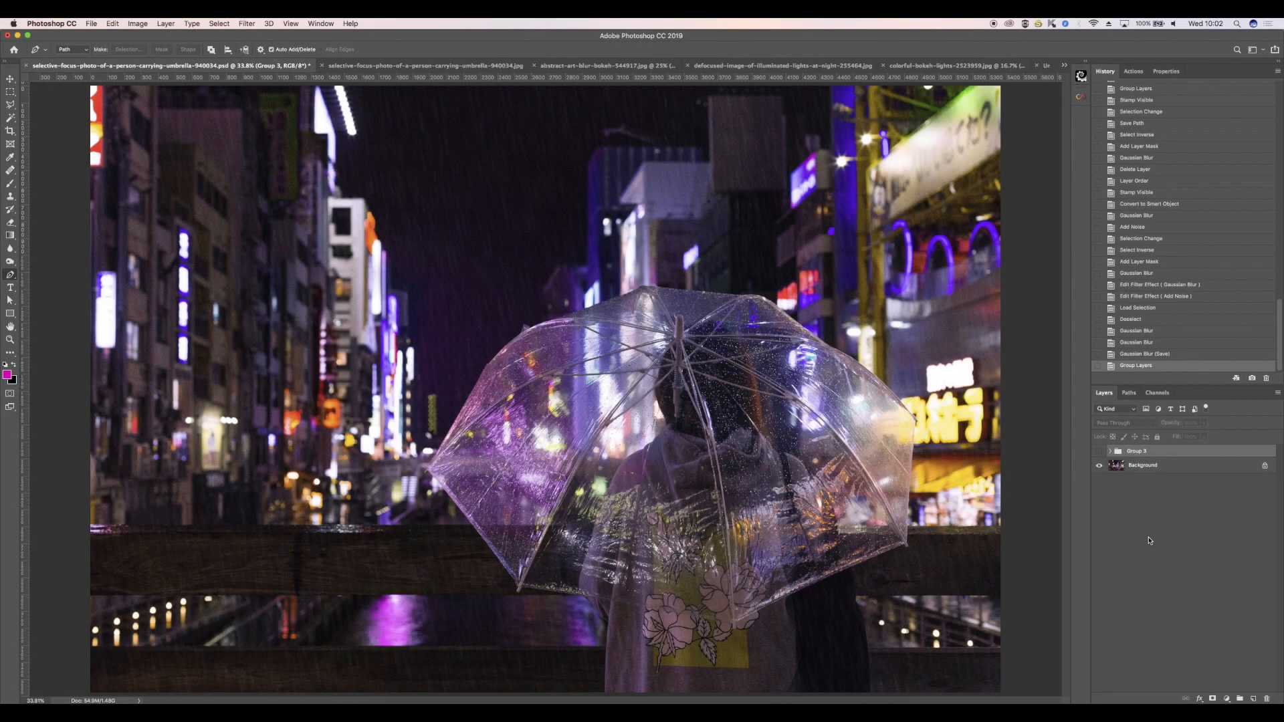
{"action": "type", "text": "FRAN HUGHES"}
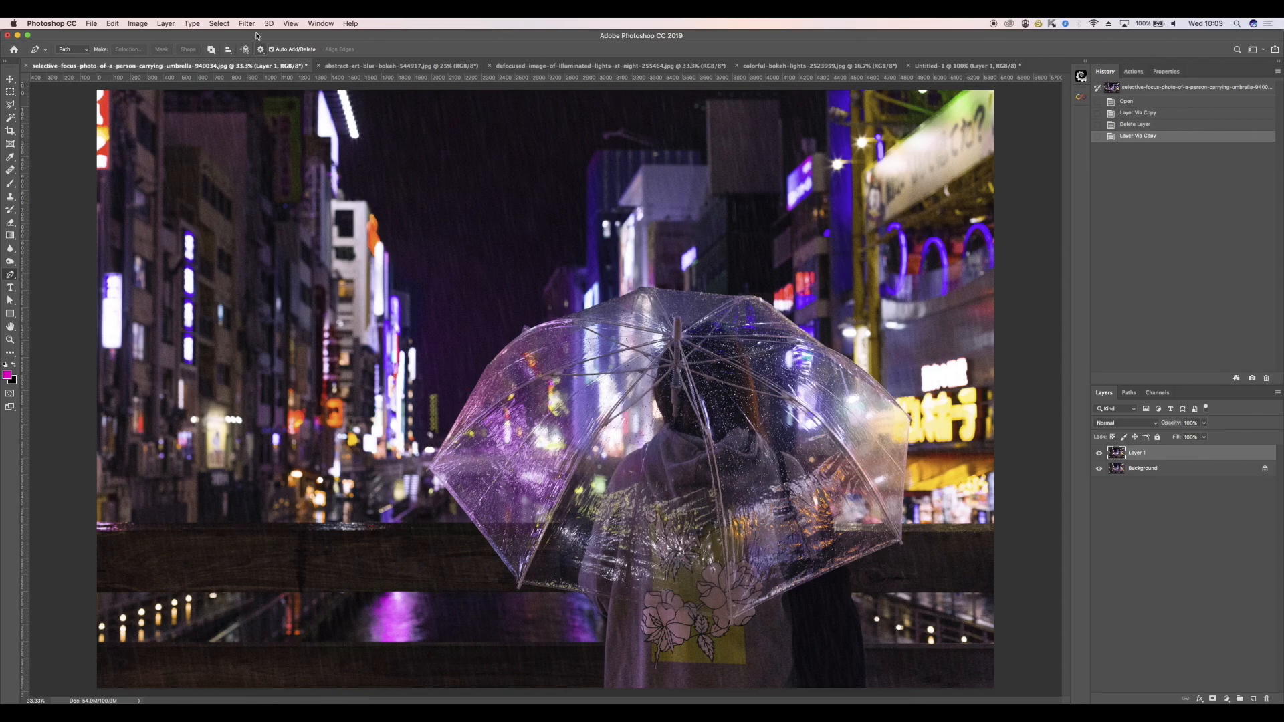
Step: Convert Layer 1 for Smart Filters, confirming the smart object conversion
{"action": "left_click", "coordinate": [246, 23]}
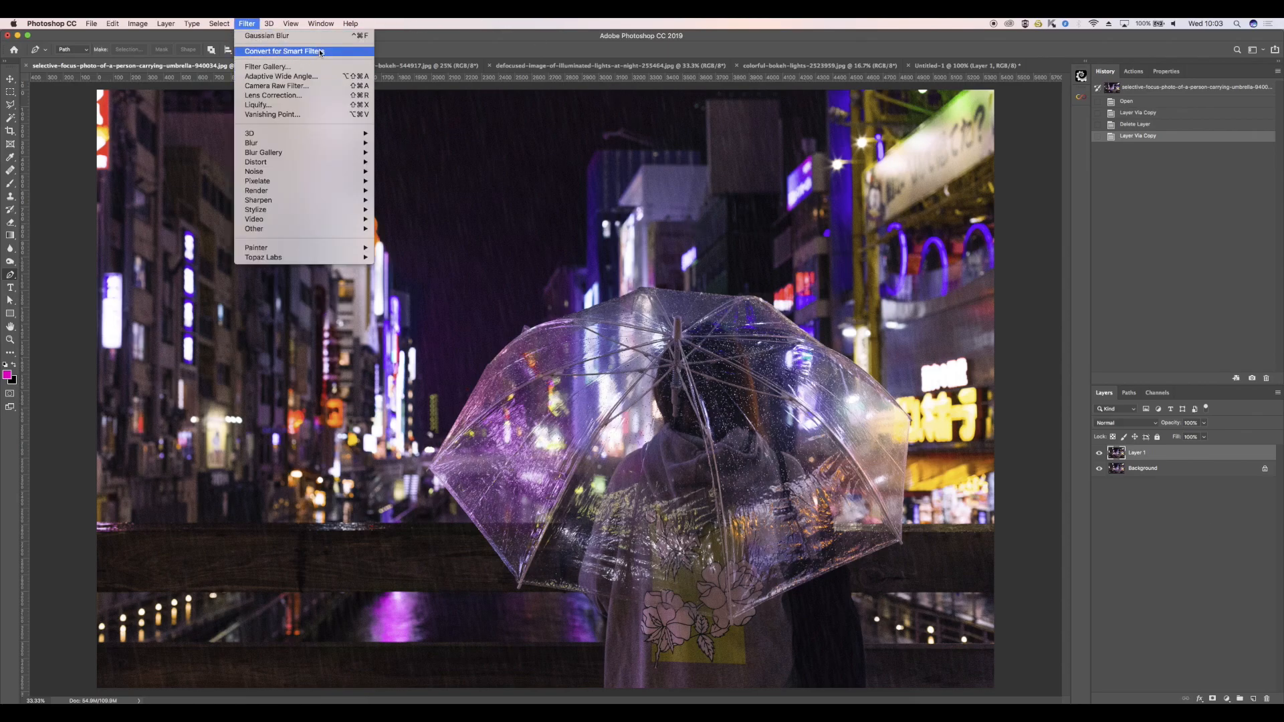
{"action": "left_click", "coordinate": [285, 51]}
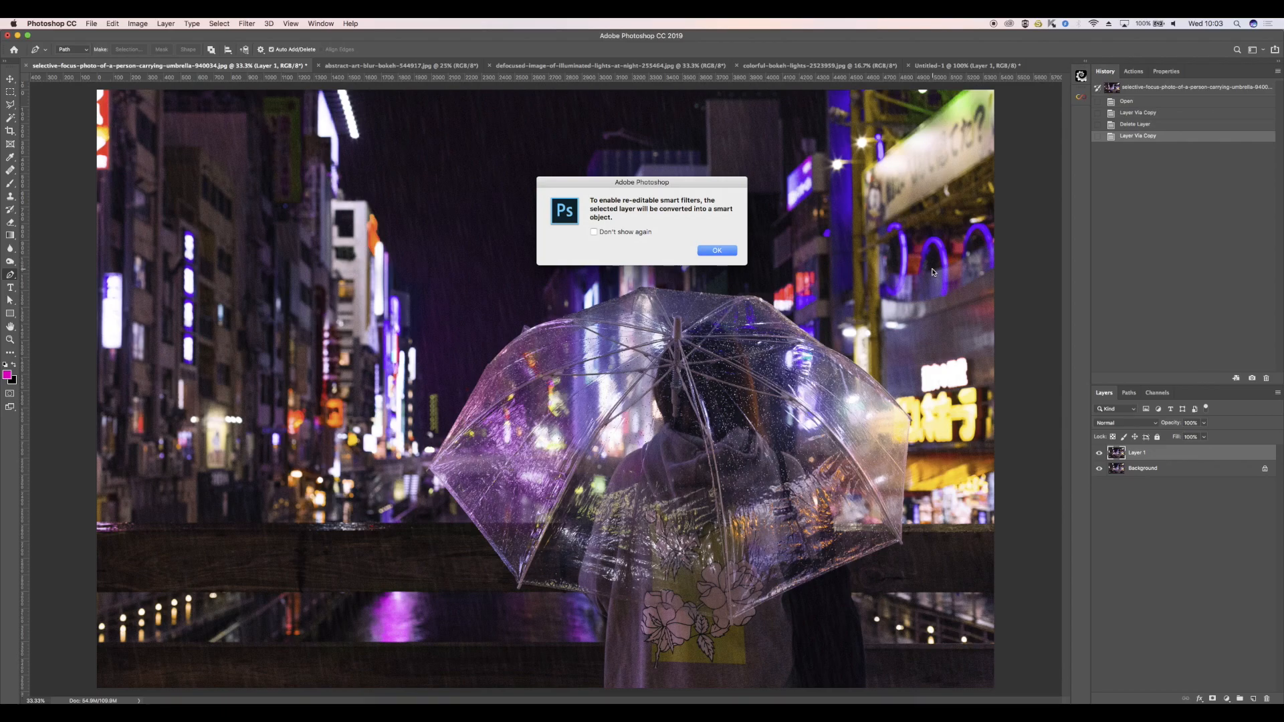
{"action": "left_click", "coordinate": [716, 251]}
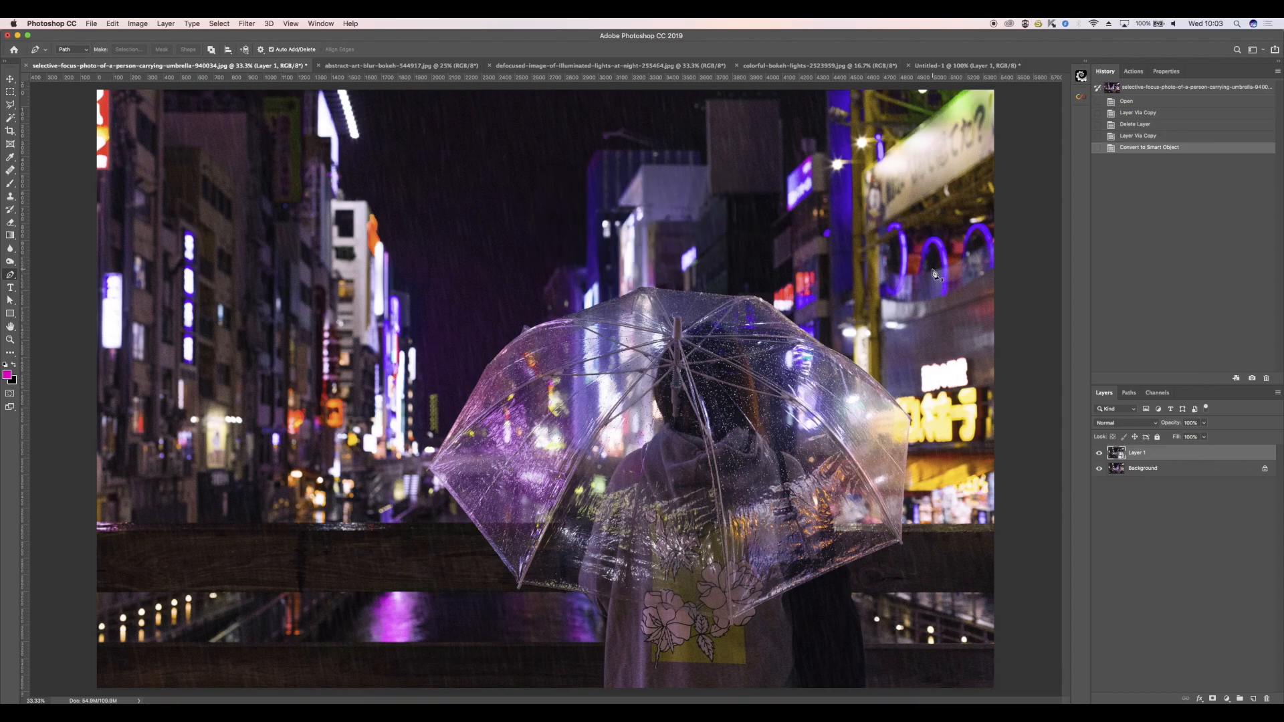
{"action": "left_click", "coordinate": [247, 22]}
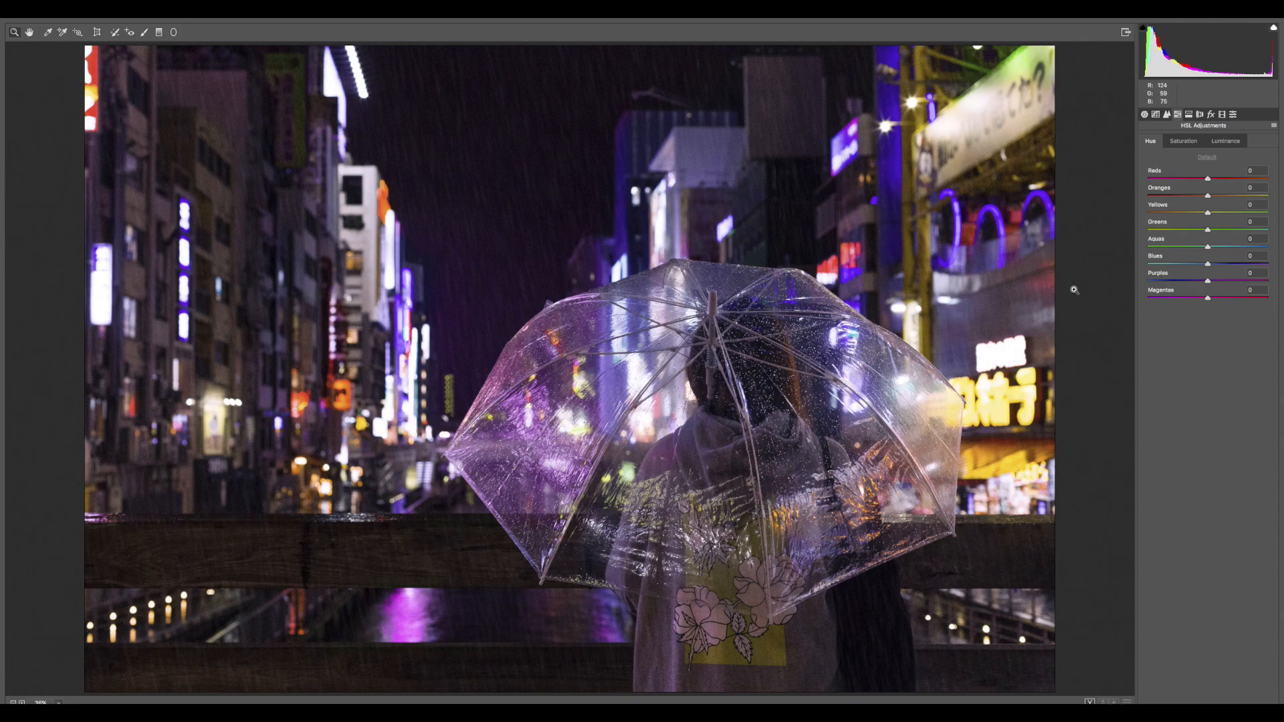
{"action": "mouse_move", "coordinate": [1128, 196]}
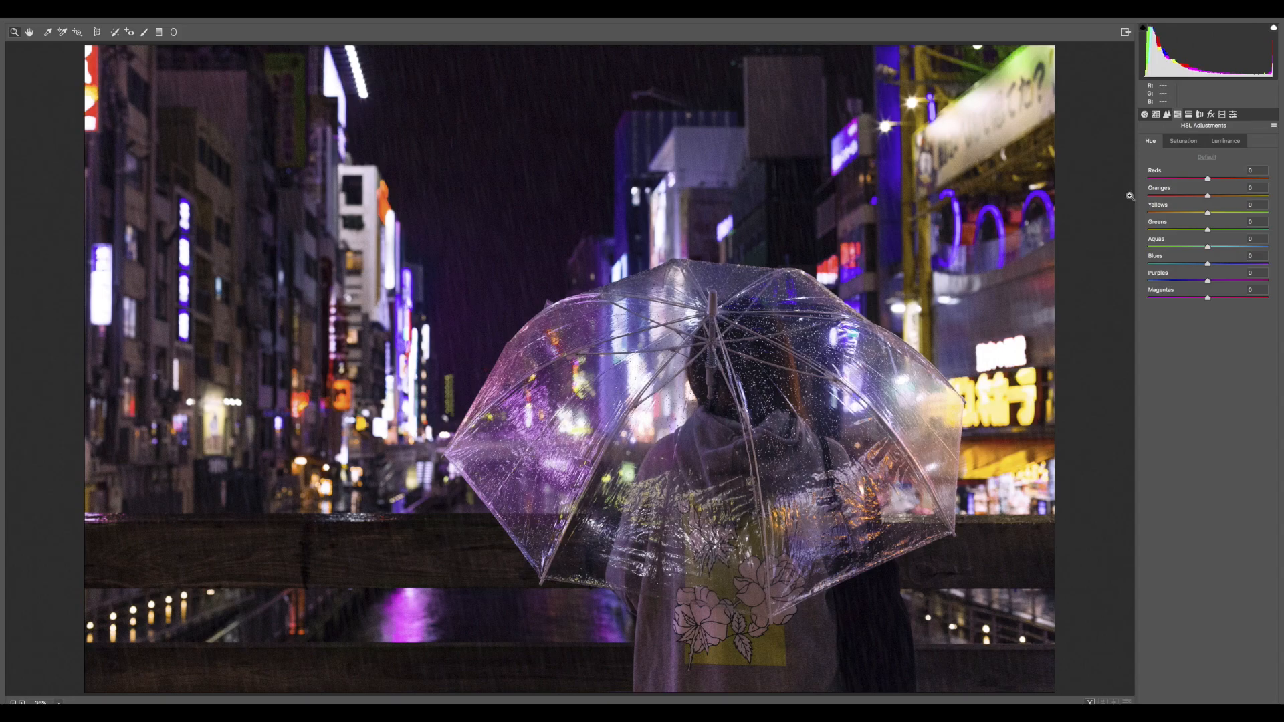
{"action": "mouse_move", "coordinate": [1201, 187]}
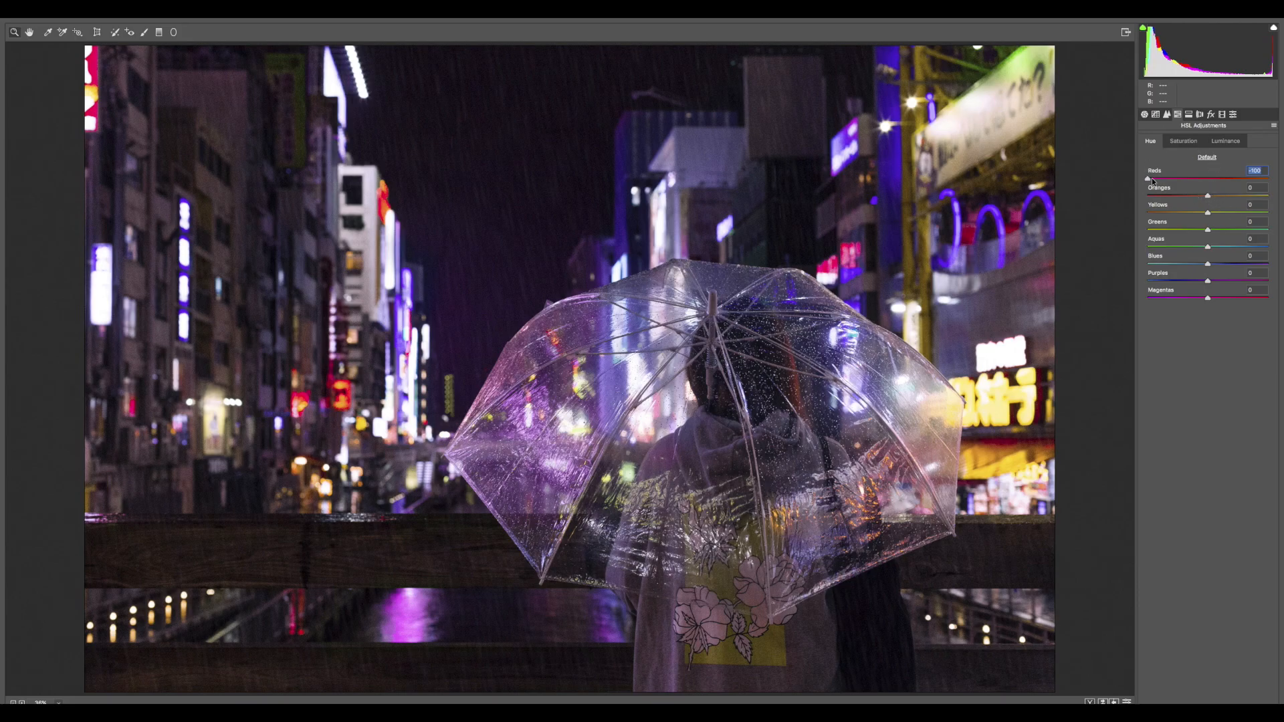
Step: Set Camera Raw hues: Reds, Blues, Magentas -100, Greens and Aquas +100, Purples -78
{"action": "left_click_drag", "start_coordinate": [1208, 194], "coordinate": [1170, 195]}
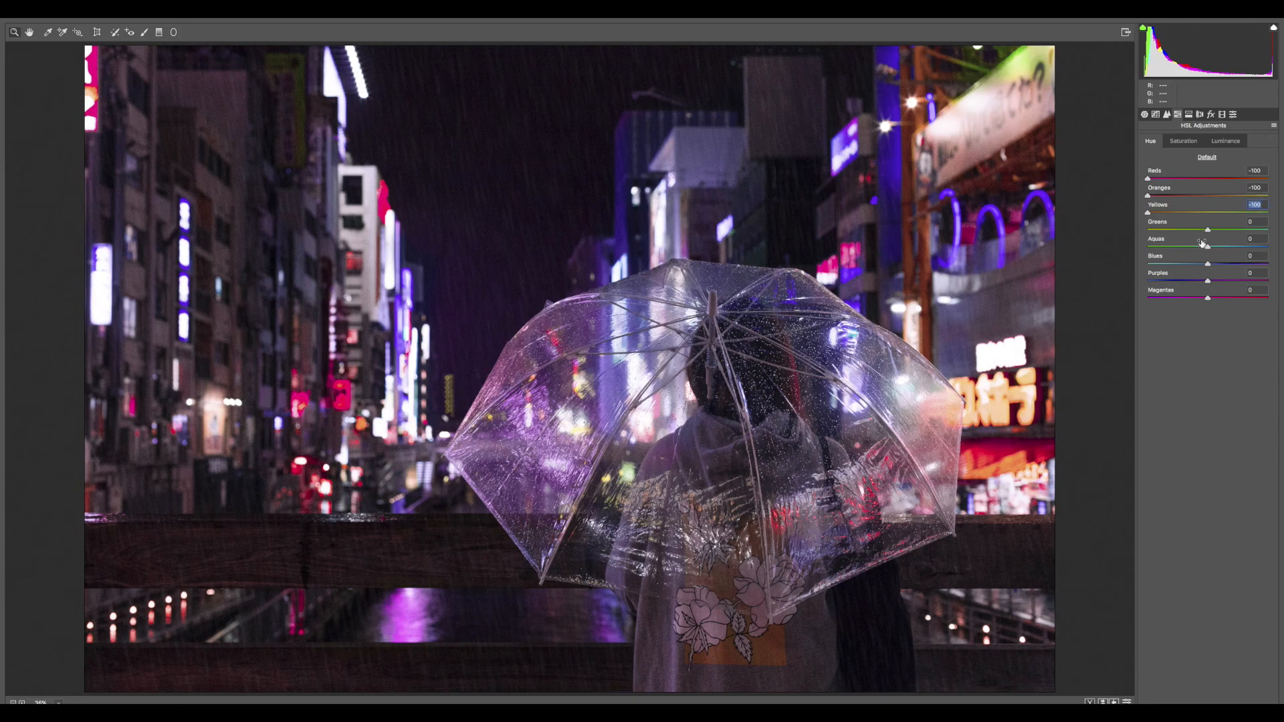
{"action": "left_click_drag", "start_coordinate": [1207, 230], "coordinate": [1268, 230]}
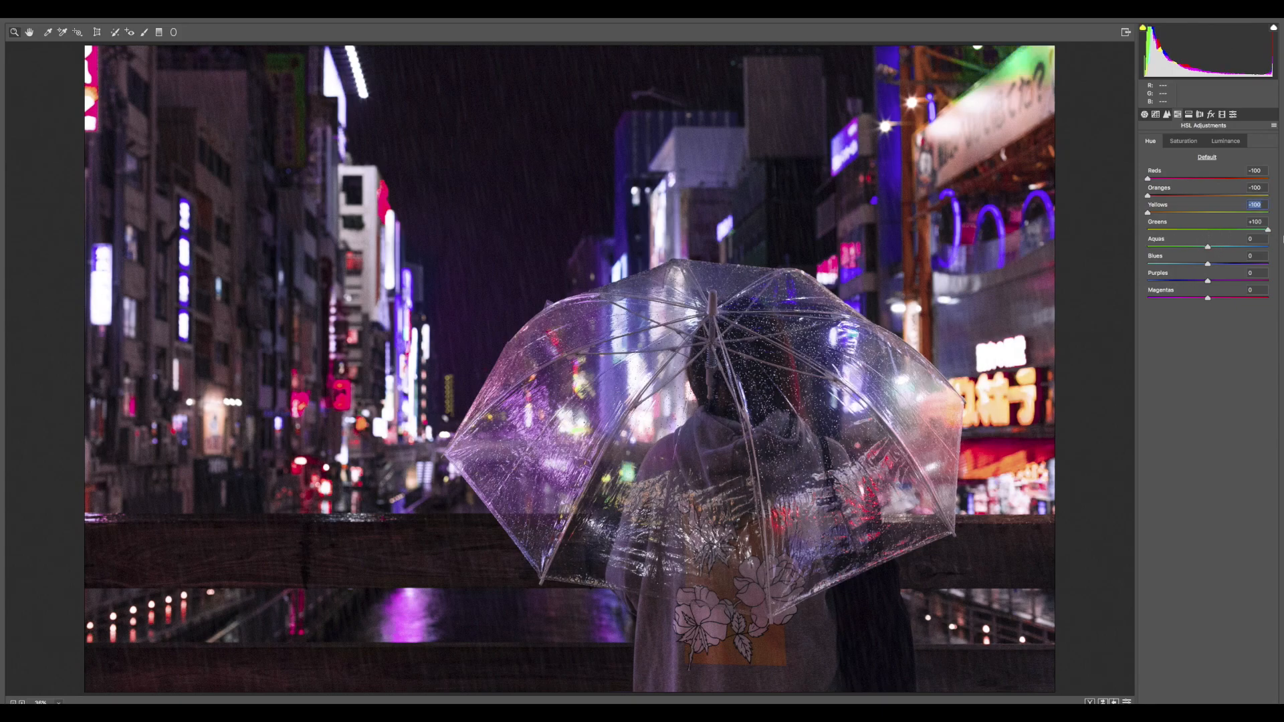
{"action": "left_click_drag", "start_coordinate": [1268, 230], "coordinate": [1208, 230]}
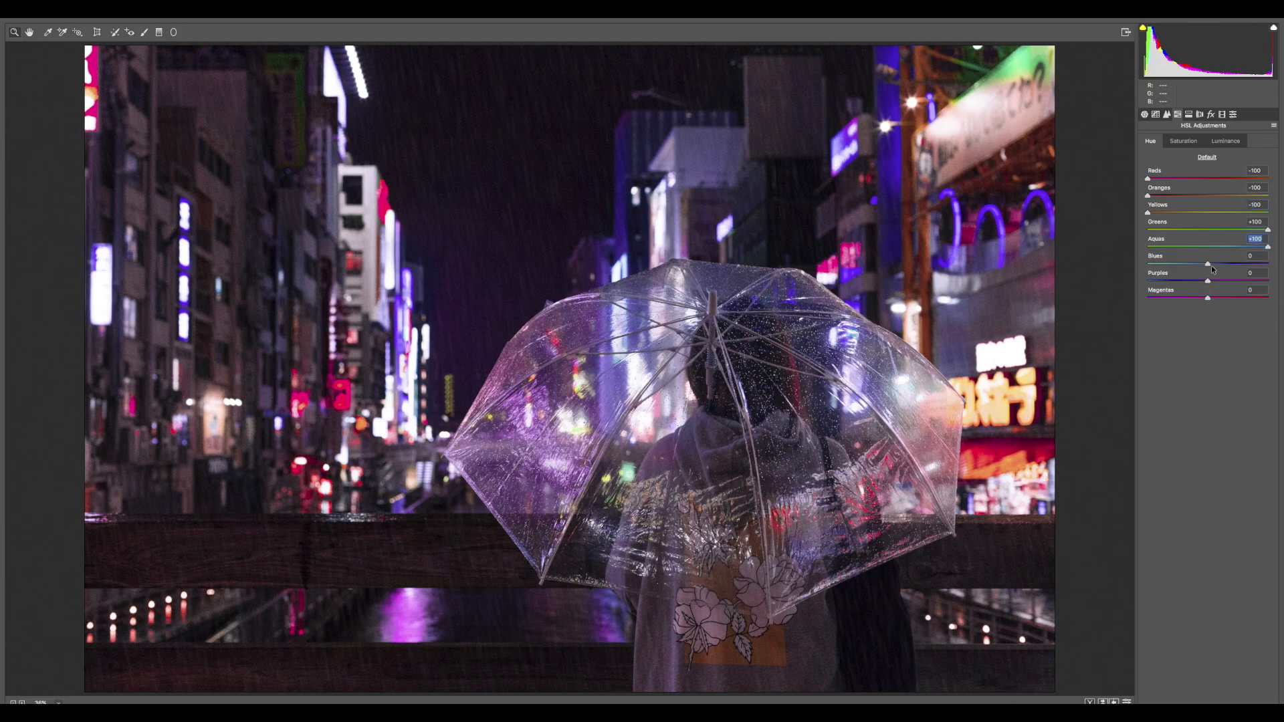
{"action": "left_click_drag", "start_coordinate": [1208, 263], "coordinate": [1266, 263]}
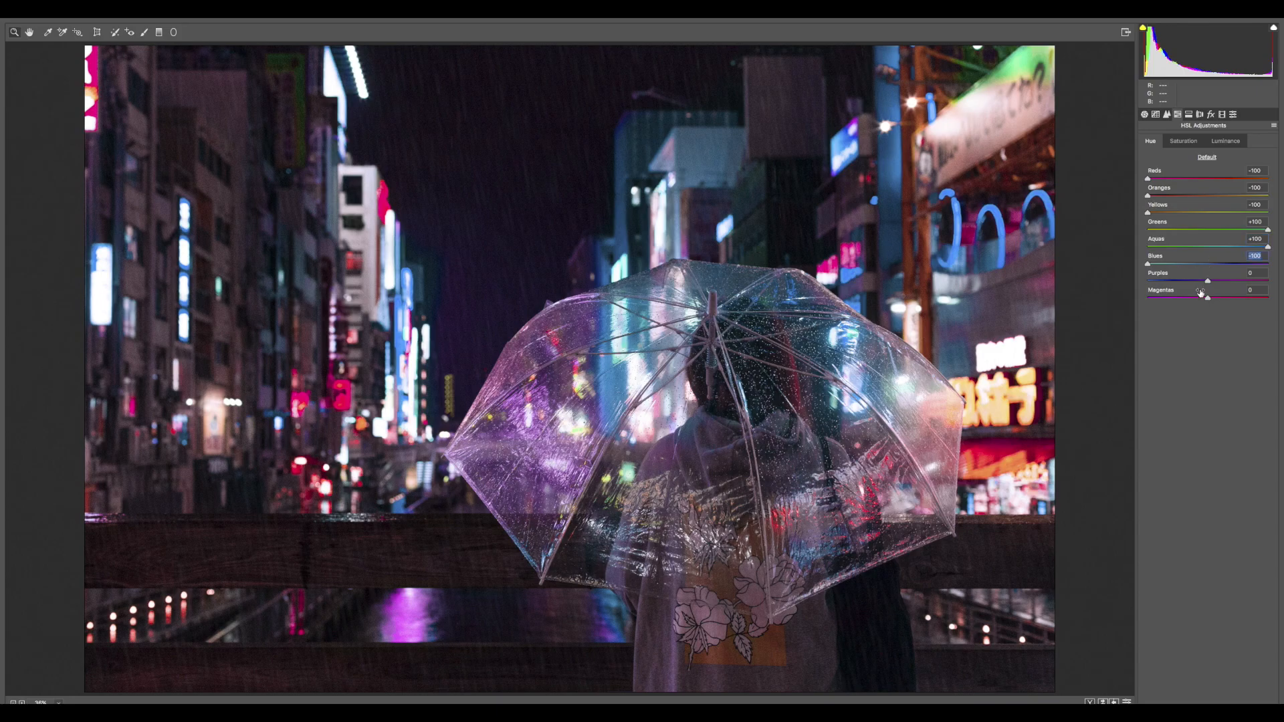
{"action": "left_click_drag", "start_coordinate": [1205, 280], "coordinate": [1166, 280]}
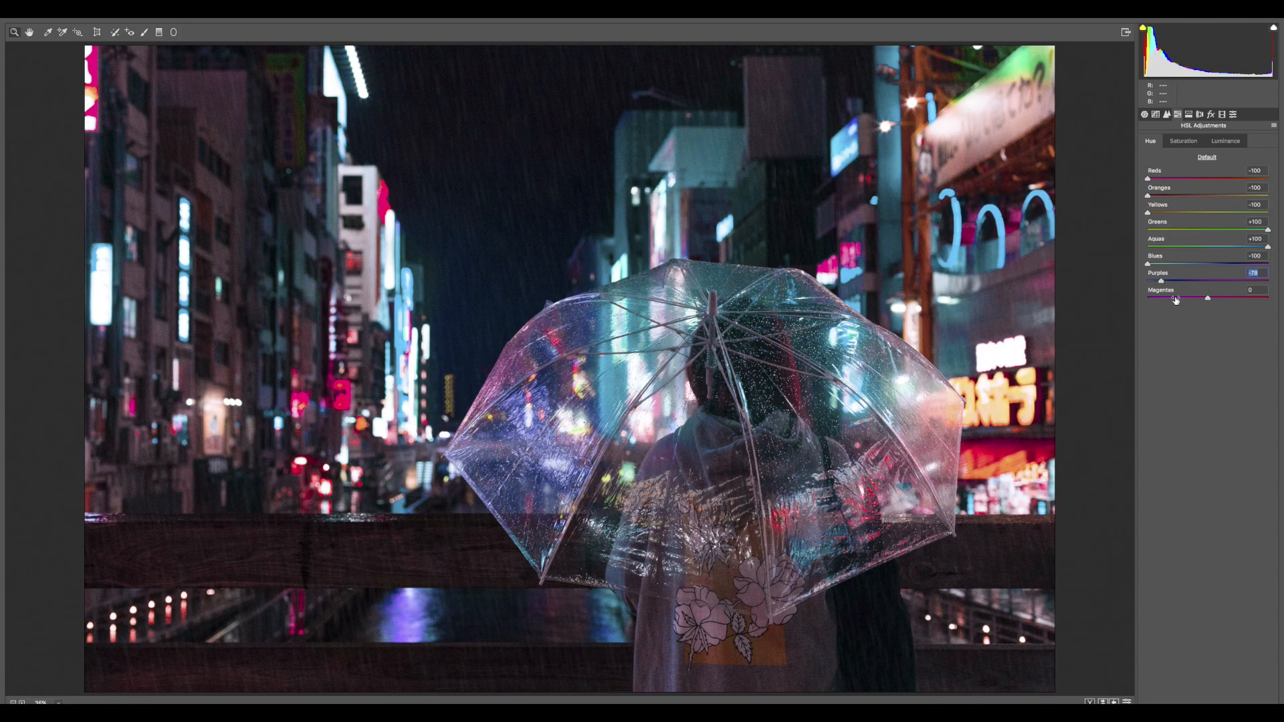
{"action": "left_click_drag", "start_coordinate": [1205, 298], "coordinate": [1147, 298]}
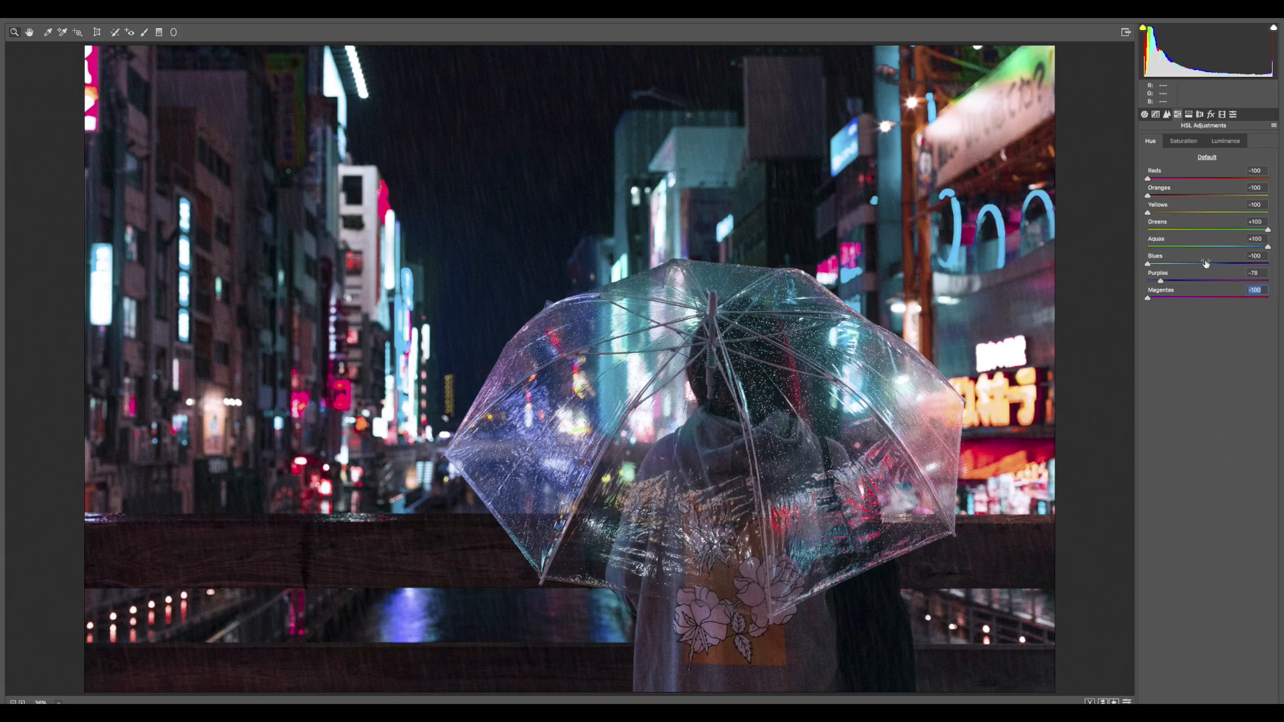
Step: Nudge HSL saturation up and raise luminance of the reds, oranges, yellows and blues
{"action": "left_click", "coordinate": [1183, 141]}
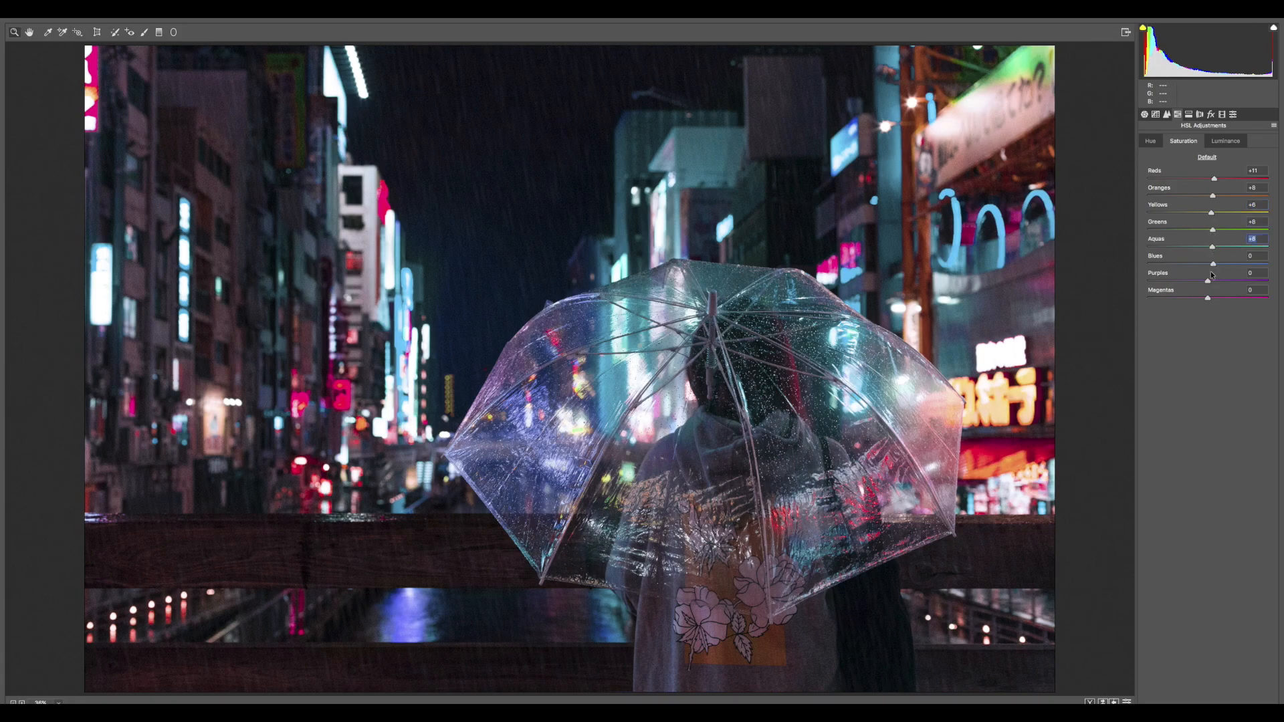
{"action": "left_click", "coordinate": [1226, 141]}
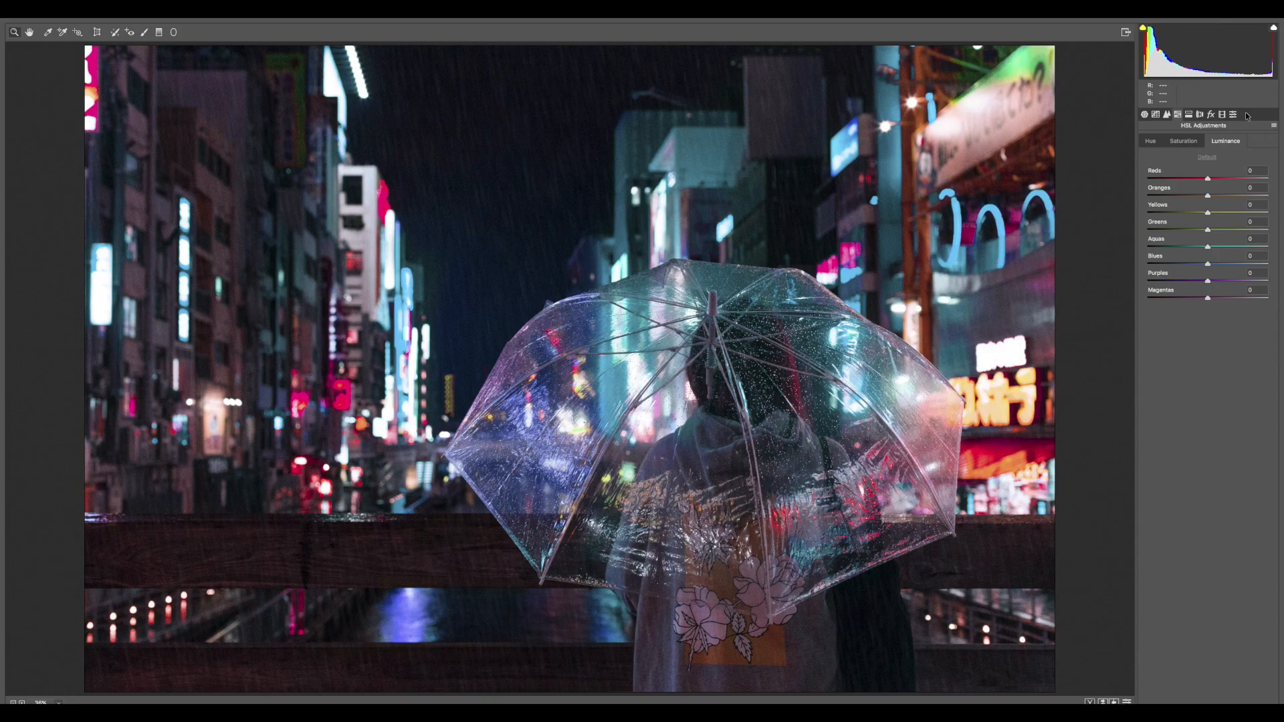
{"action": "left_click_drag", "start_coordinate": [1207, 177], "coordinate": [1183, 178]}
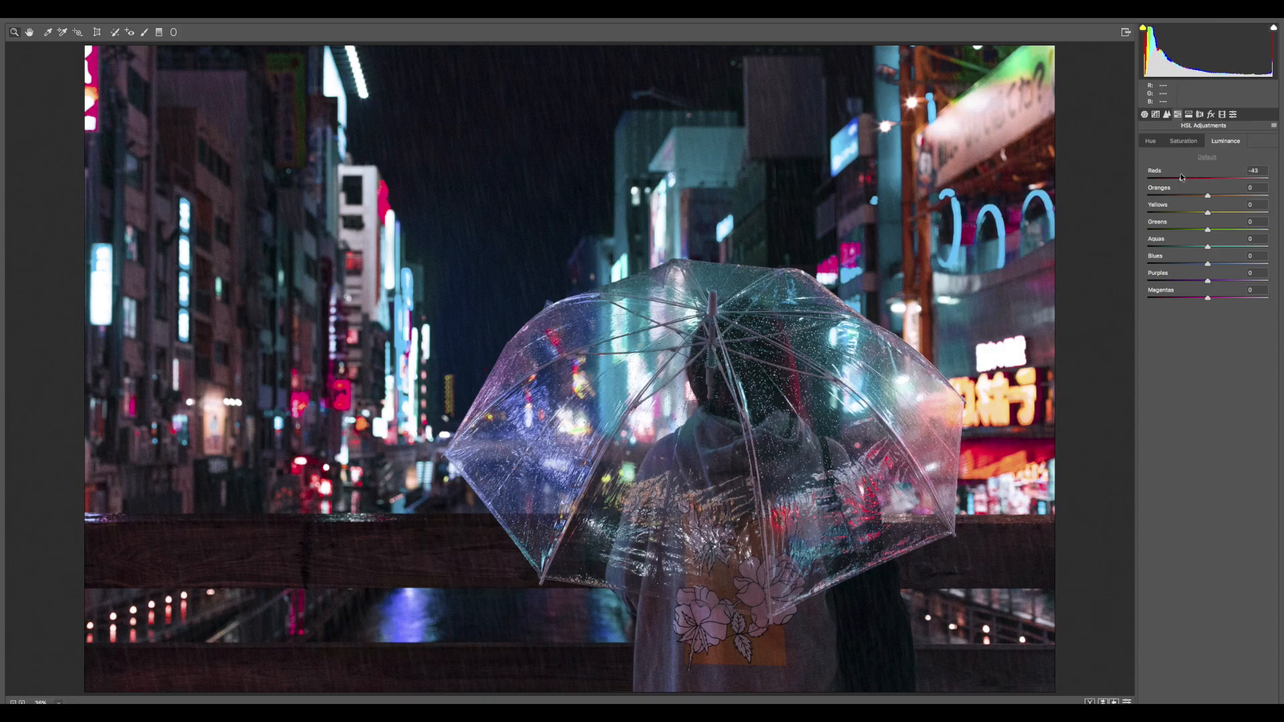
{"action": "left_click_drag", "start_coordinate": [1171, 179], "coordinate": [1214, 178]}
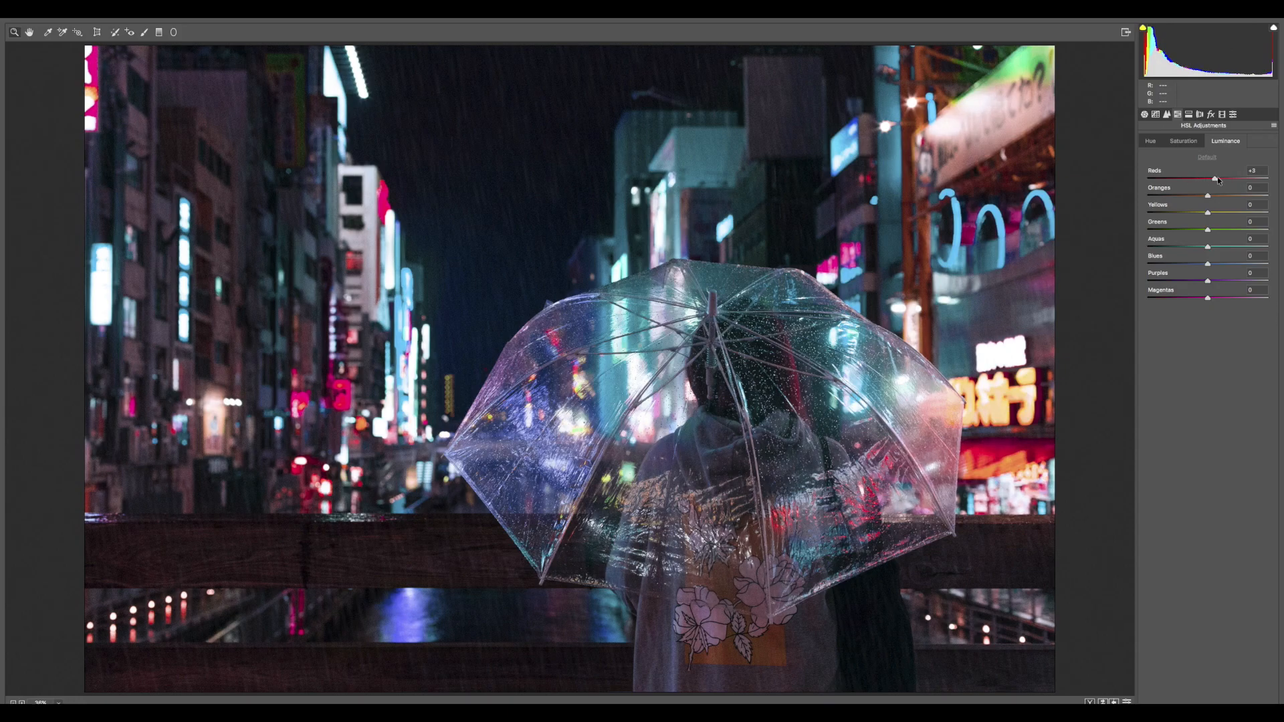
{"action": "left_click_drag", "start_coordinate": [1206, 196], "coordinate": [1220, 196]}
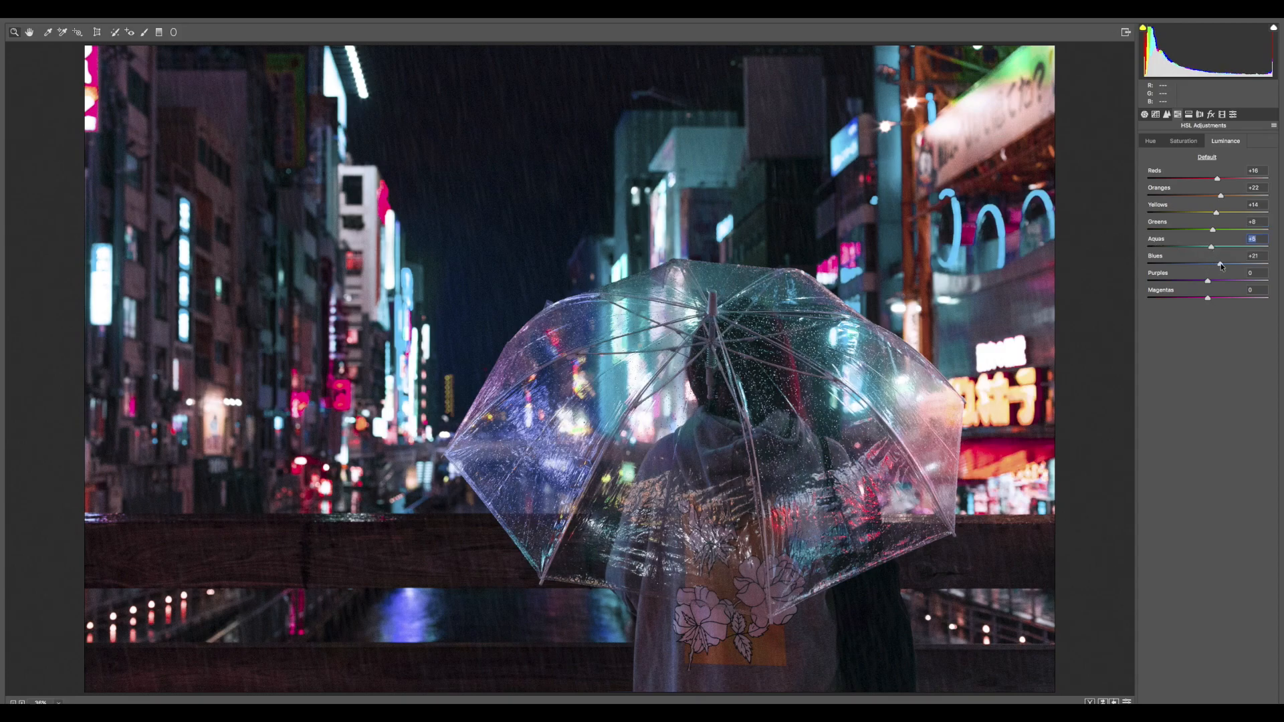
{"action": "left_click_drag", "start_coordinate": [1220, 262], "coordinate": [1207, 278]}
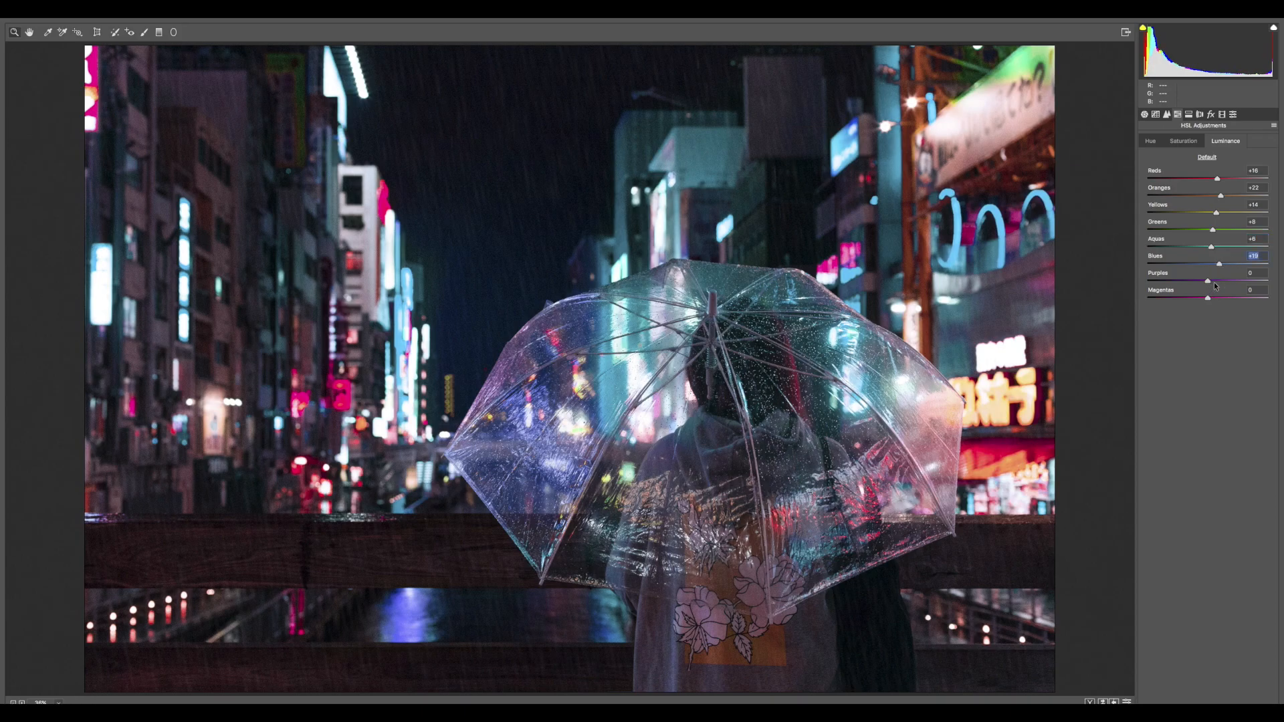
{"action": "left_click_drag", "start_coordinate": [1207, 281], "coordinate": [1223, 281]}
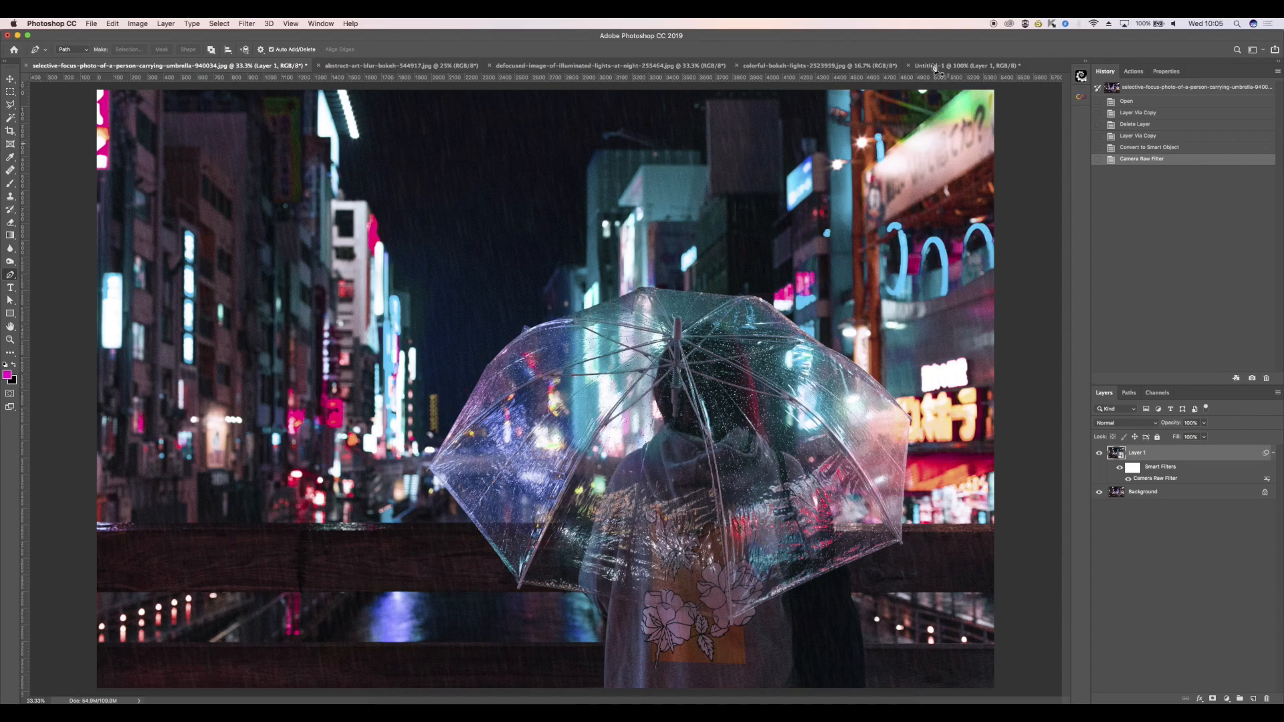
{"action": "mouse_move", "coordinate": [942, 164]}
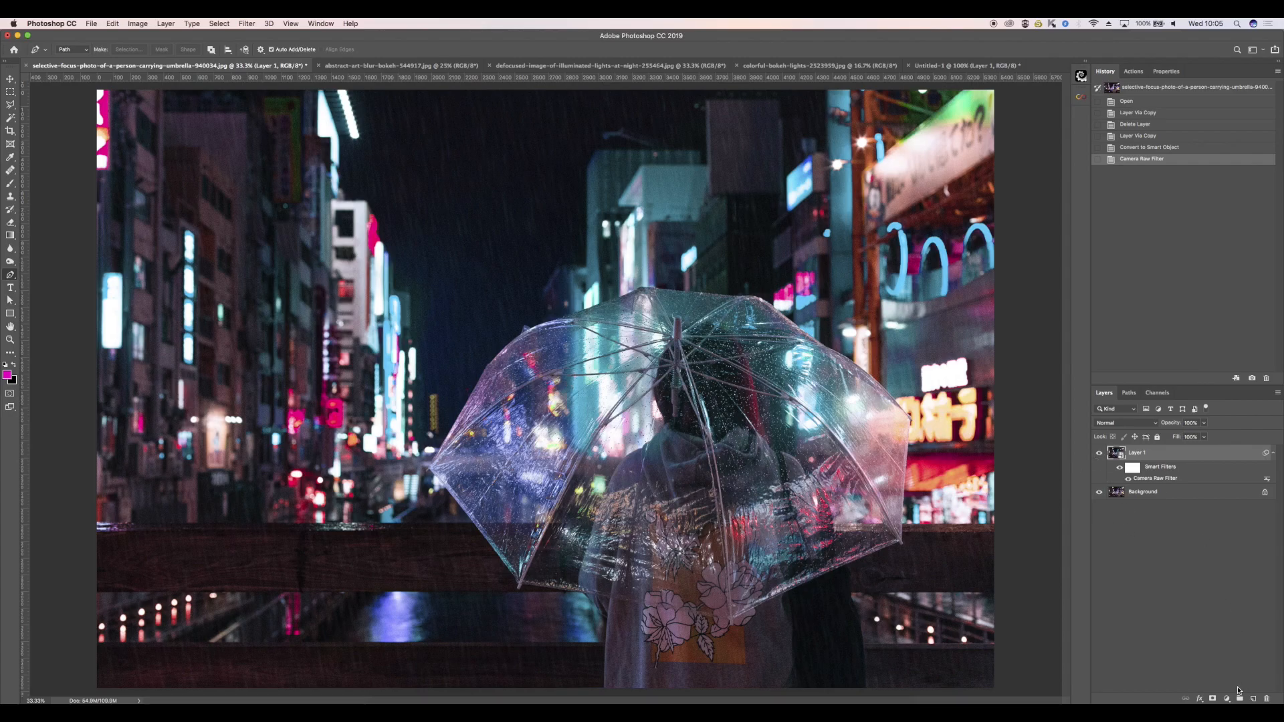
Step: Add a Hue/Saturation adjustment layer above Layer 1
{"action": "left_click", "coordinate": [1226, 697]}
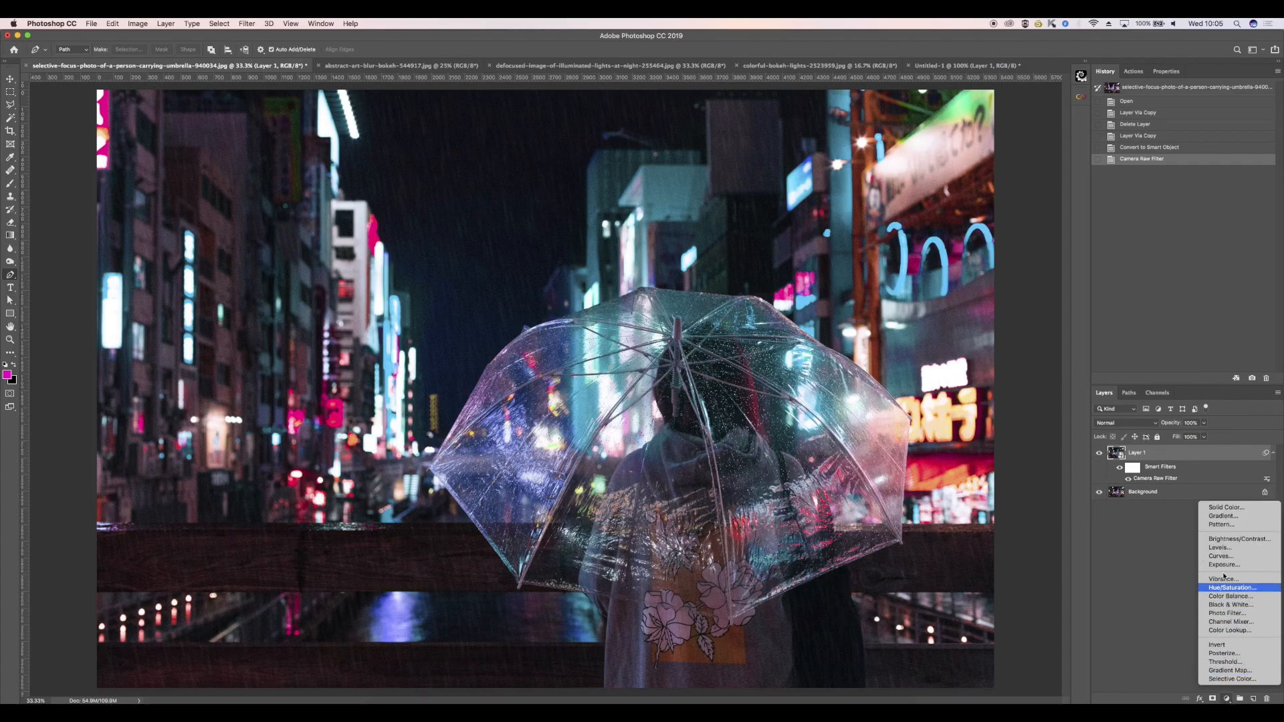
{"action": "mouse_move", "coordinate": [1230, 595]}
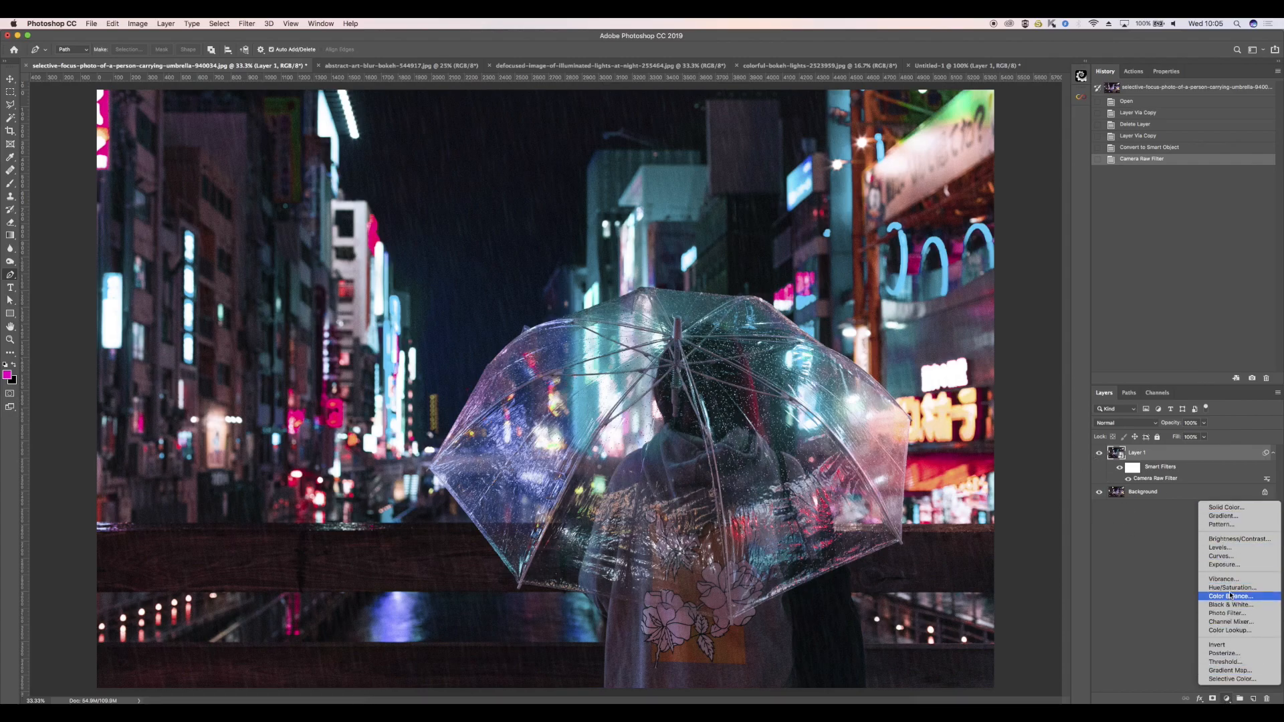
{"action": "left_click", "coordinate": [1228, 588]}
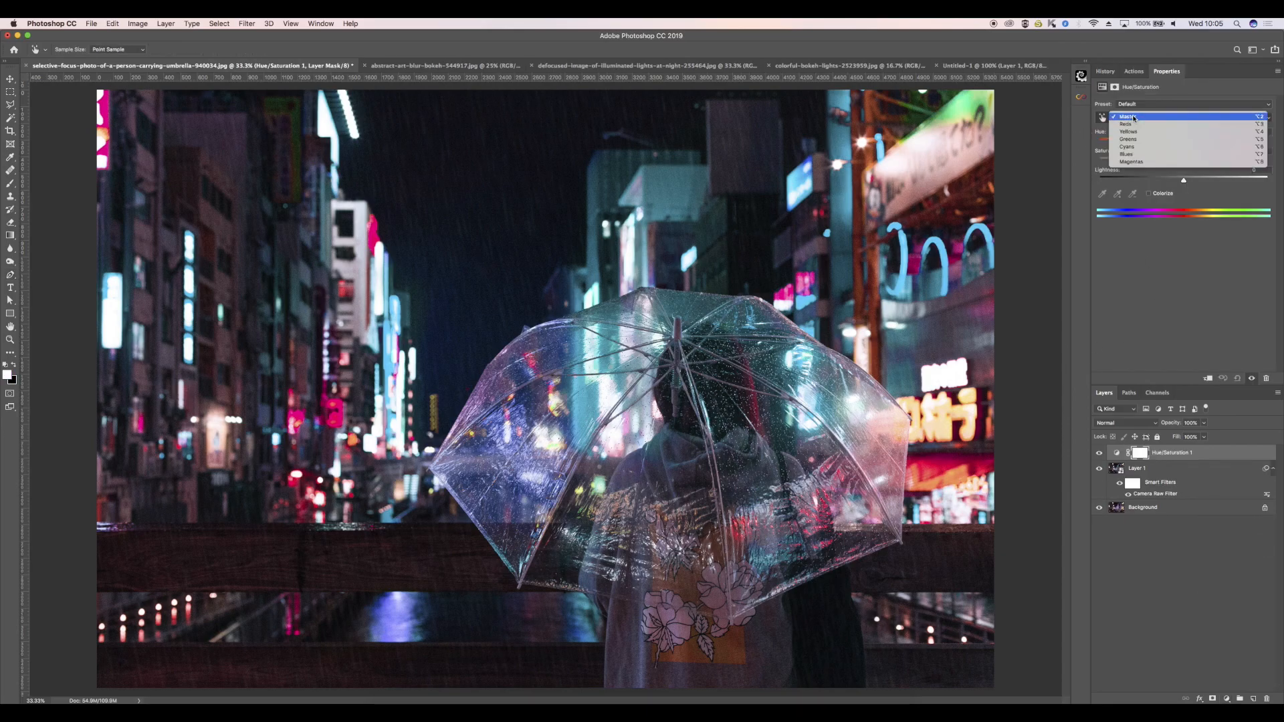
Step: Target Greens and sweep its hue, leaving a slight positive shift
{"action": "left_click", "coordinate": [1130, 123]}
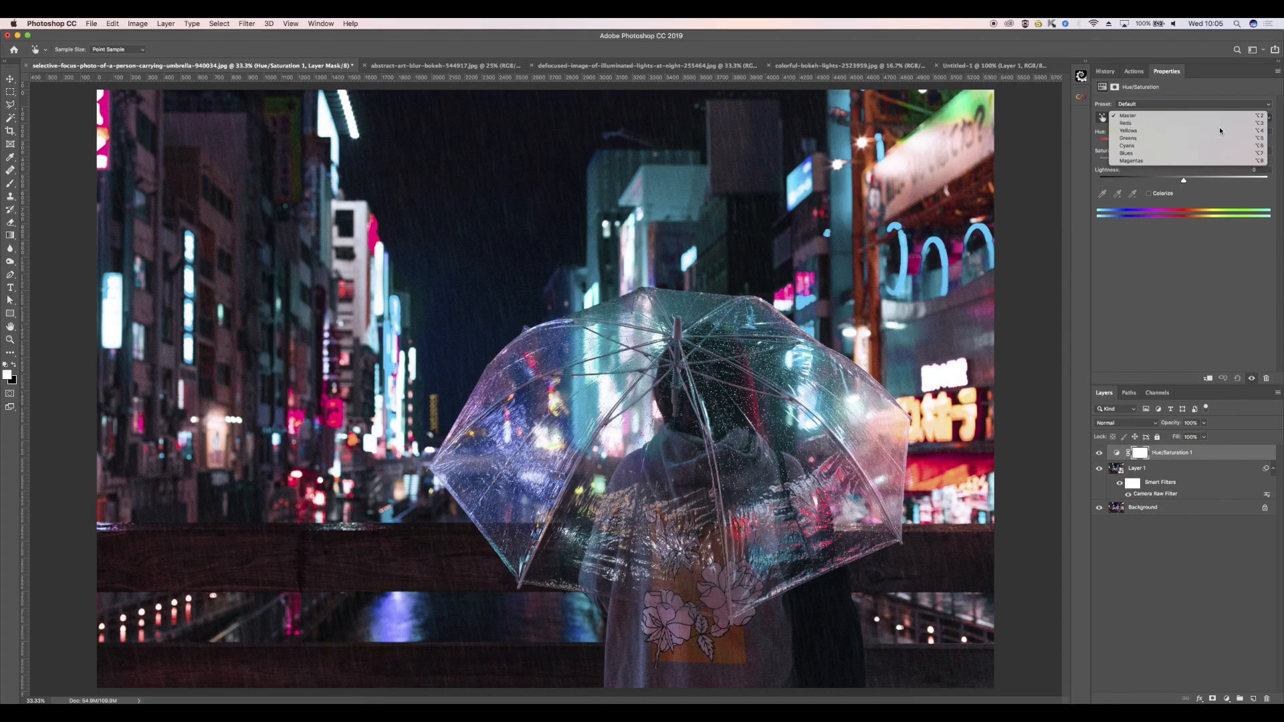
{"action": "left_click", "coordinate": [1128, 139]}
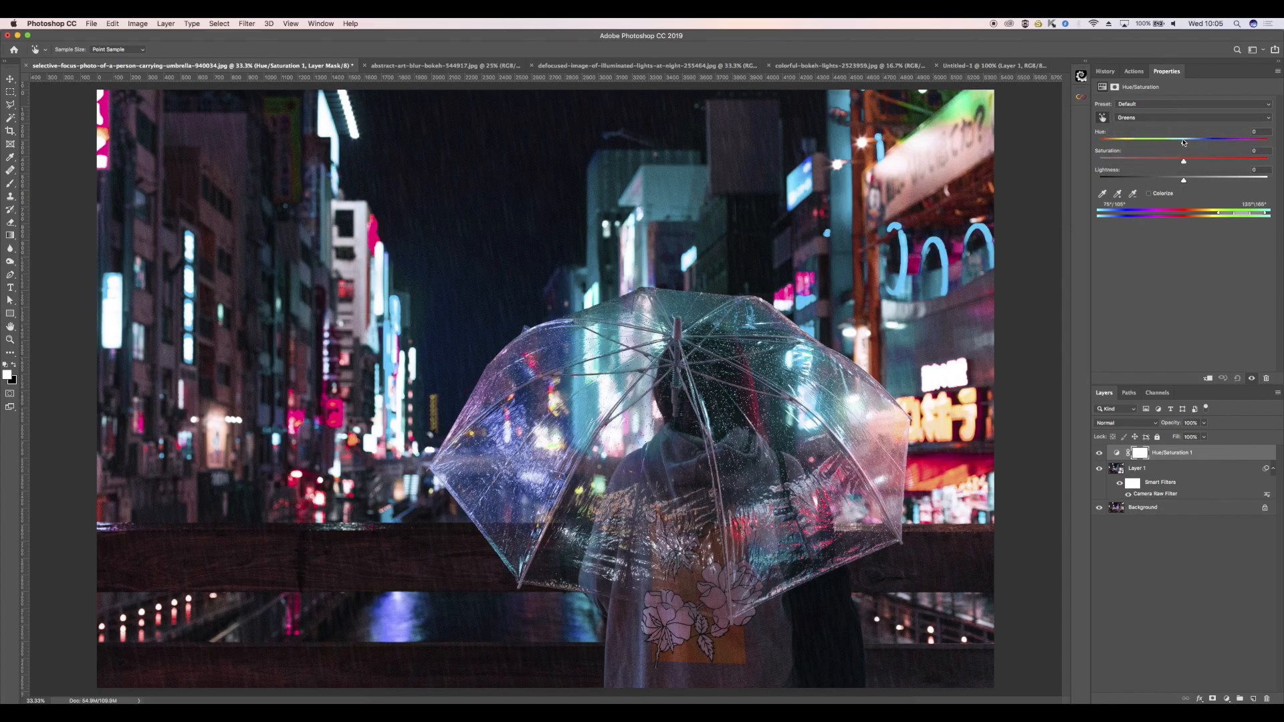
{"action": "left_click_drag", "start_coordinate": [1183, 141], "coordinate": [1204, 141]}
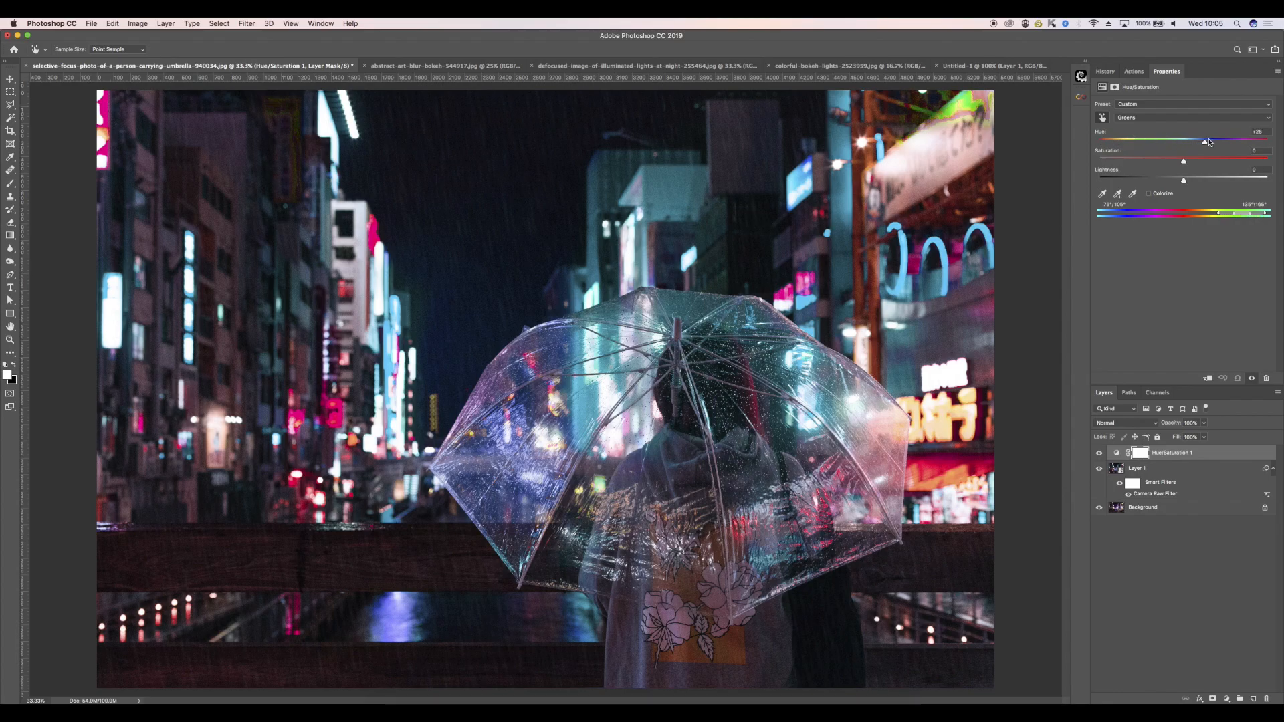
{"action": "left_click_drag", "start_coordinate": [1206, 142], "coordinate": [1270, 141]}
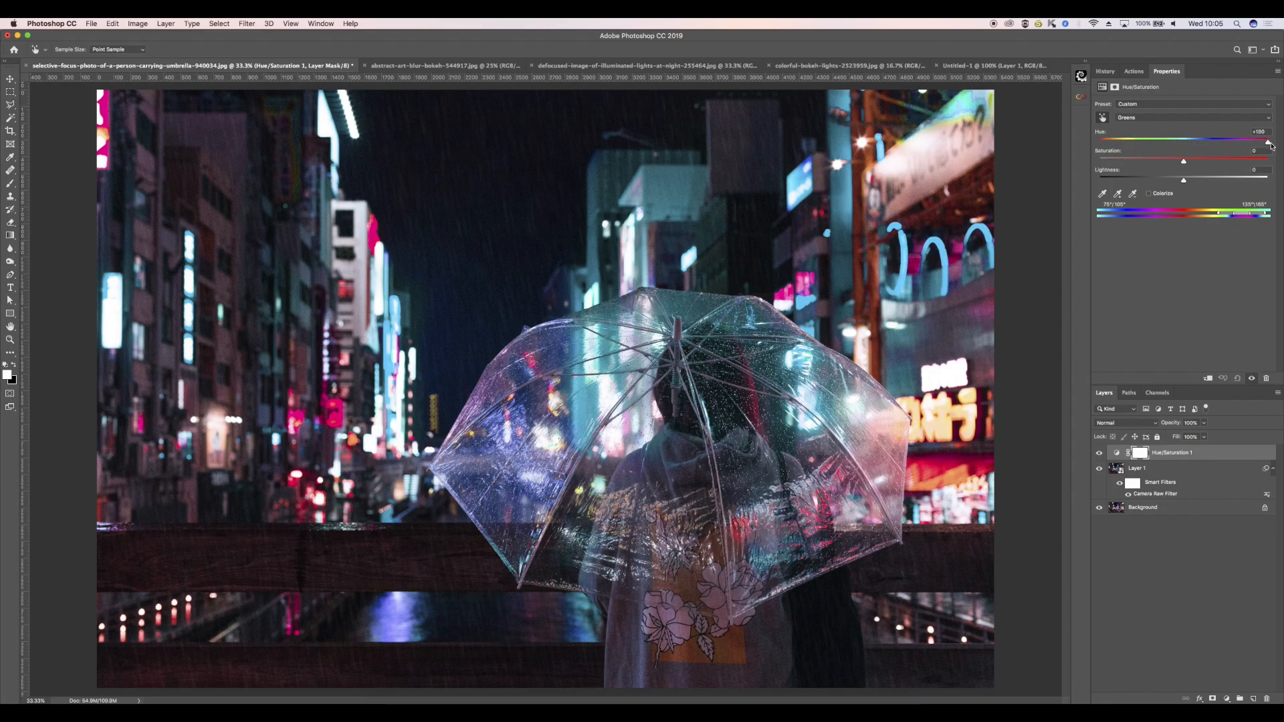
{"action": "left_click_drag", "start_coordinate": [1272, 139], "coordinate": [1120, 139]}
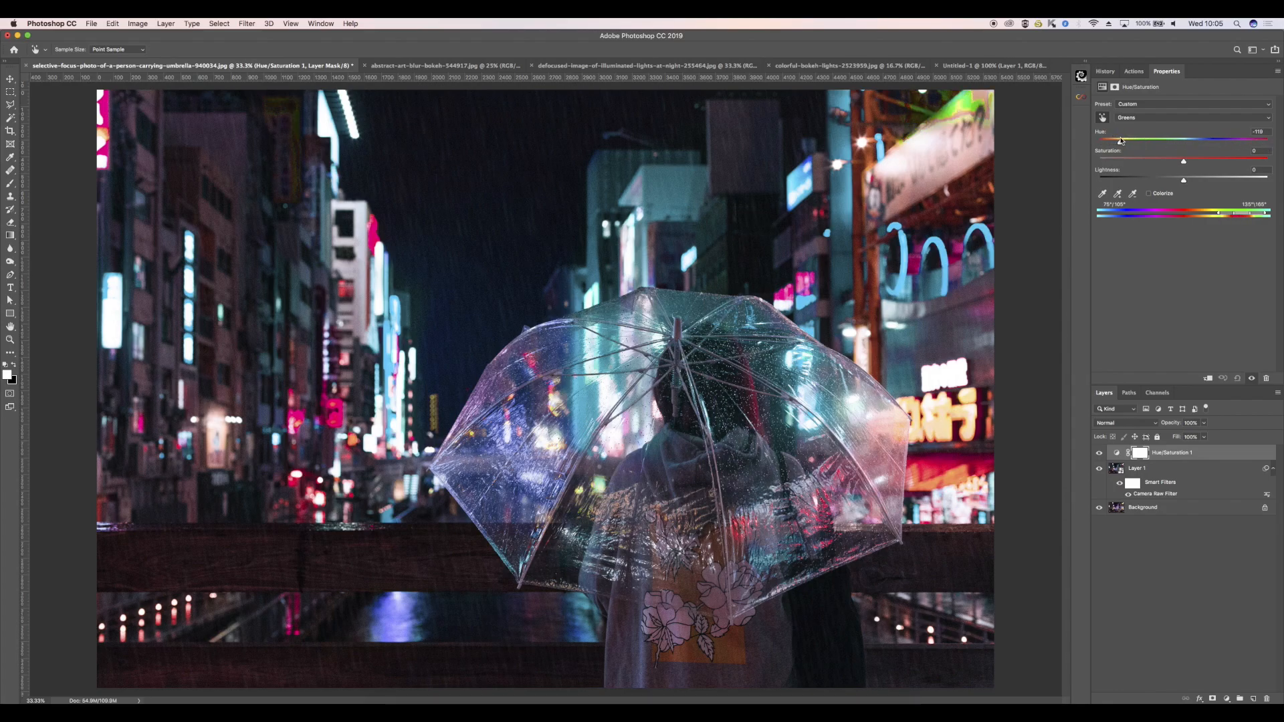
{"action": "left_click_drag", "start_coordinate": [1120, 139], "coordinate": [1198, 139]}
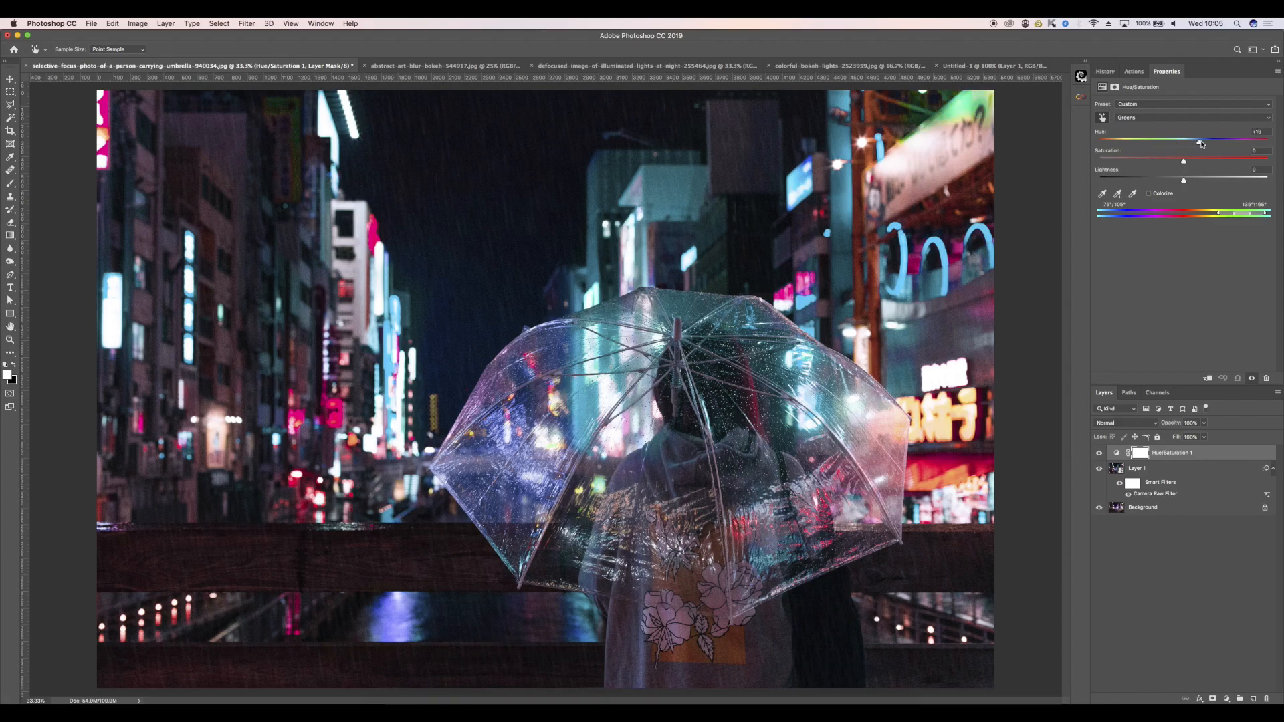
{"action": "left_click_drag", "start_coordinate": [1200, 141], "coordinate": [1220, 141]}
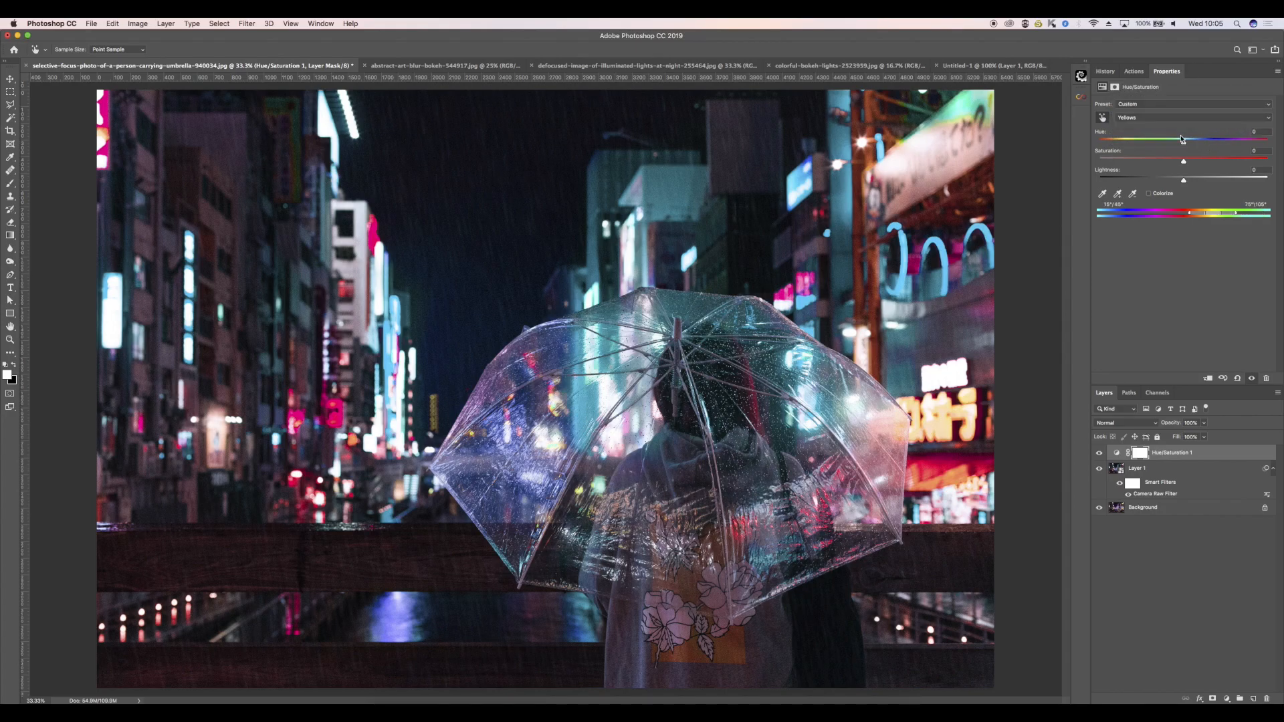
Step: Sweep the Yellows hue across its range and settle it near +2
{"action": "left_click_drag", "start_coordinate": [1183, 139], "coordinate": [1179, 138]}
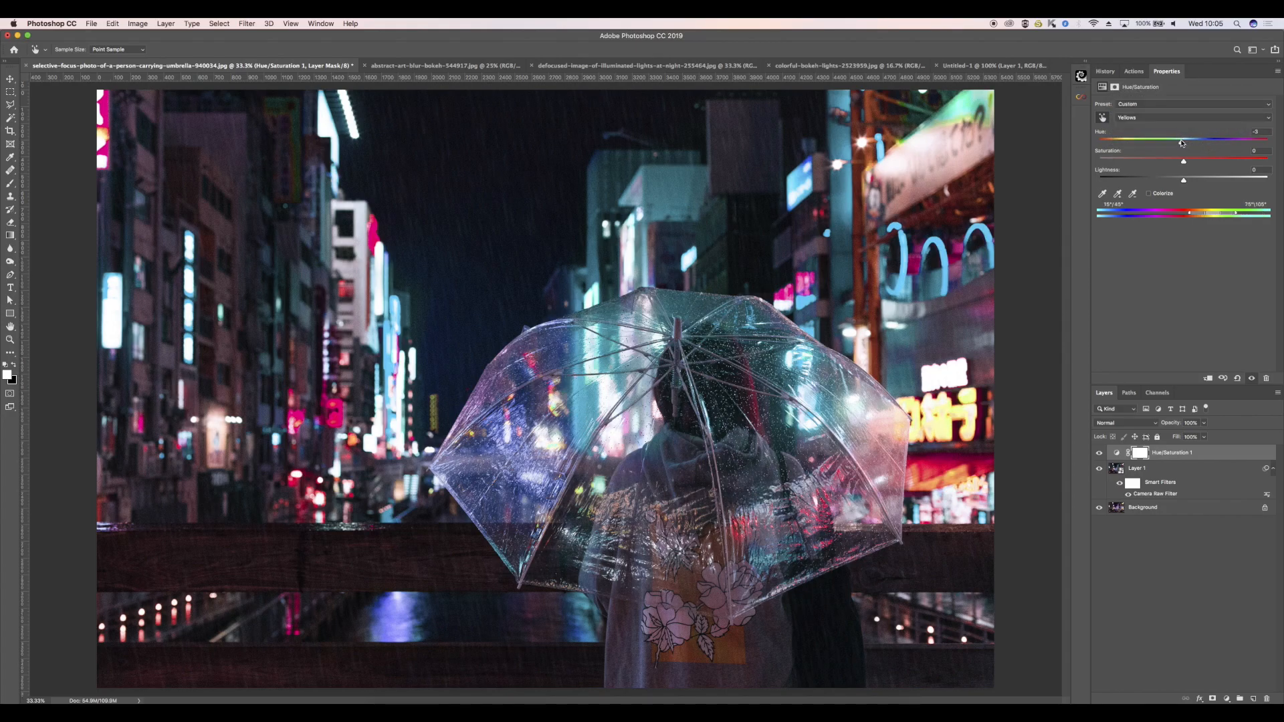
{"action": "left_click_drag", "start_coordinate": [1181, 139], "coordinate": [1140, 139]}
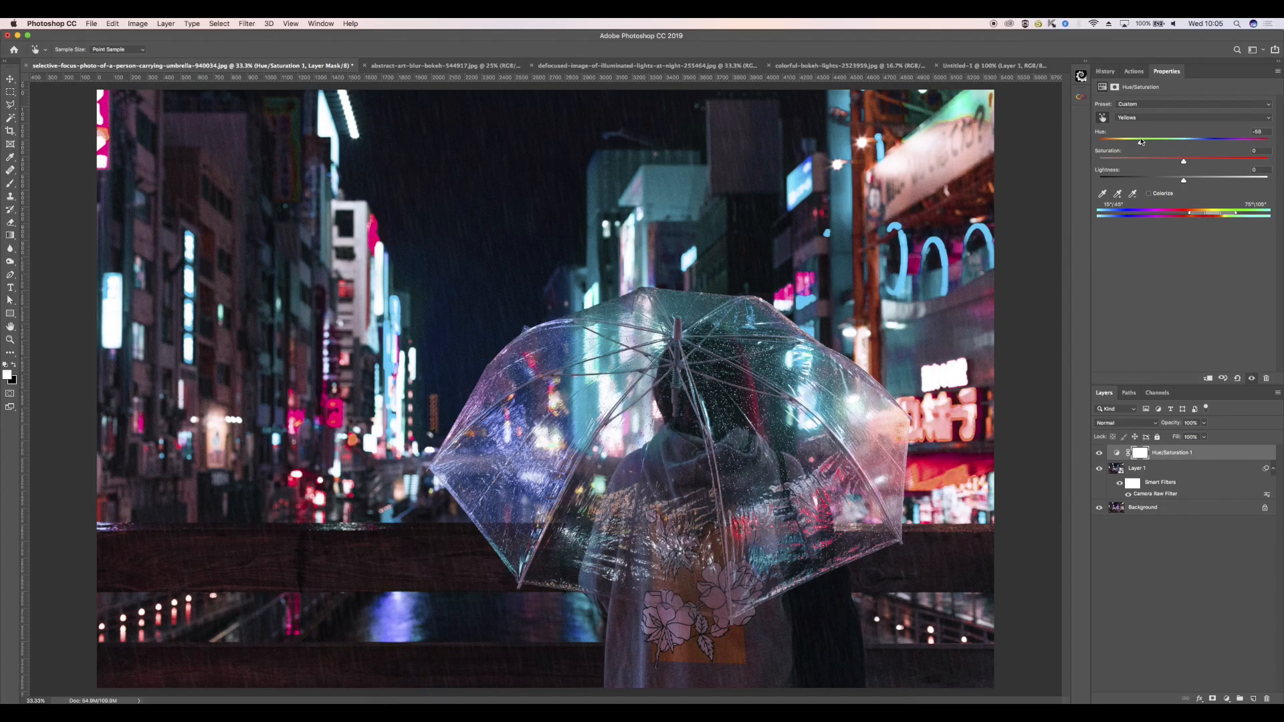
{"action": "left_click_drag", "start_coordinate": [1139, 139], "coordinate": [1219, 140]}
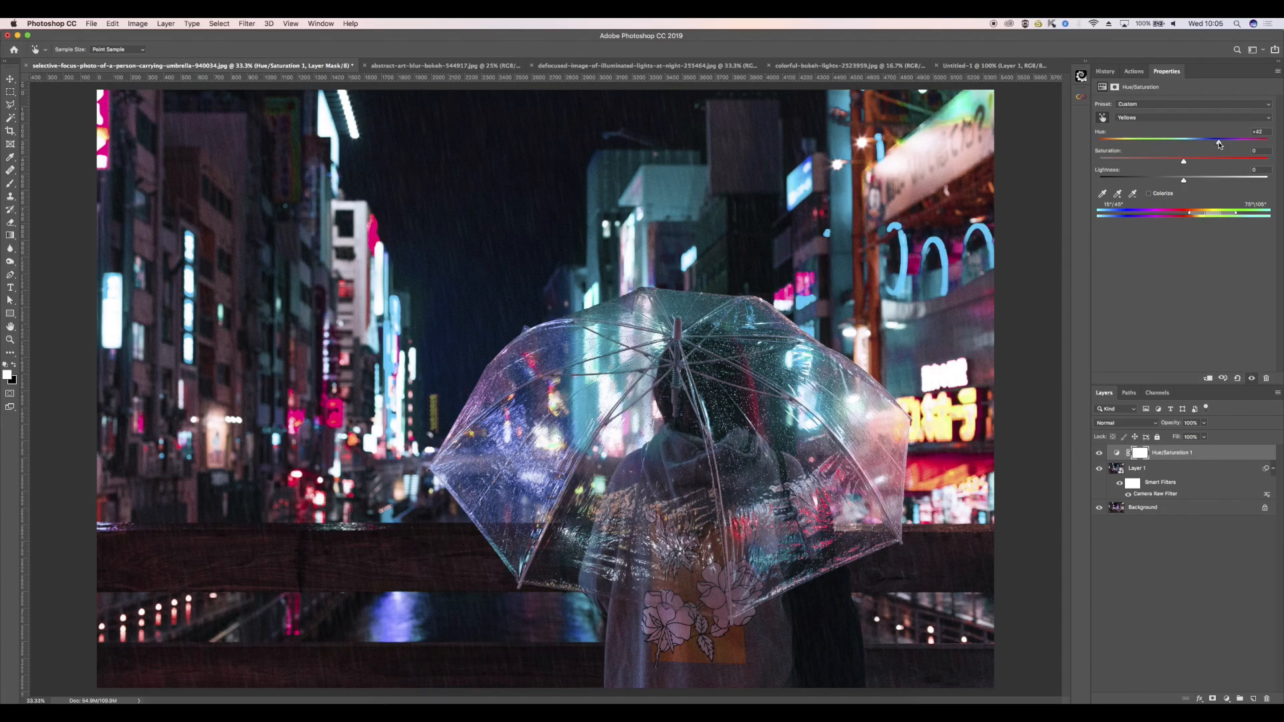
{"action": "left_click_drag", "start_coordinate": [1218, 141], "coordinate": [1253, 141]}
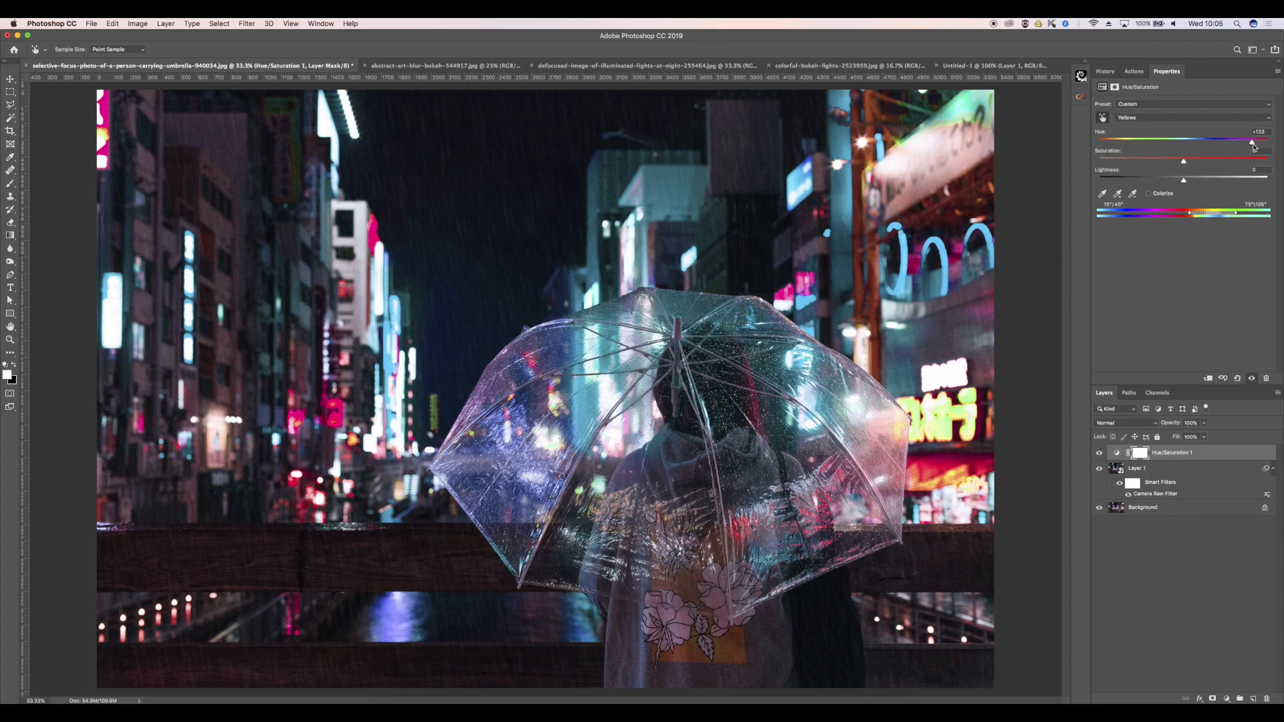
{"action": "left_click_drag", "start_coordinate": [1253, 139], "coordinate": [1215, 139]}
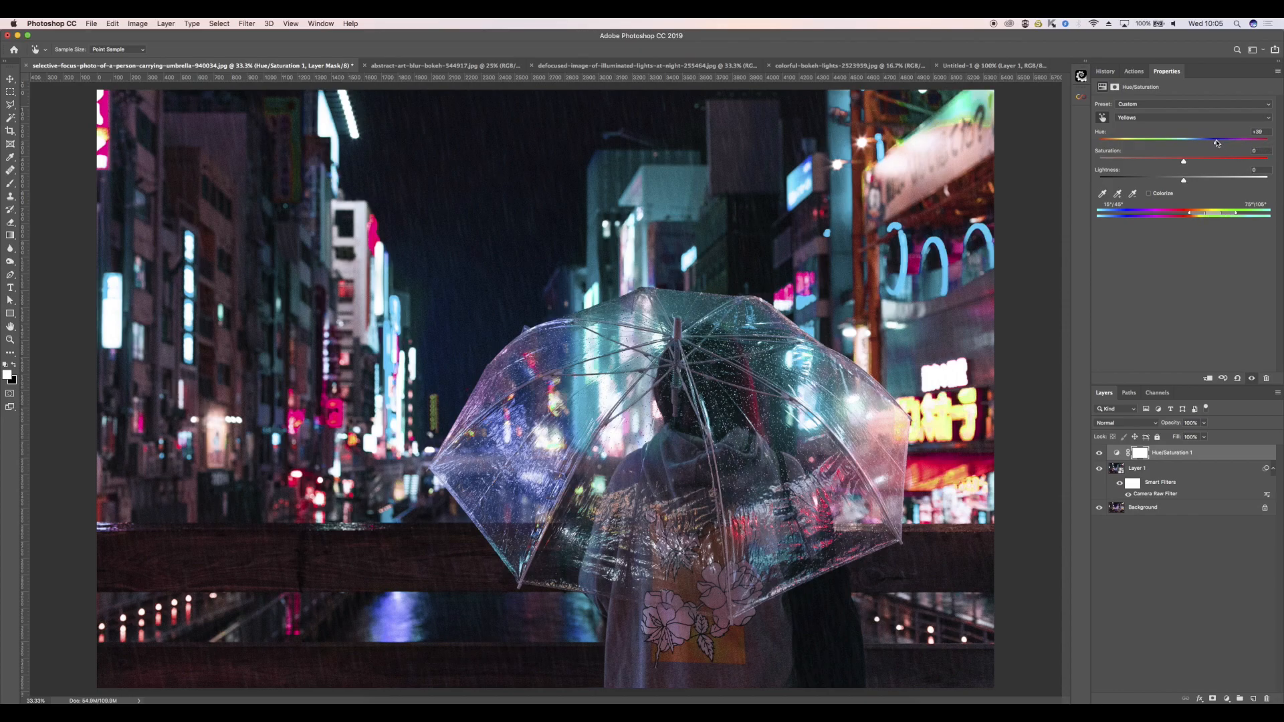
{"action": "left_click_drag", "start_coordinate": [1216, 140], "coordinate": [1188, 139]}
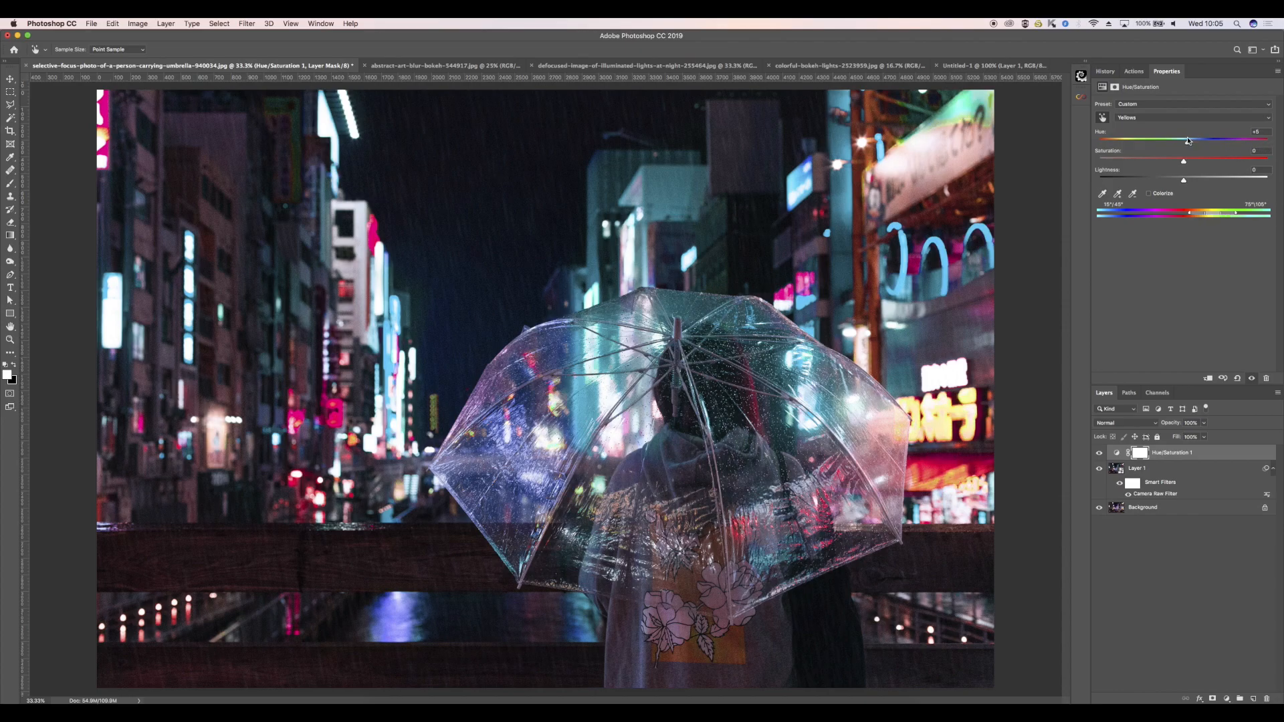
{"action": "left_click_drag", "start_coordinate": [1188, 139], "coordinate": [1183, 139]}
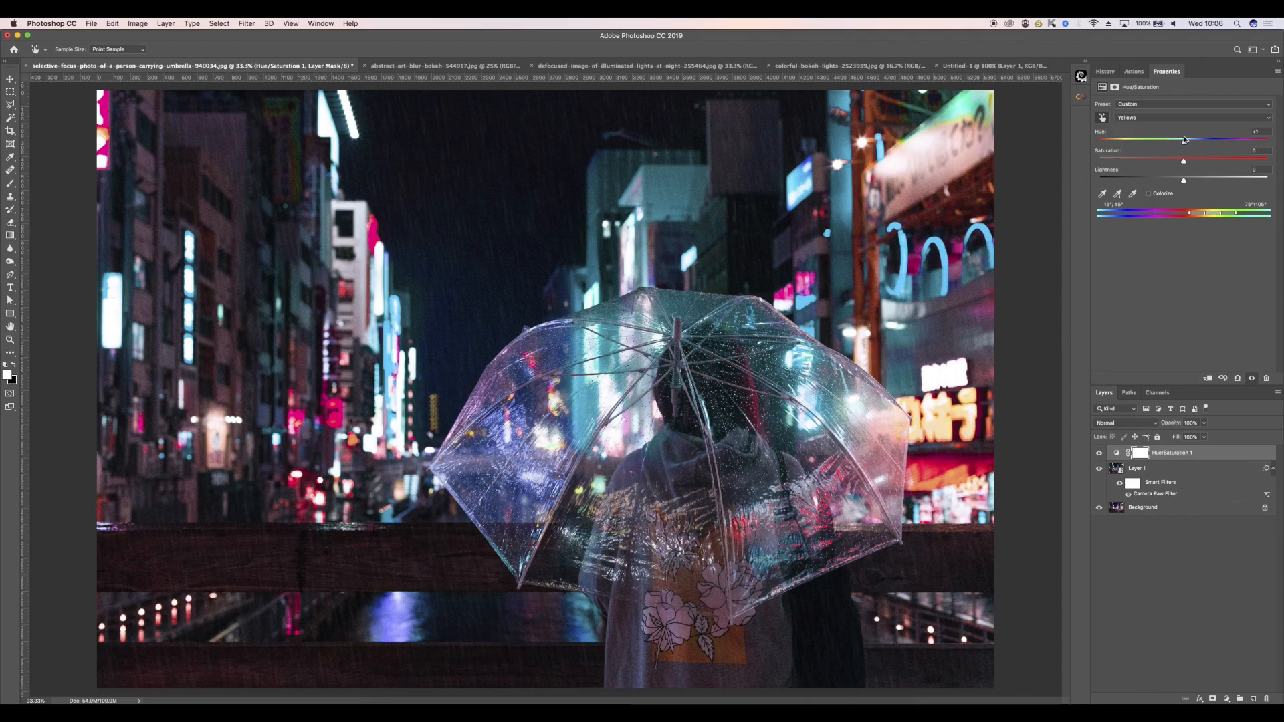
{"action": "left_click_drag", "start_coordinate": [1182, 139], "coordinate": [1189, 140]}
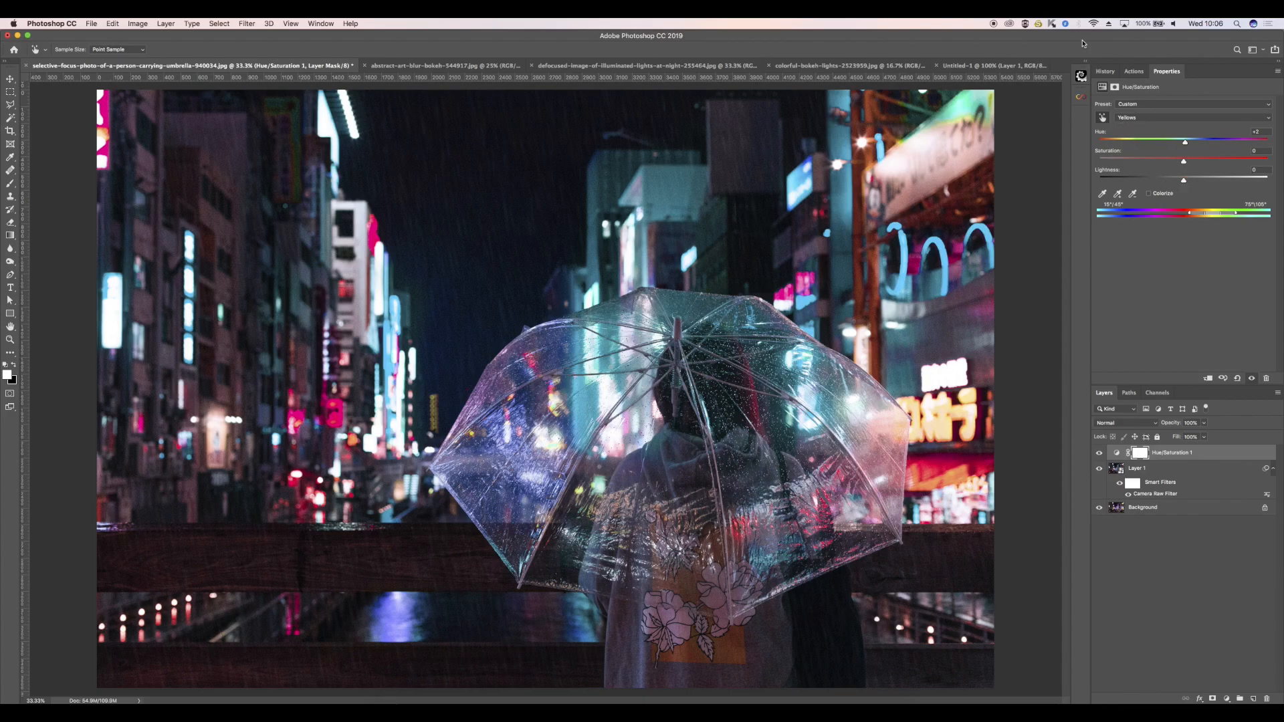
Step: Shift the Reds hue to about -32 and Yellows to about -133 toward magenta
{"action": "left_click", "coordinate": [1183, 117]}
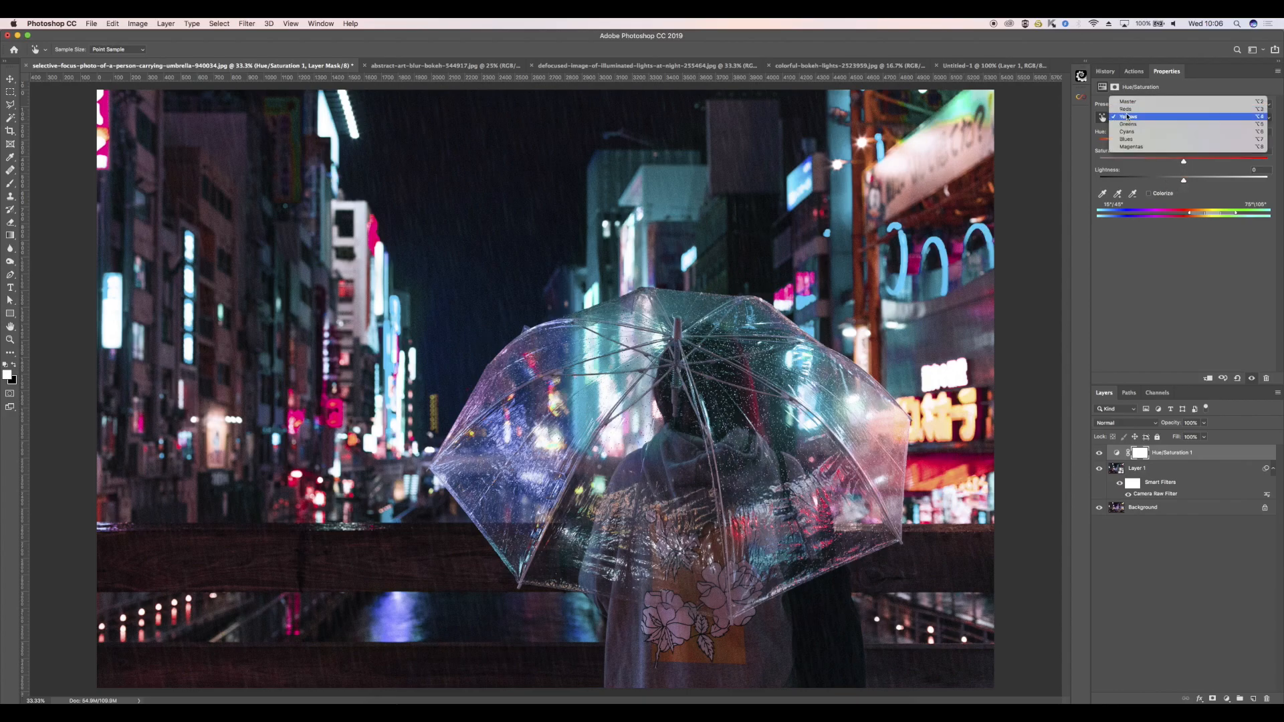
{"action": "left_click", "coordinate": [1128, 101]}
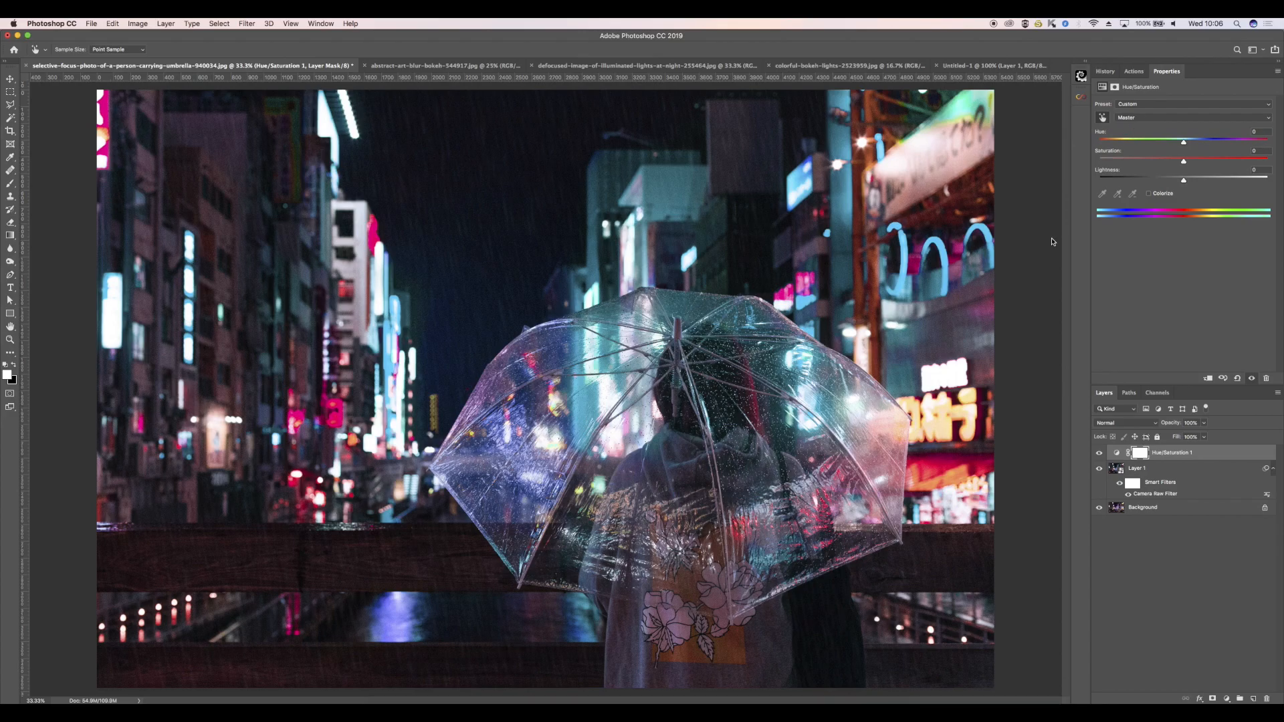
{"action": "left_click", "coordinate": [1182, 117]}
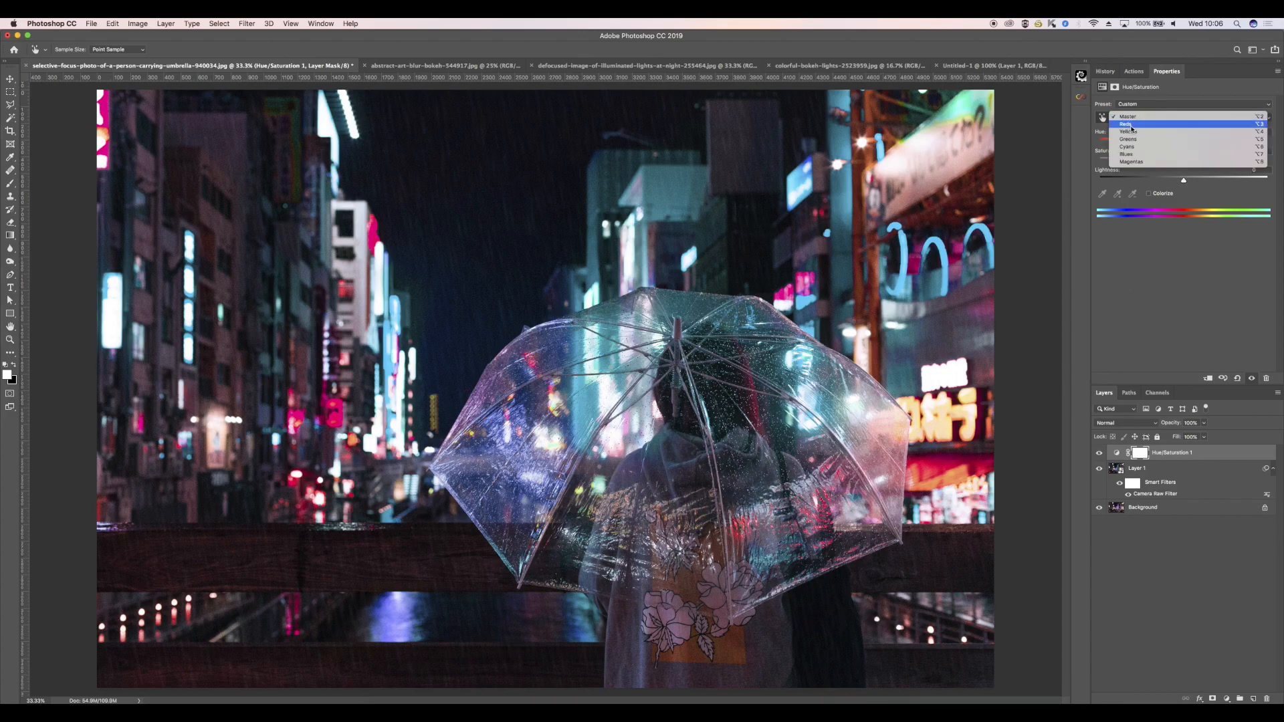
{"action": "left_click", "coordinate": [1129, 123]}
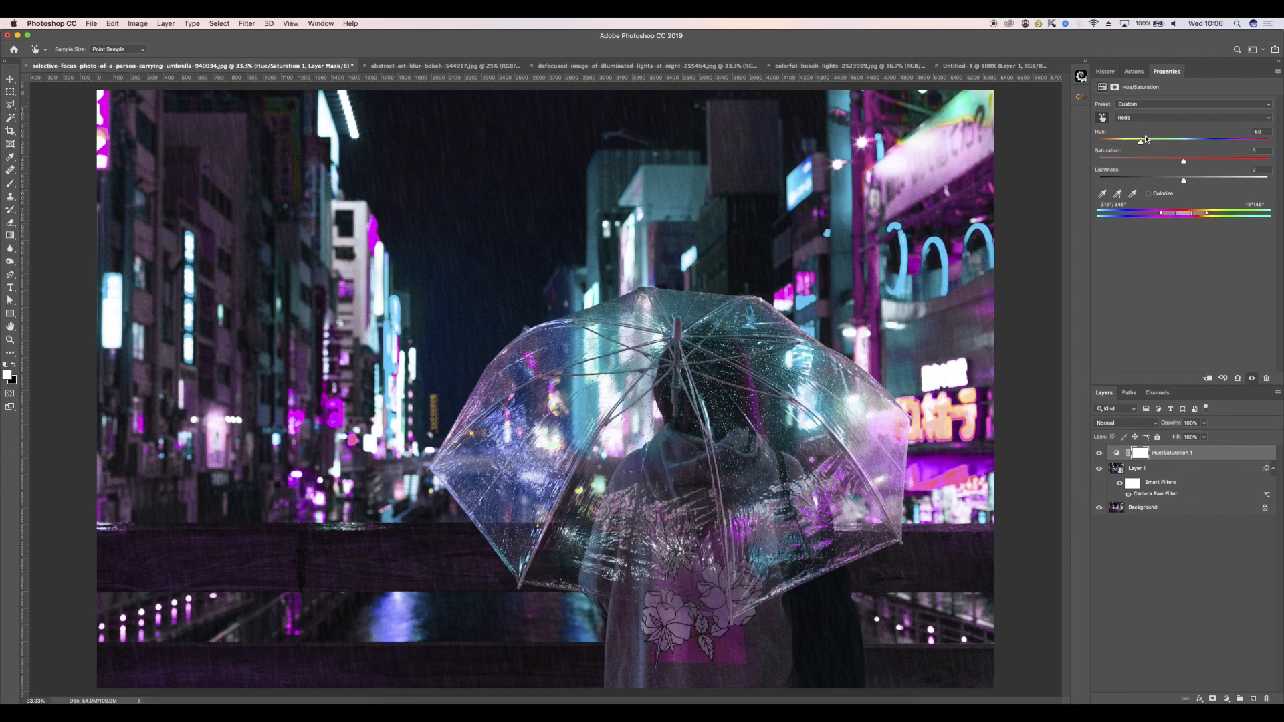
{"action": "left_click_drag", "start_coordinate": [1141, 141], "coordinate": [1150, 142]}
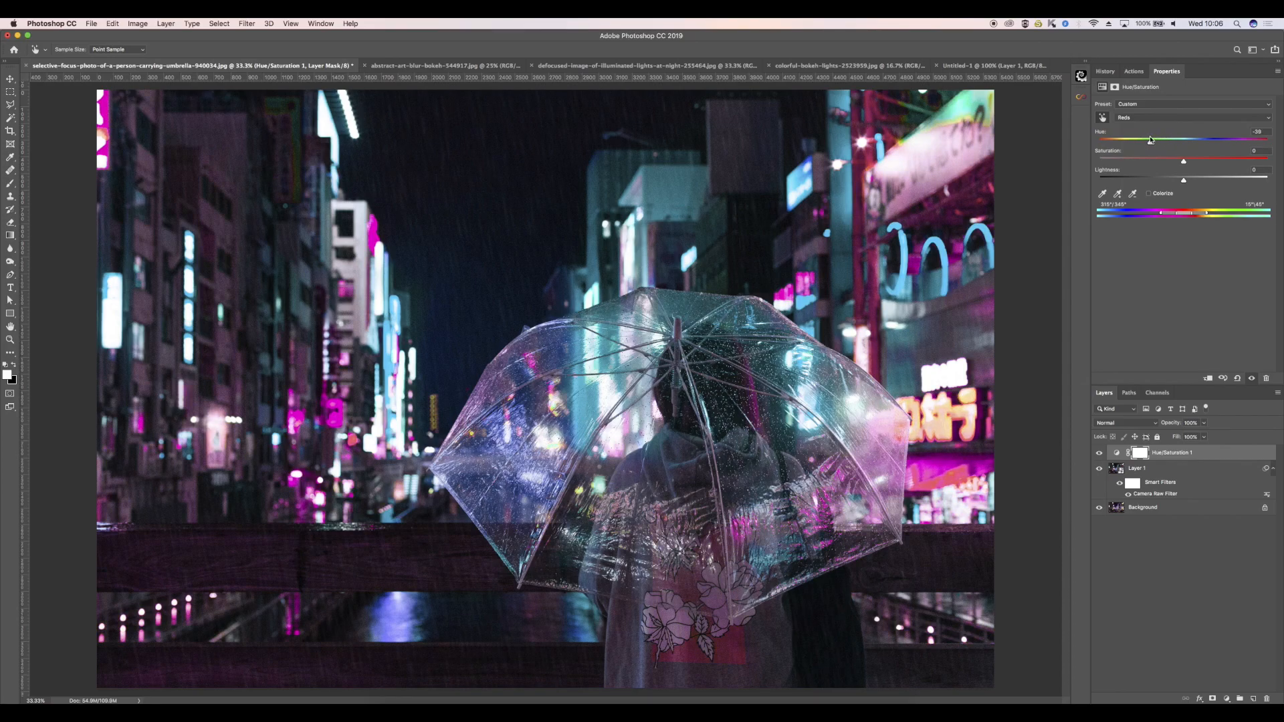
{"action": "left_click_drag", "start_coordinate": [1151, 139], "coordinate": [1157, 139]}
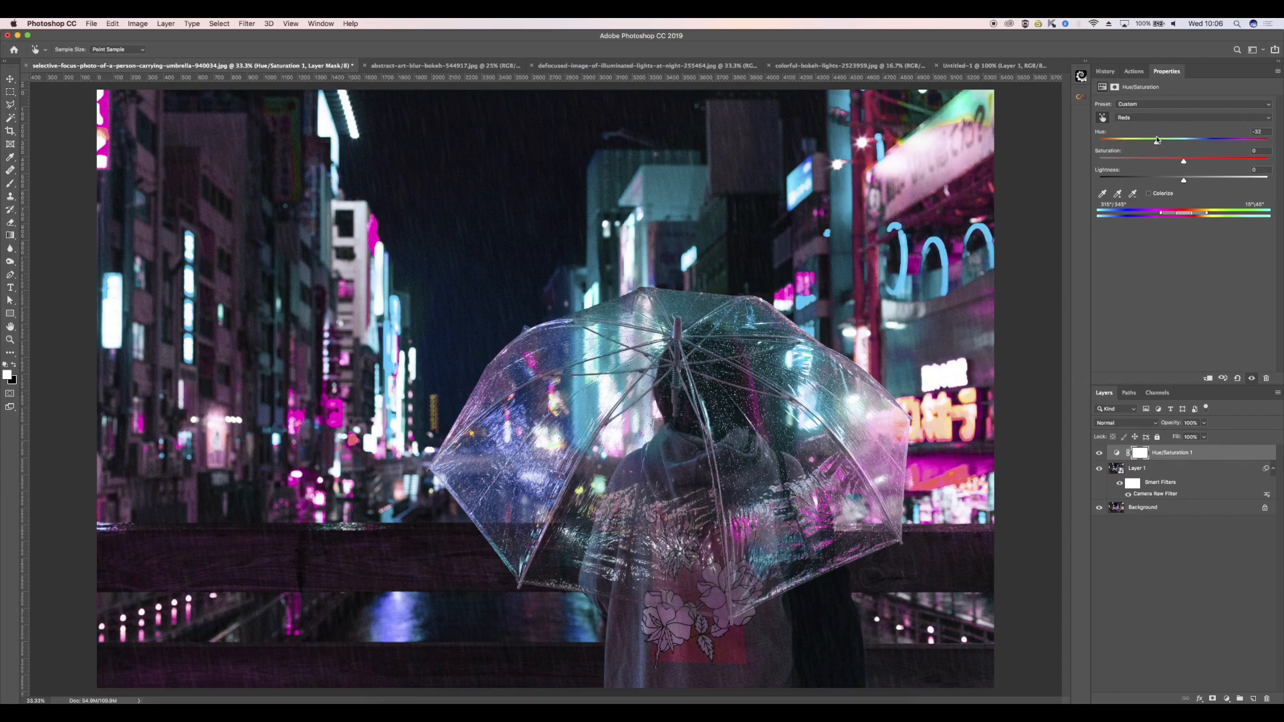
{"action": "left_click_drag", "start_coordinate": [1157, 139], "coordinate": [1159, 140]}
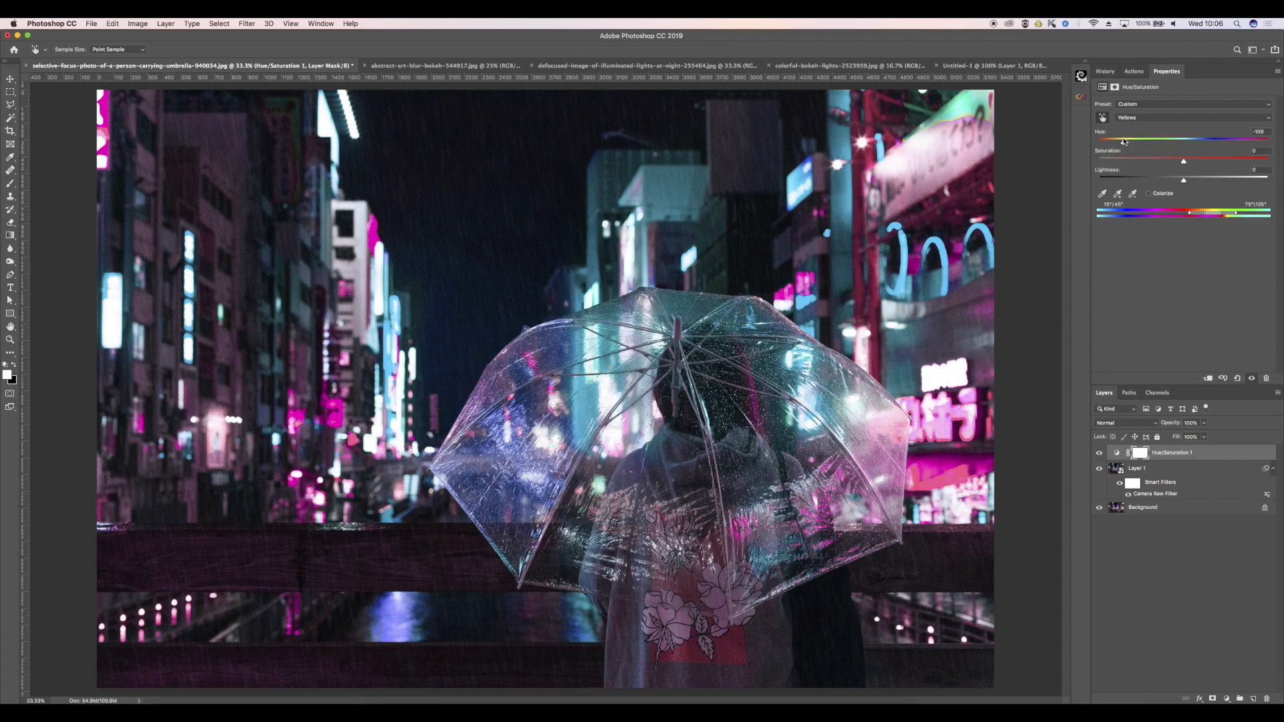
{"action": "left_click_drag", "start_coordinate": [1124, 139], "coordinate": [1113, 140]}
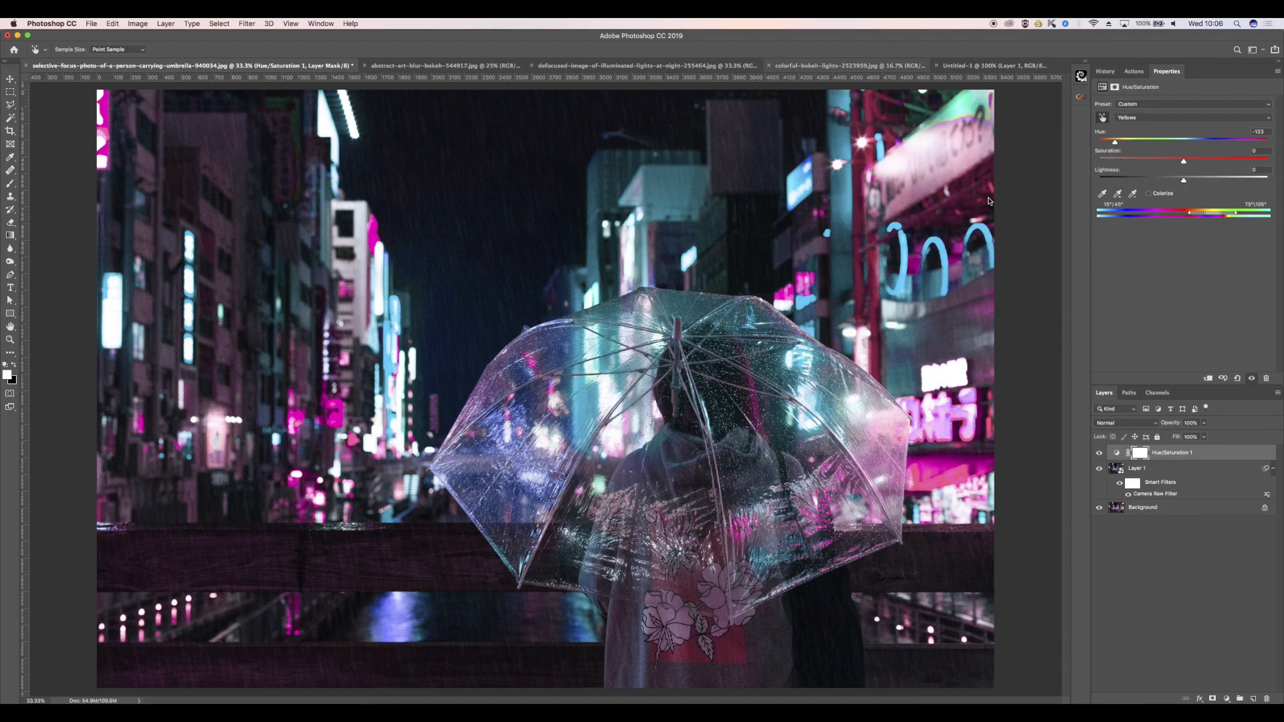
{"action": "mouse_move", "coordinate": [1256, 646]}
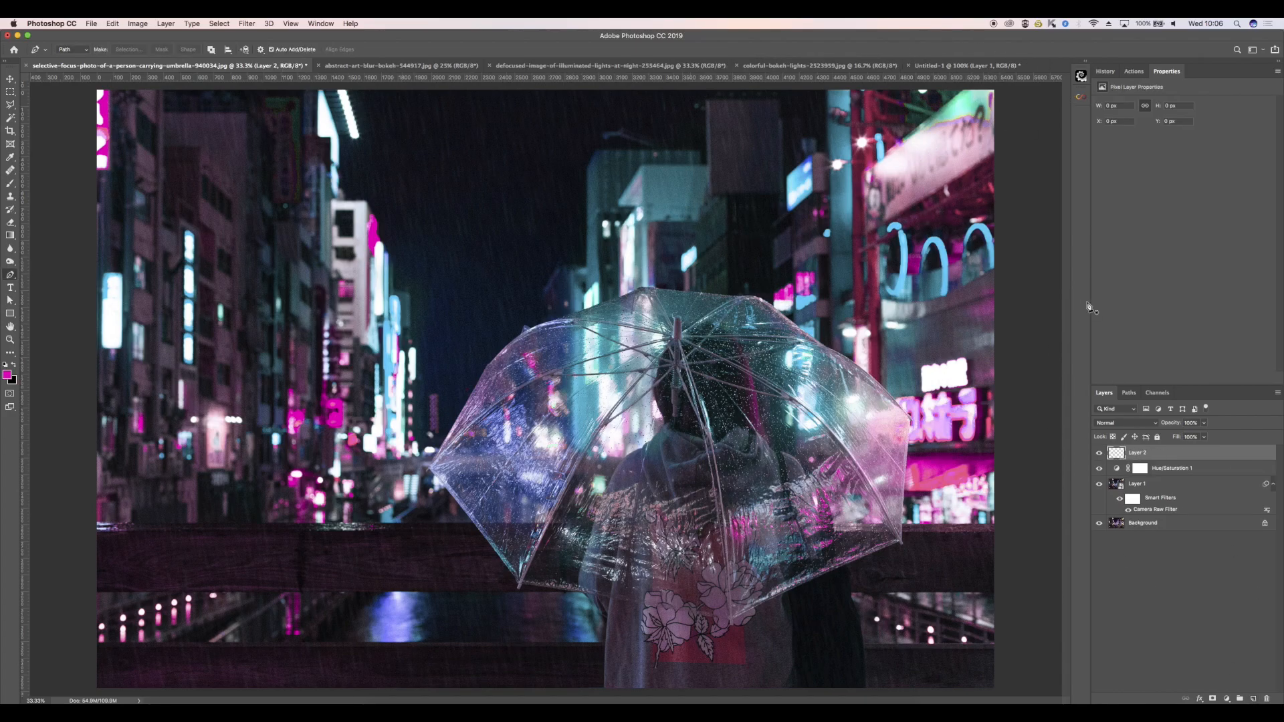
{"action": "mouse_move", "coordinate": [925, 185]}
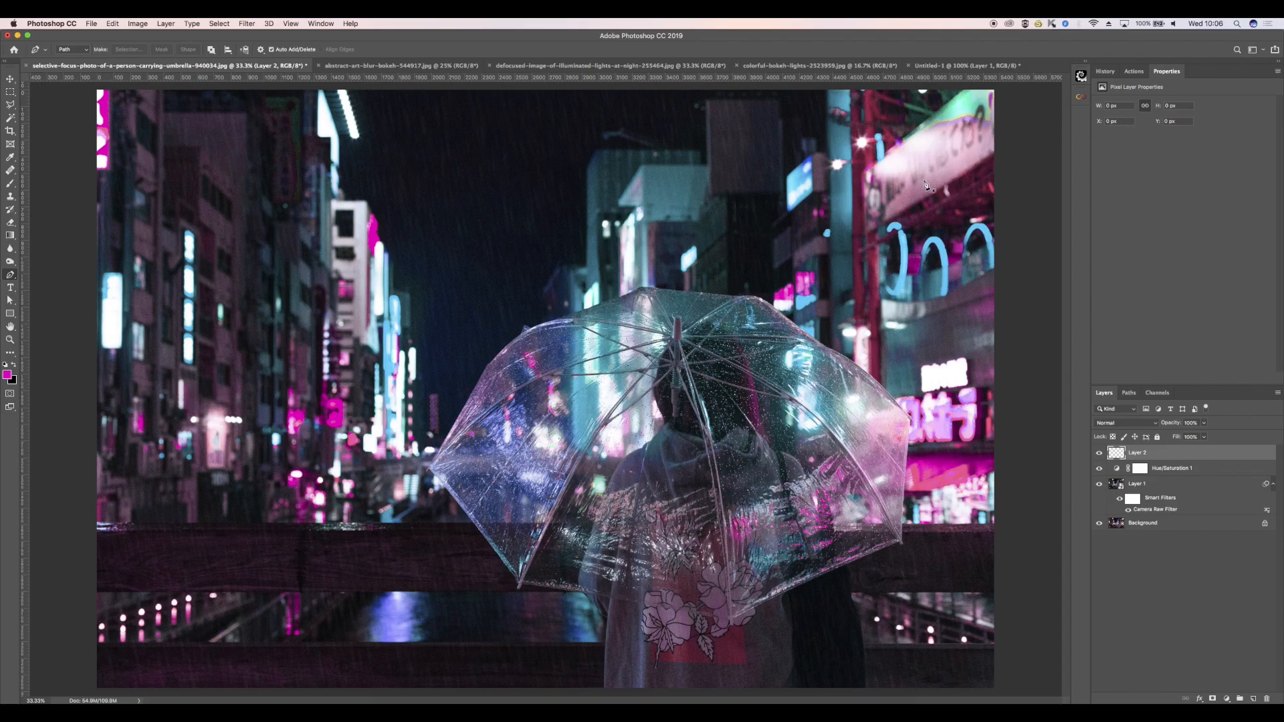
Step: Set the new layer to Color blend mode with a magenta foreground colour
{"action": "left_click", "coordinate": [1128, 423]}
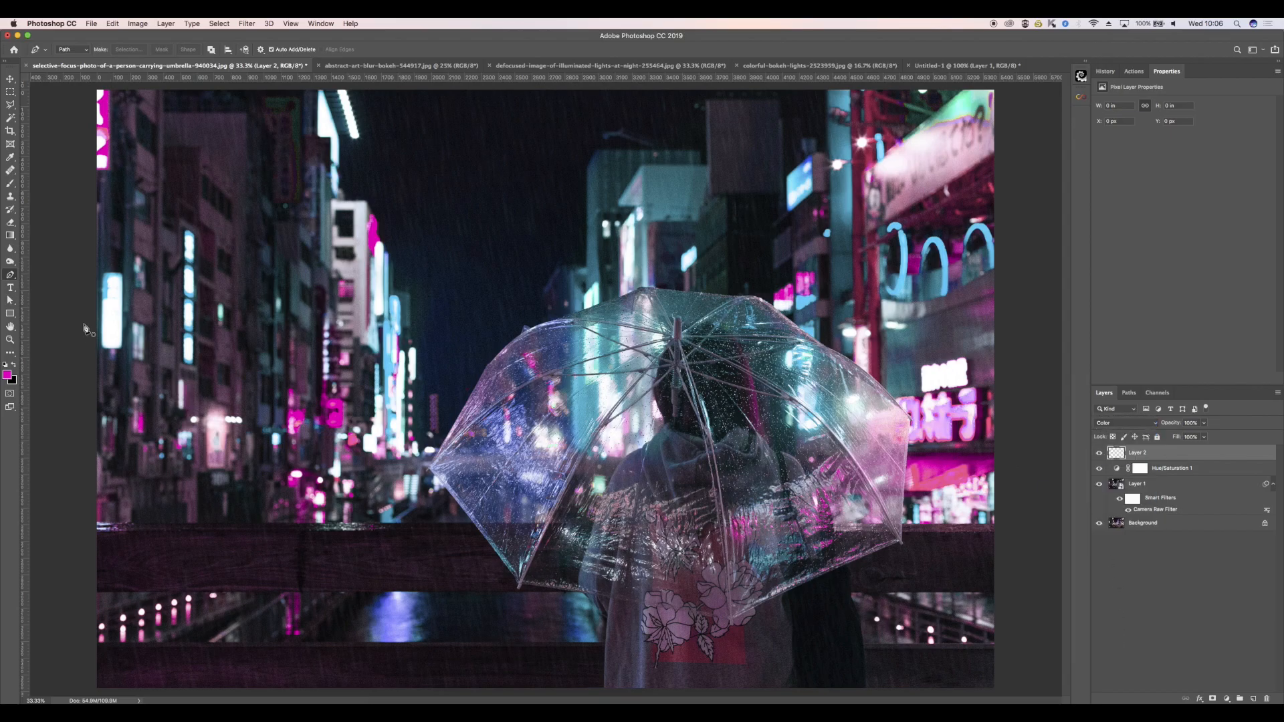
{"action": "left_click", "coordinate": [9, 373]}
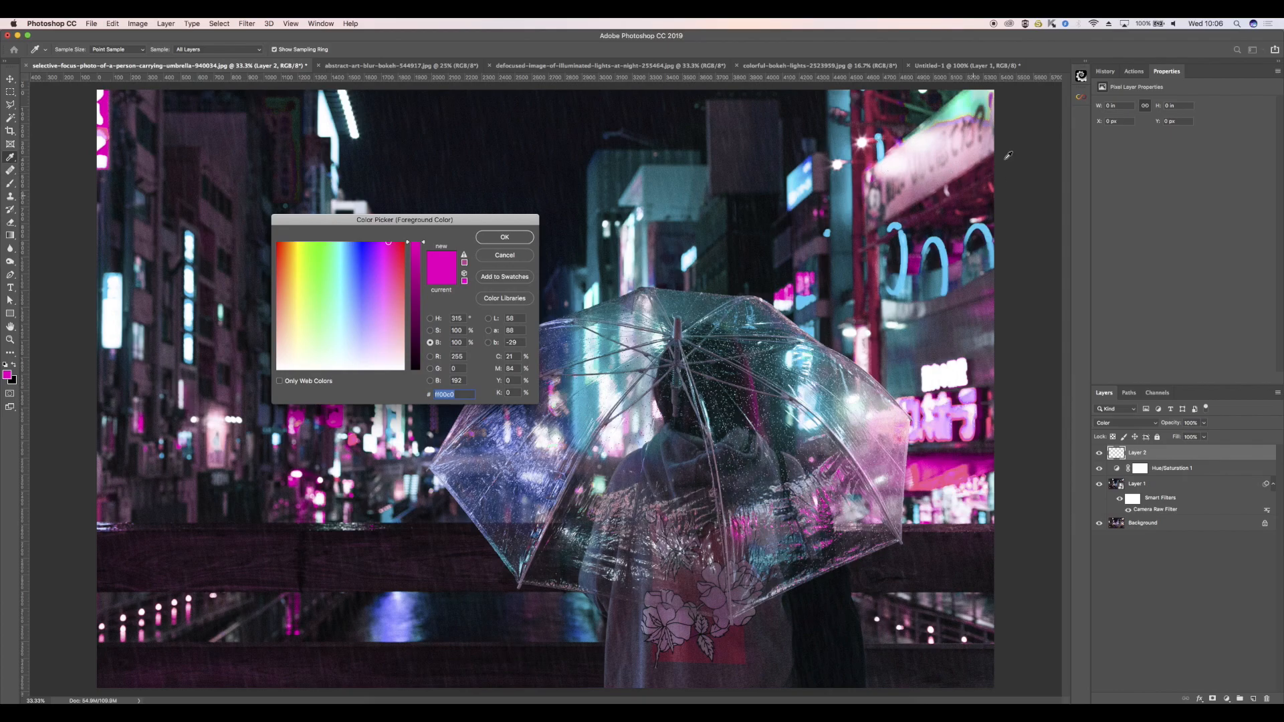
{"action": "left_click", "coordinate": [504, 237]}
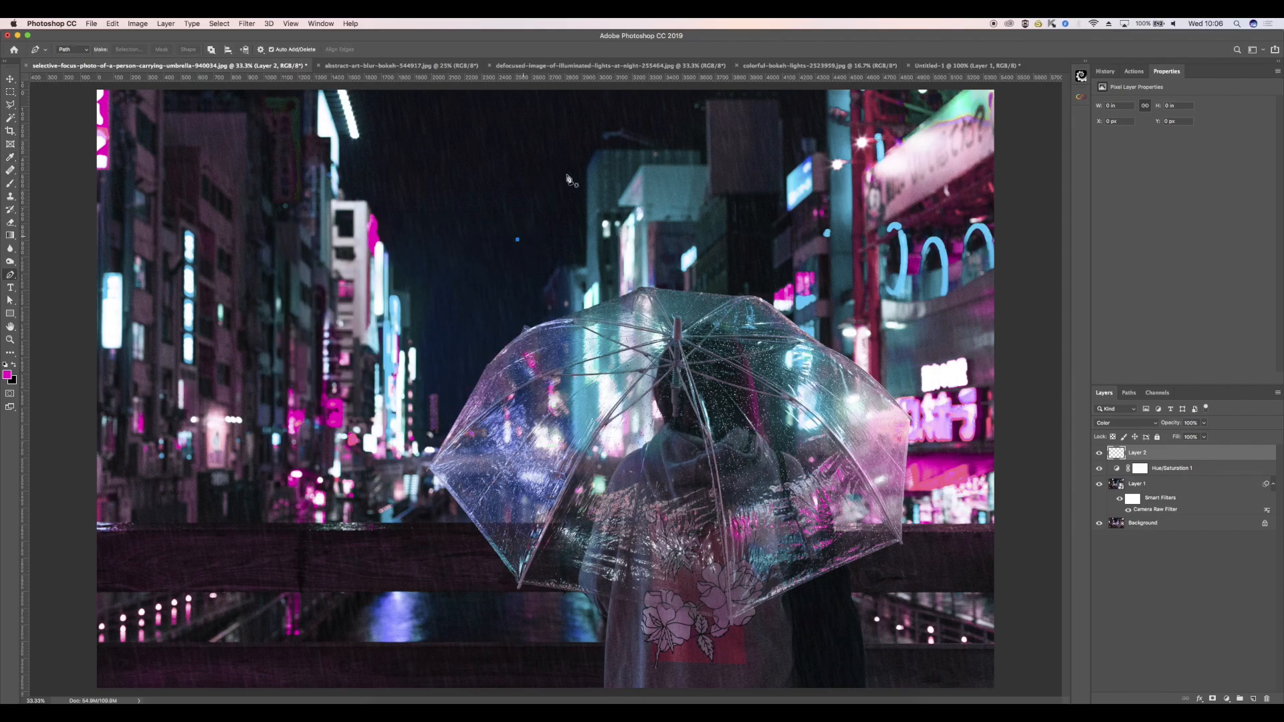
{"action": "mouse_move", "coordinate": [369, 49]}
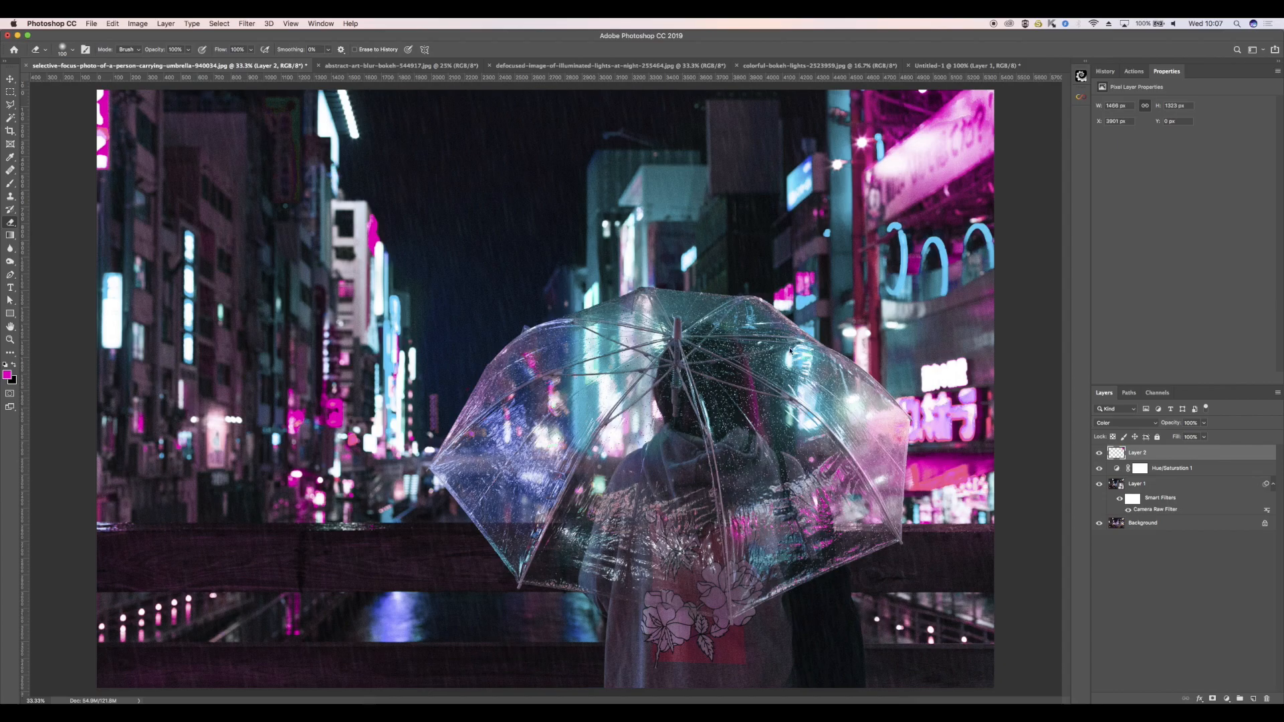
{"action": "mouse_move", "coordinate": [1130, 281]}
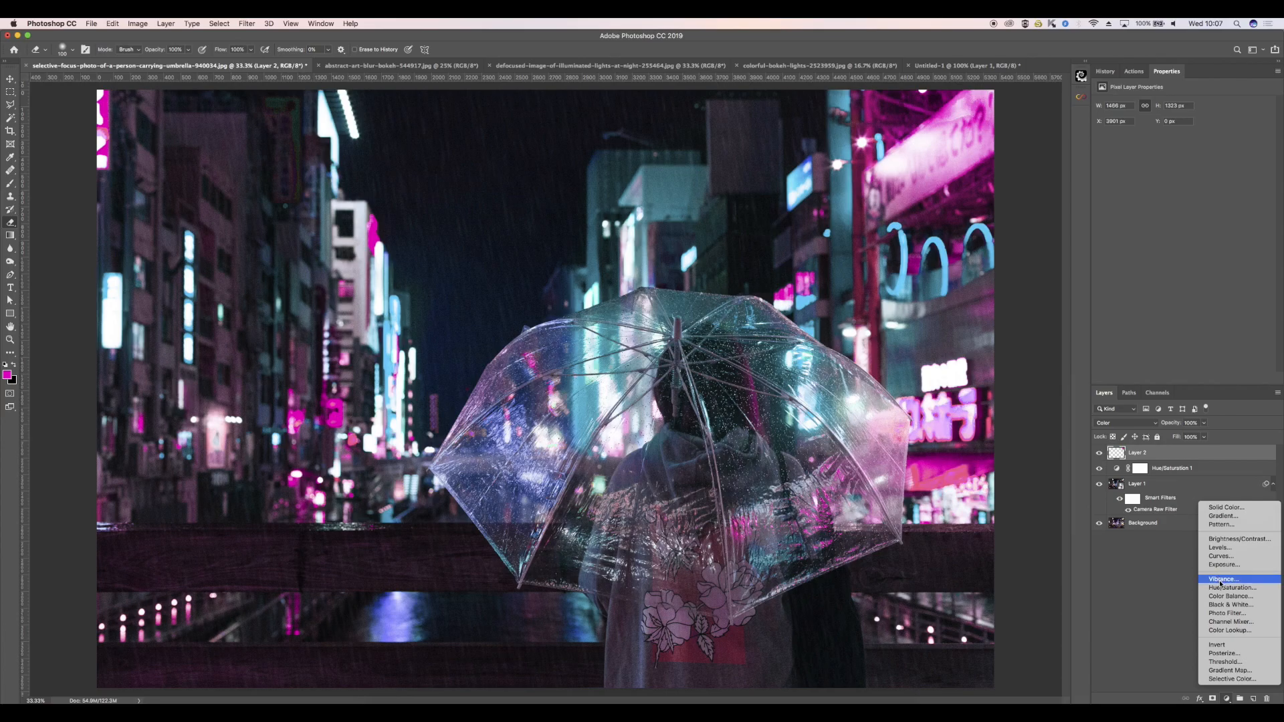
Step: Add a second Hue/Saturation layer and lower its saturation slightly
{"action": "left_click", "coordinate": [1229, 588]}
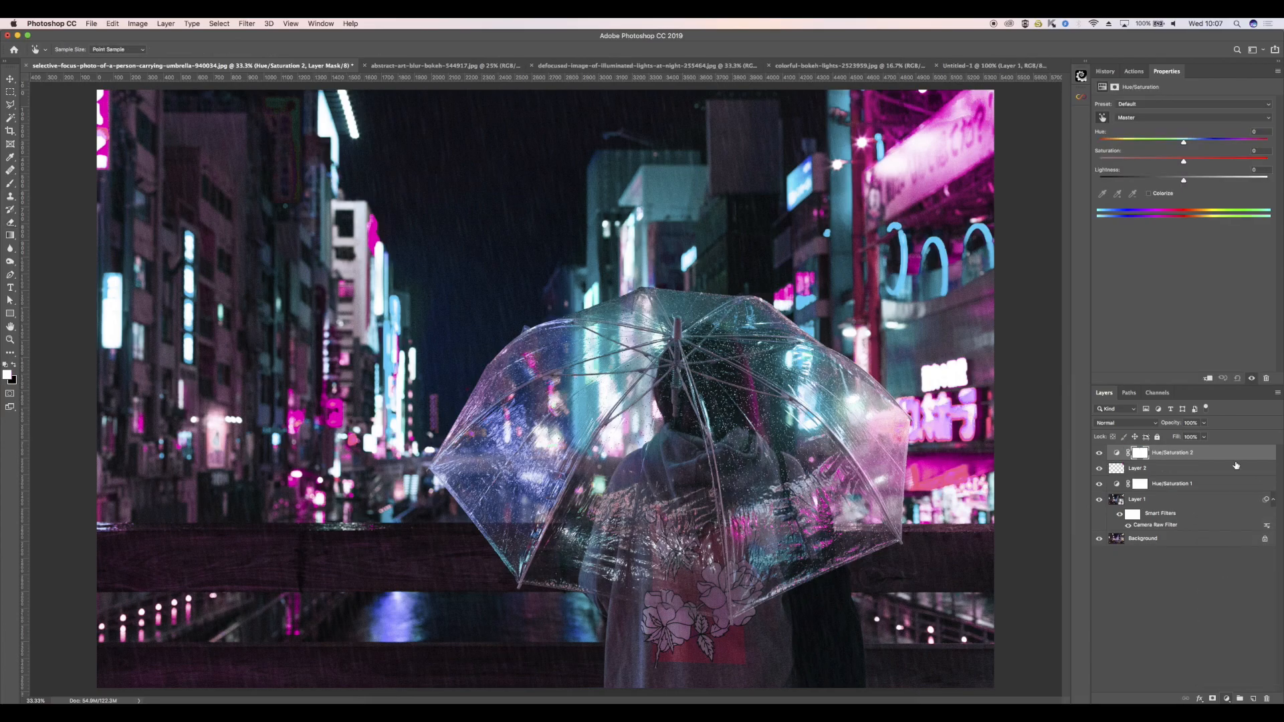
{"action": "left_click", "coordinate": [1189, 117]}
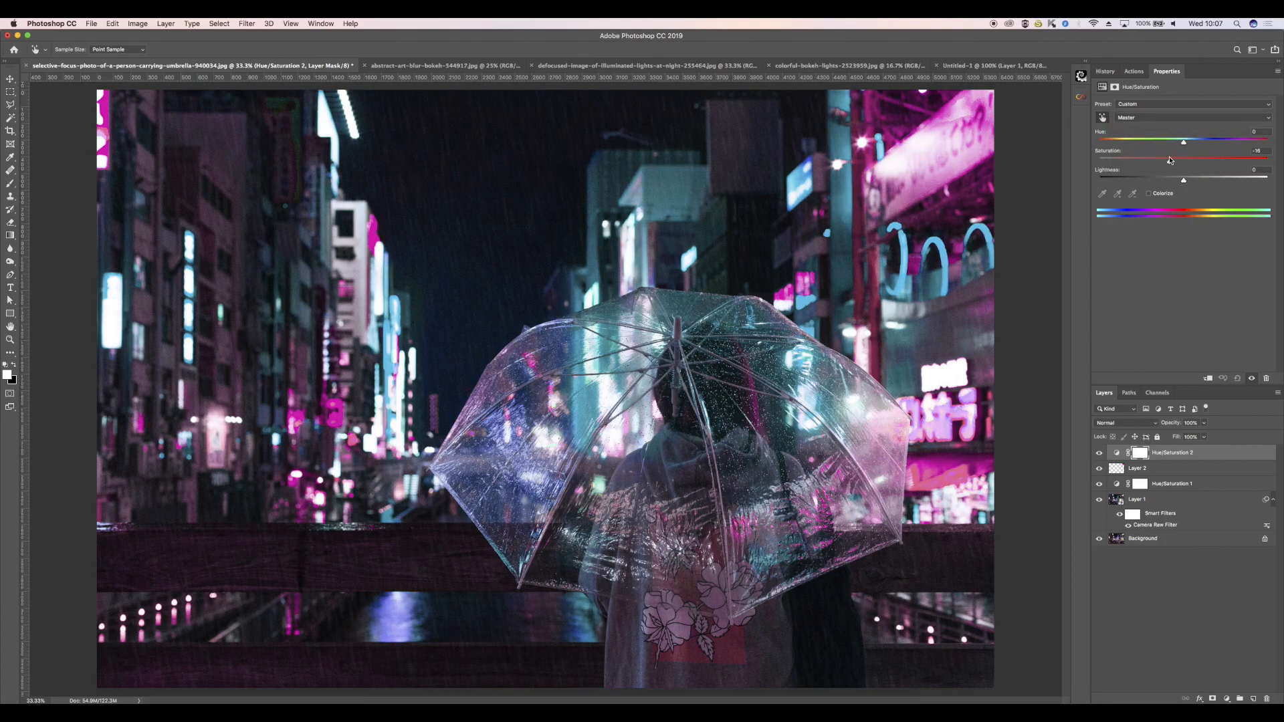
{"action": "left_click_drag", "start_coordinate": [1183, 151], "coordinate": [1157, 151]}
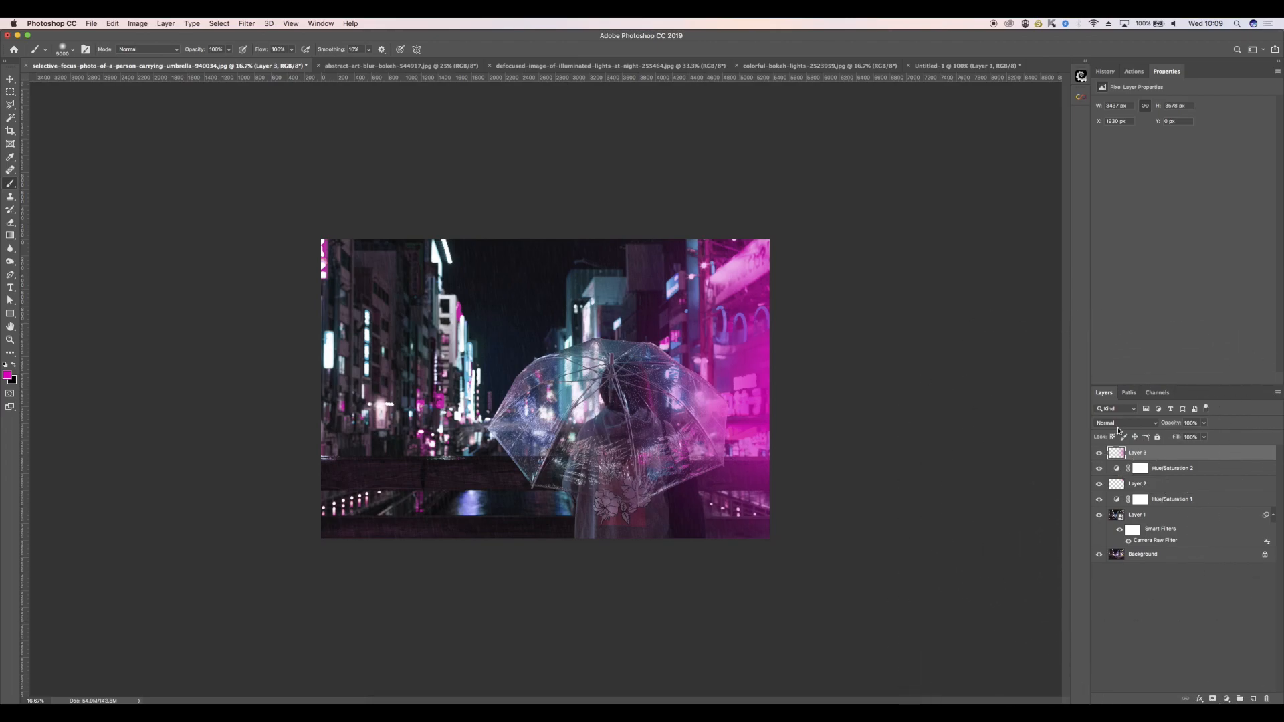
Step: Move the magenta paint layer and set its blend mode to Soft Light
{"action": "left_click", "coordinate": [10, 78]}
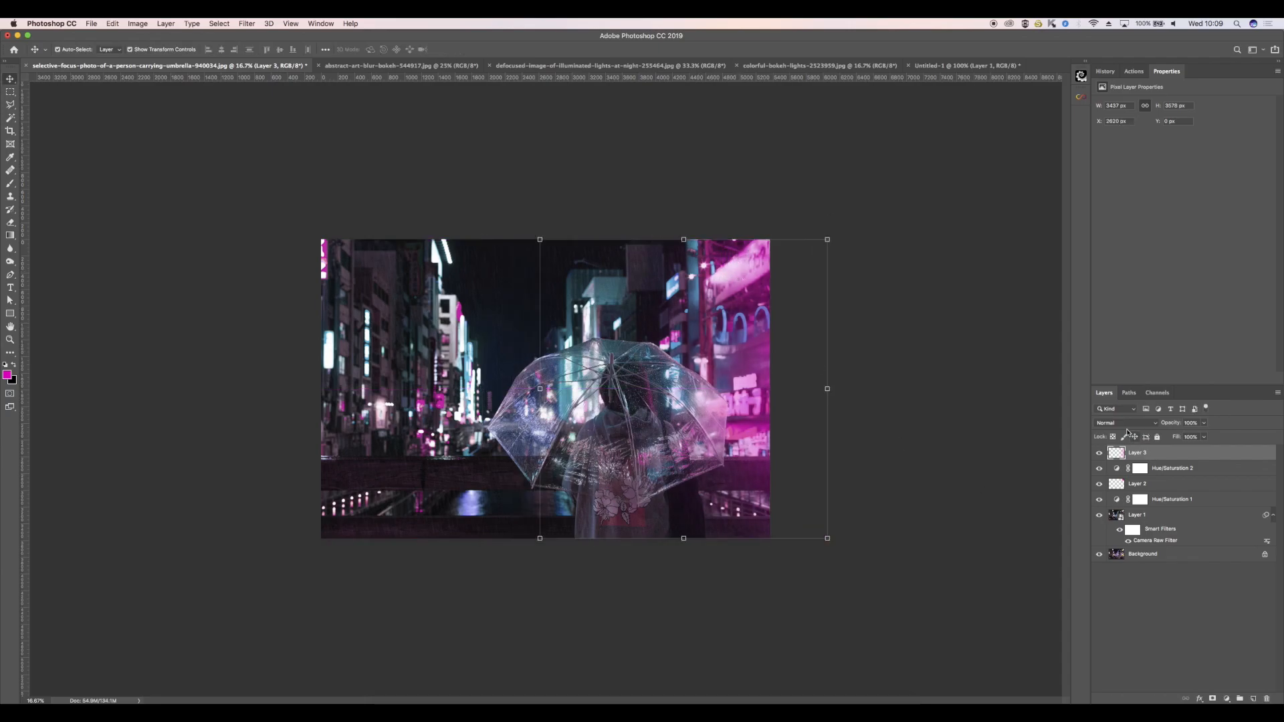
{"action": "left_click", "coordinate": [1126, 423]}
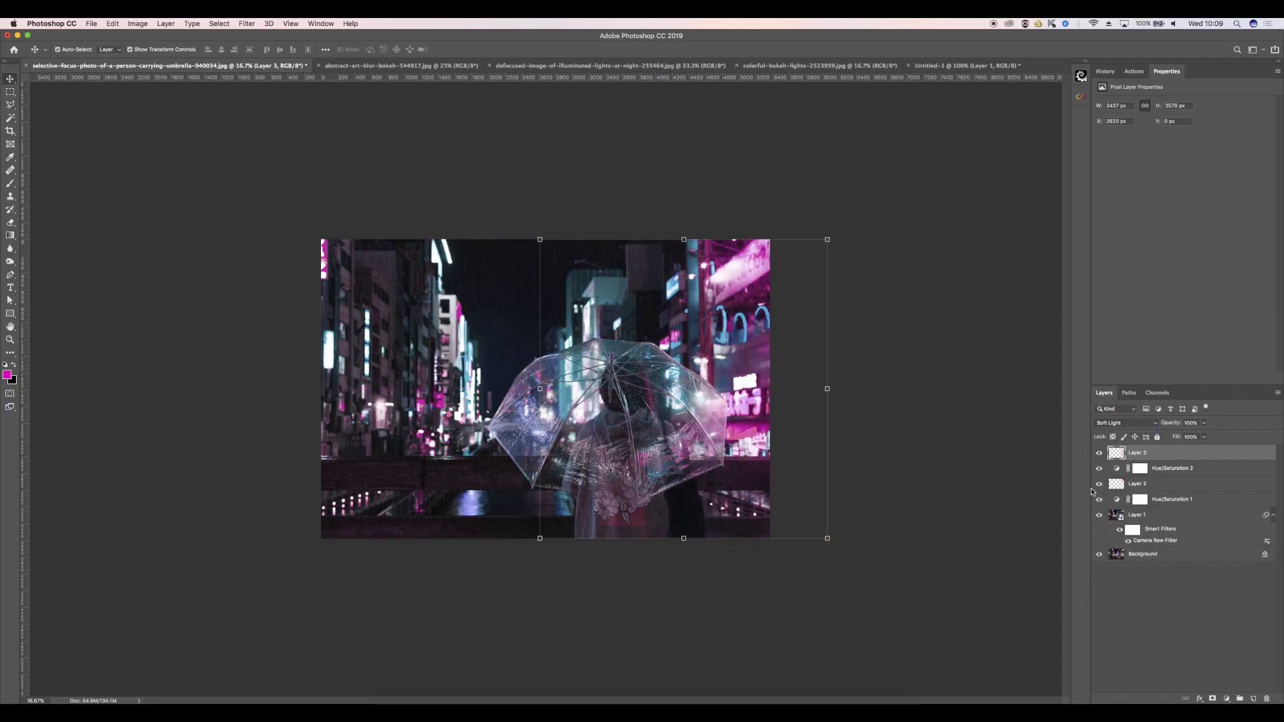
{"action": "left_click", "coordinate": [1099, 453]}
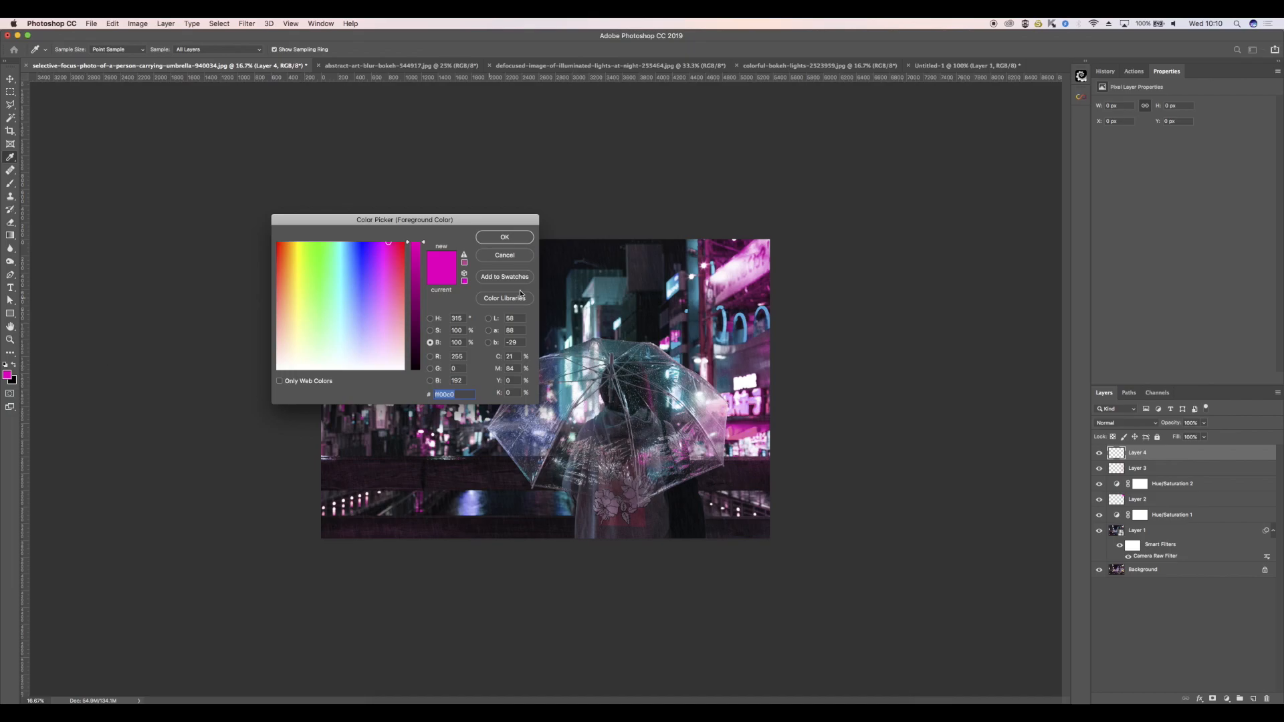
Step: Paint cyan over the street's left side on Layer 4 with Soft Light blending
{"action": "left_click", "coordinate": [505, 236]}
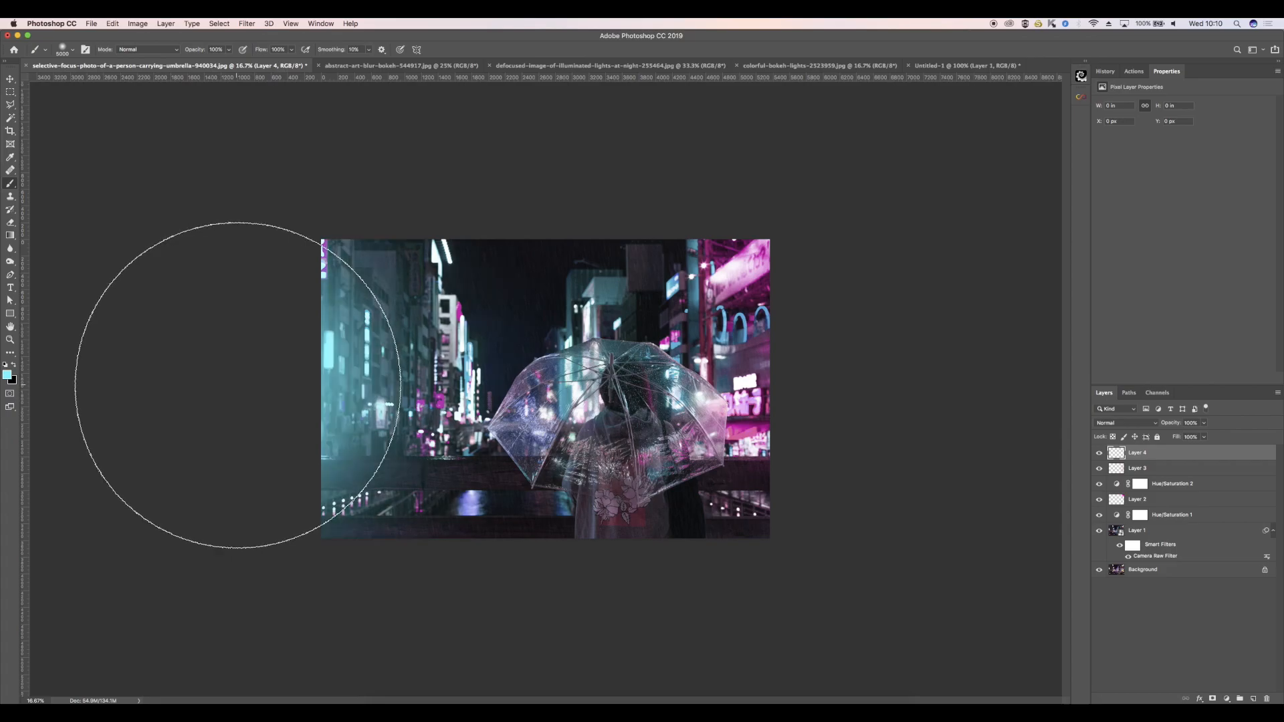
{"action": "left_click", "coordinate": [1126, 423]}
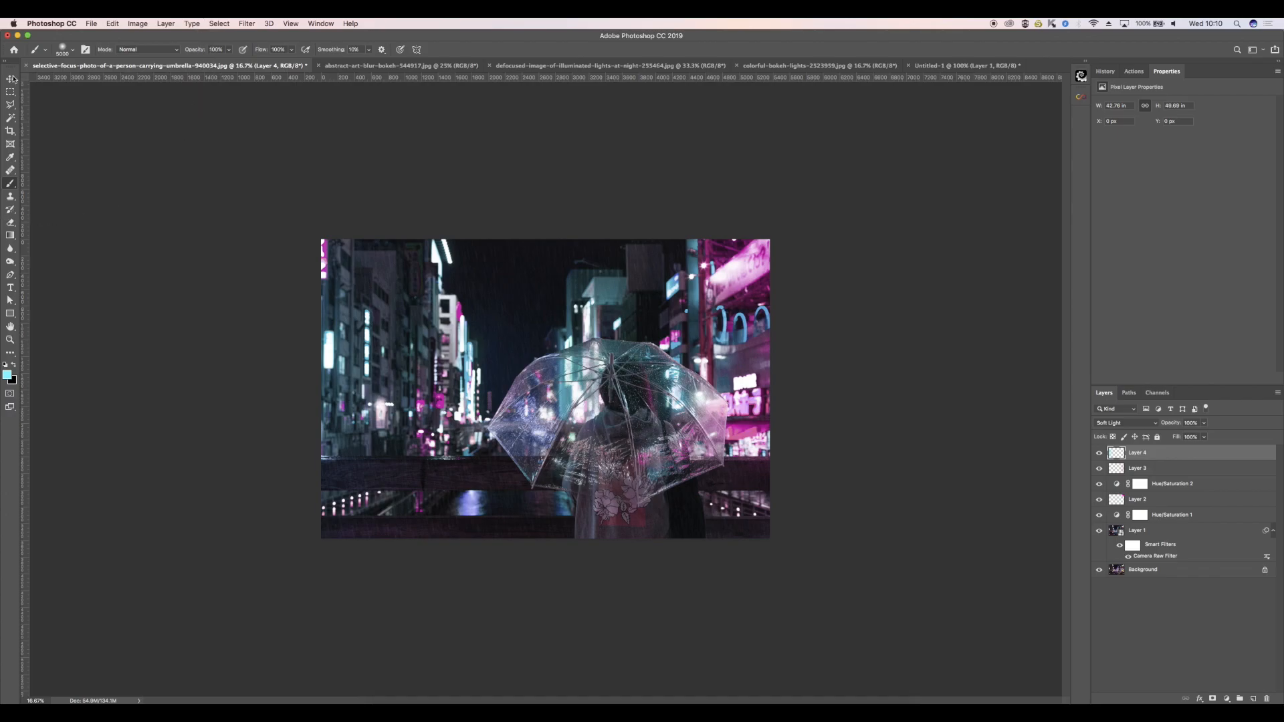
{"action": "left_click", "coordinate": [11, 78]}
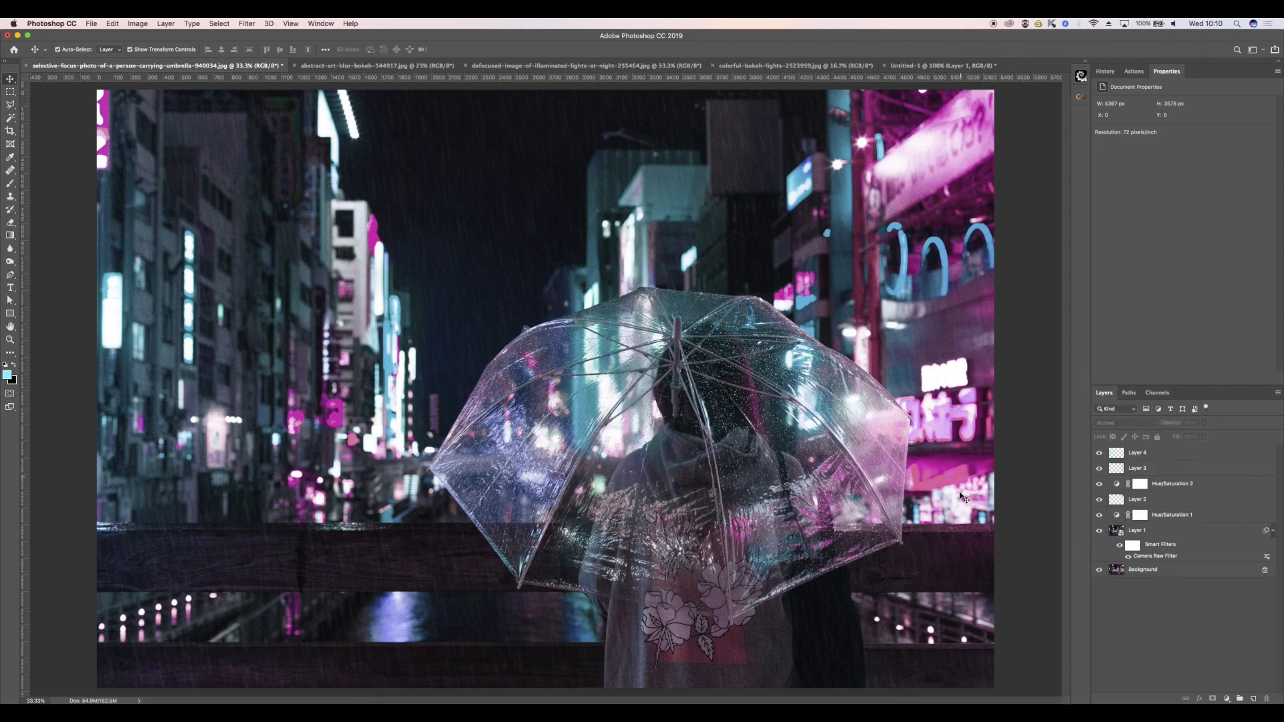
{"action": "mouse_move", "coordinate": [948, 422]}
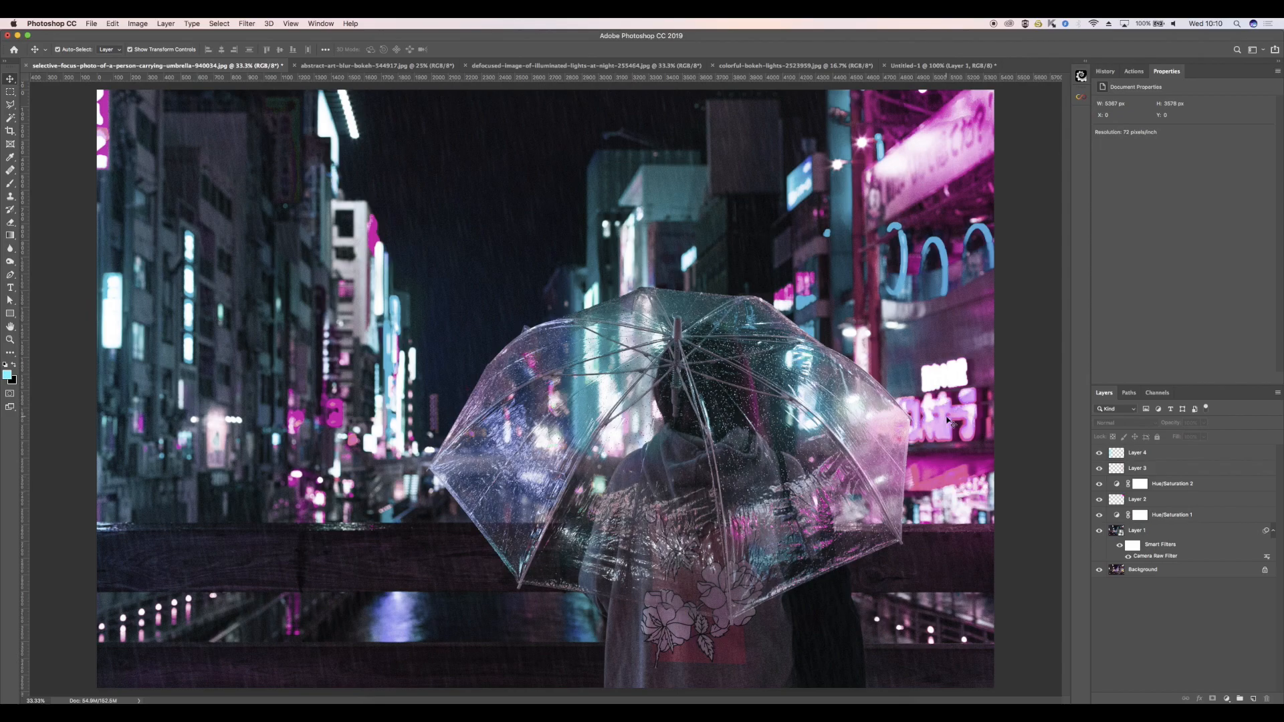
Step: Duplicate the defocused lights Background layer into the umbrella photo as Background copy
{"action": "left_click", "coordinate": [373, 66]}
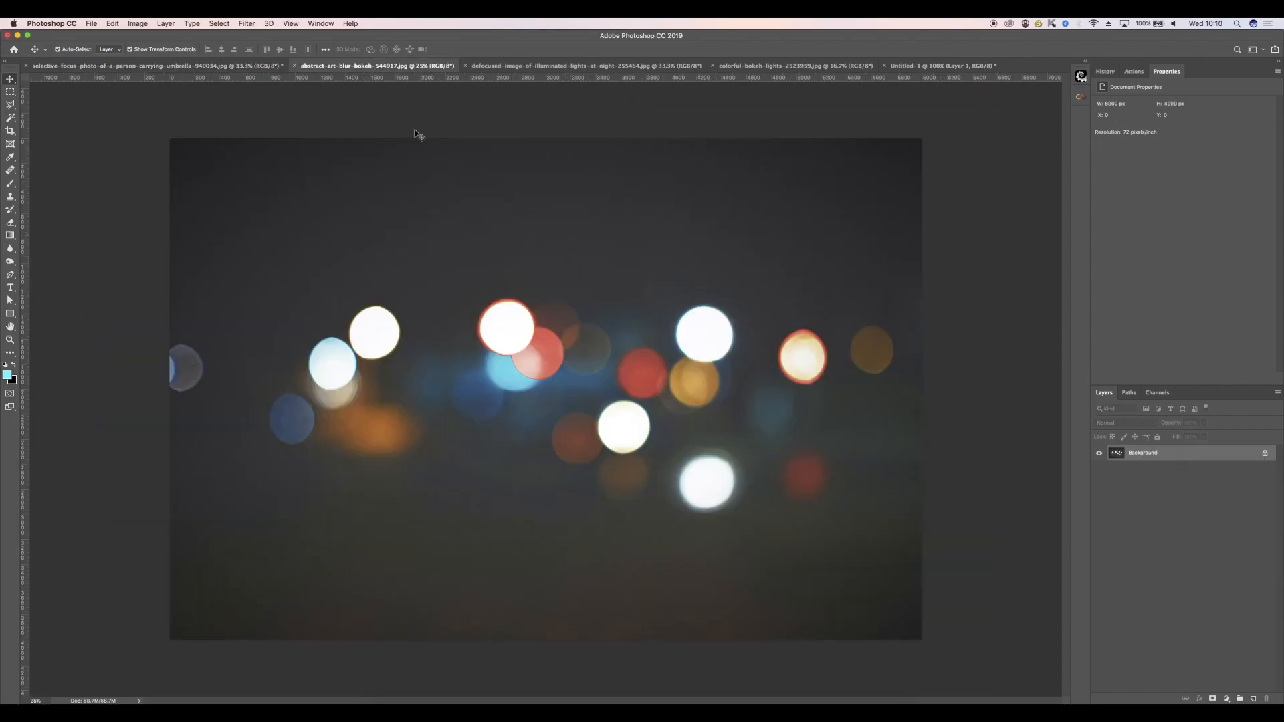
{"action": "left_click", "coordinate": [581, 65]}
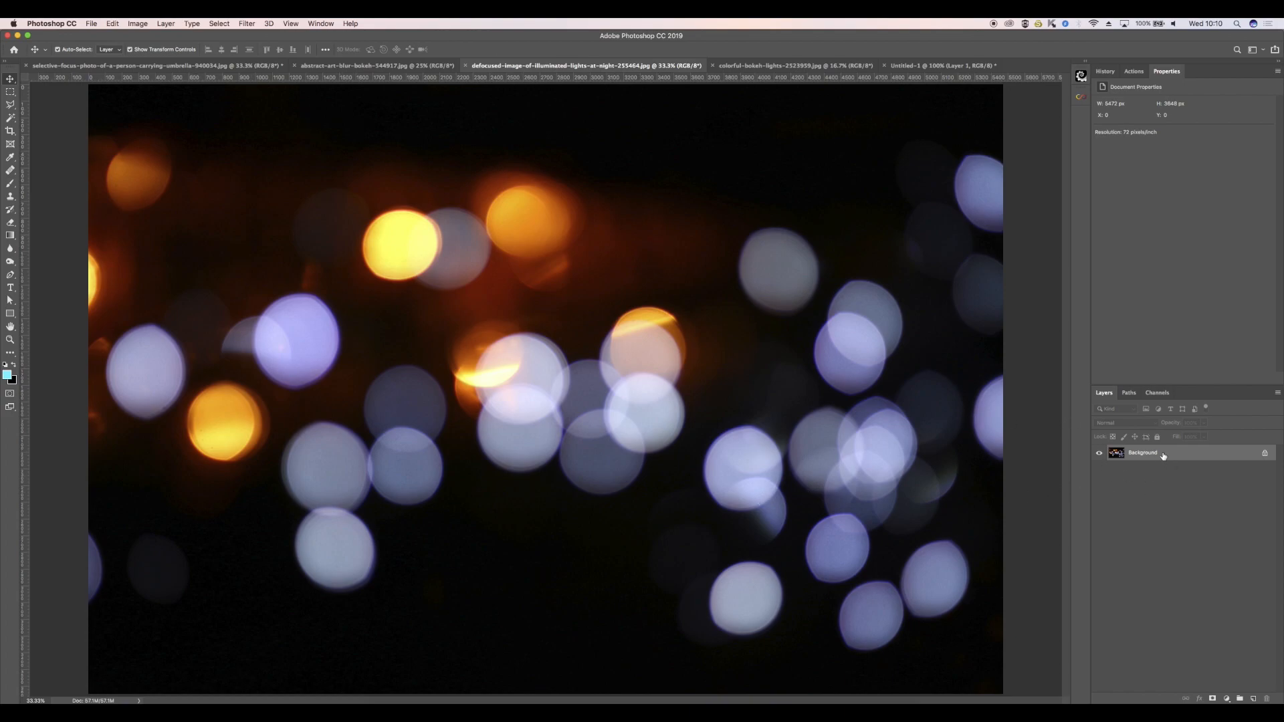
{"action": "right_click", "coordinate": [1142, 453]}
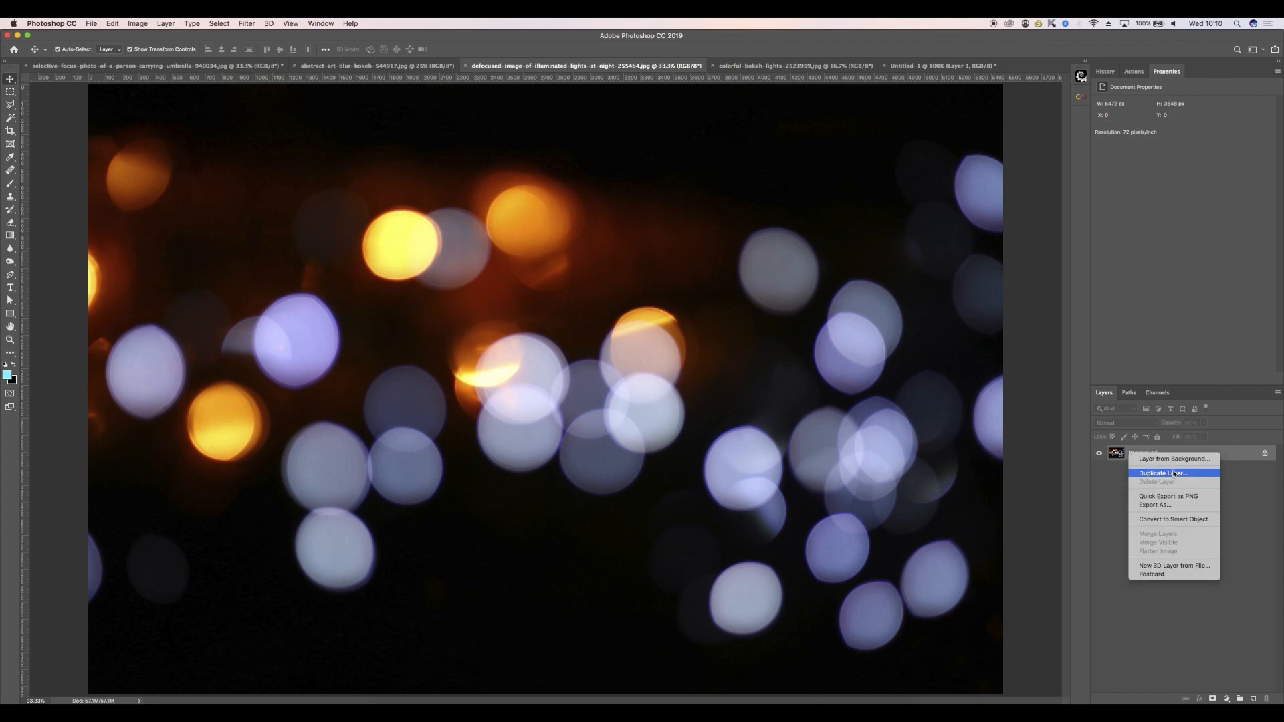
{"action": "left_click", "coordinate": [1162, 473]}
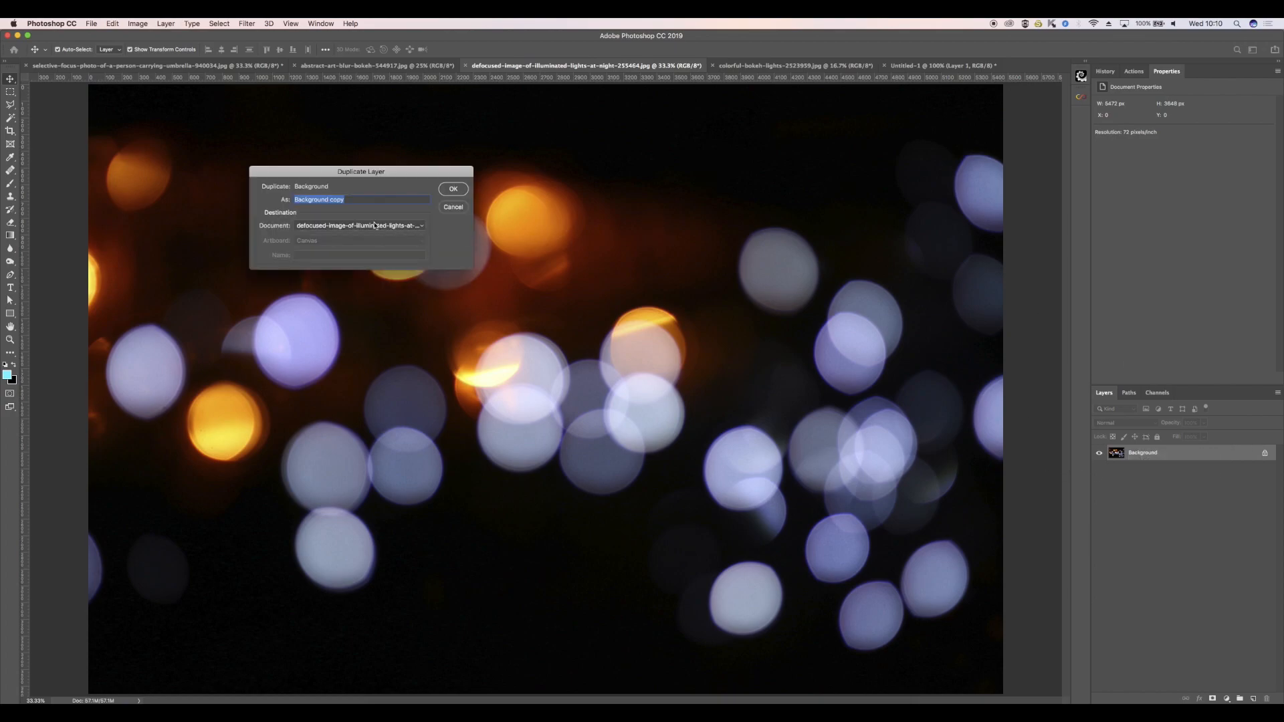
{"action": "left_click", "coordinate": [358, 226]}
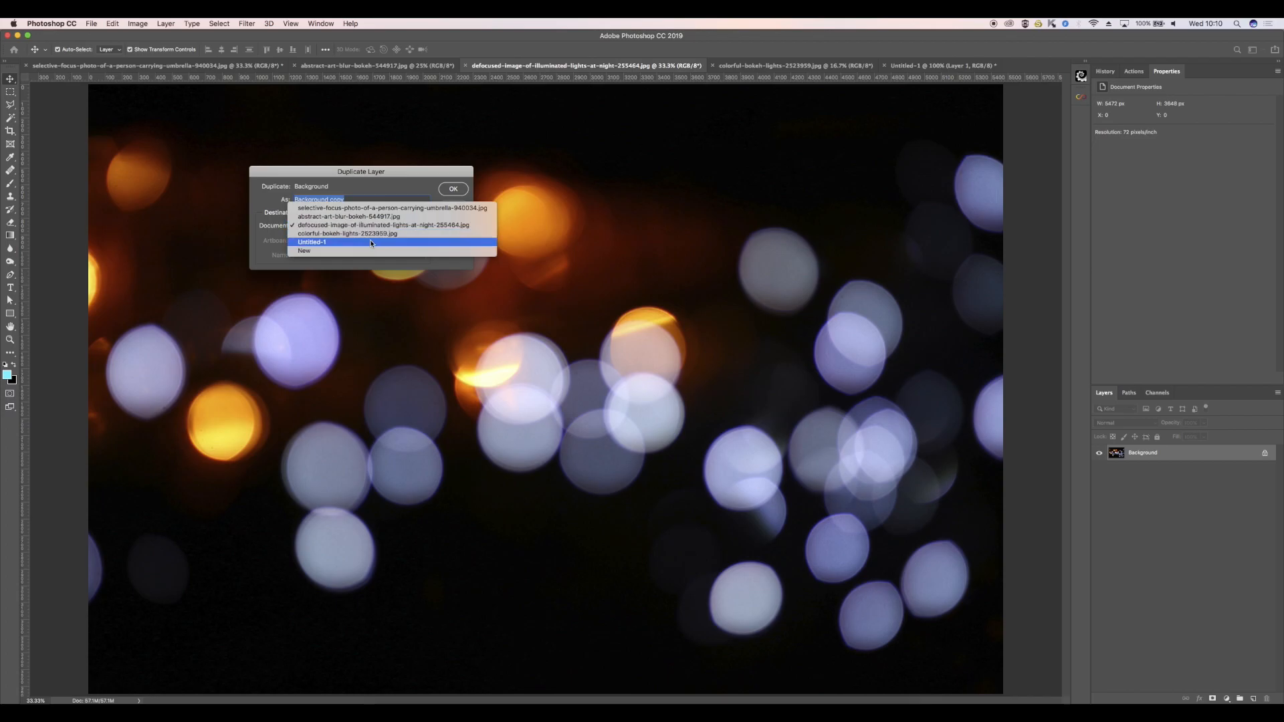
{"action": "left_click", "coordinate": [453, 190]}
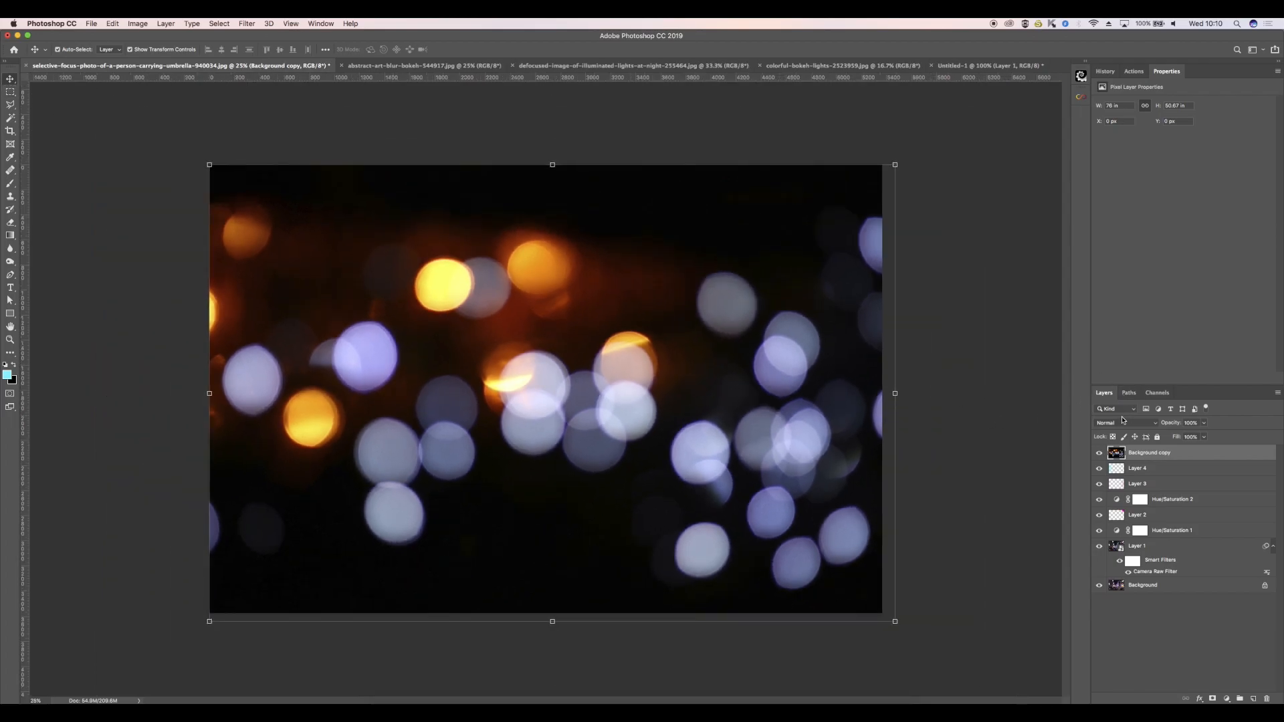
Step: Set the Background copy bokeh layer's blend mode to Screen
{"action": "left_click", "coordinate": [1105, 423]}
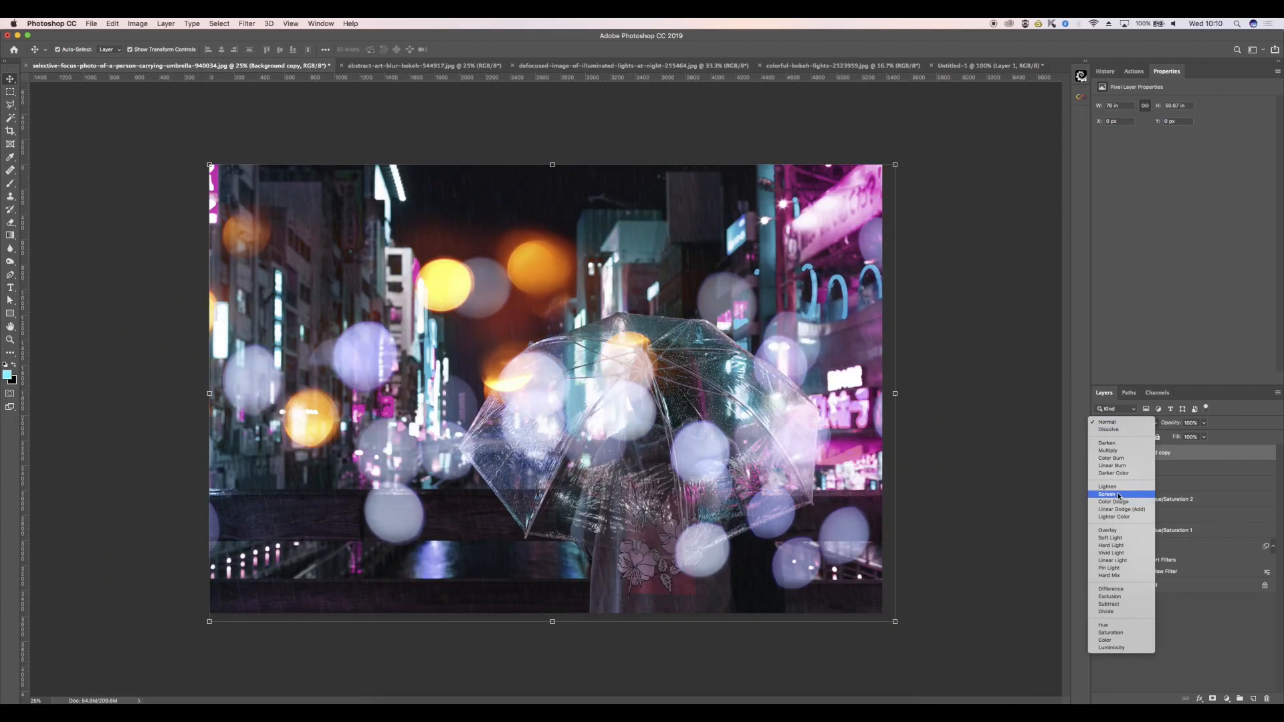
{"action": "left_click", "coordinate": [1108, 493]}
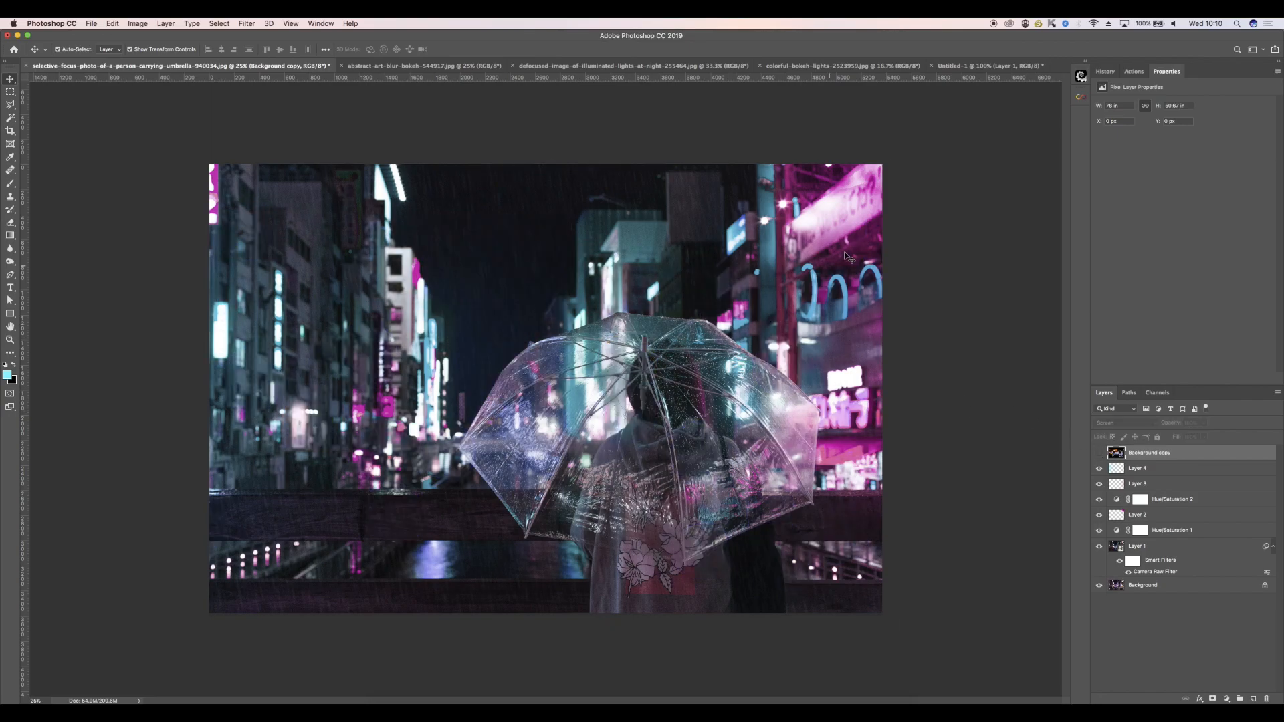
{"action": "mouse_move", "coordinate": [876, 171]}
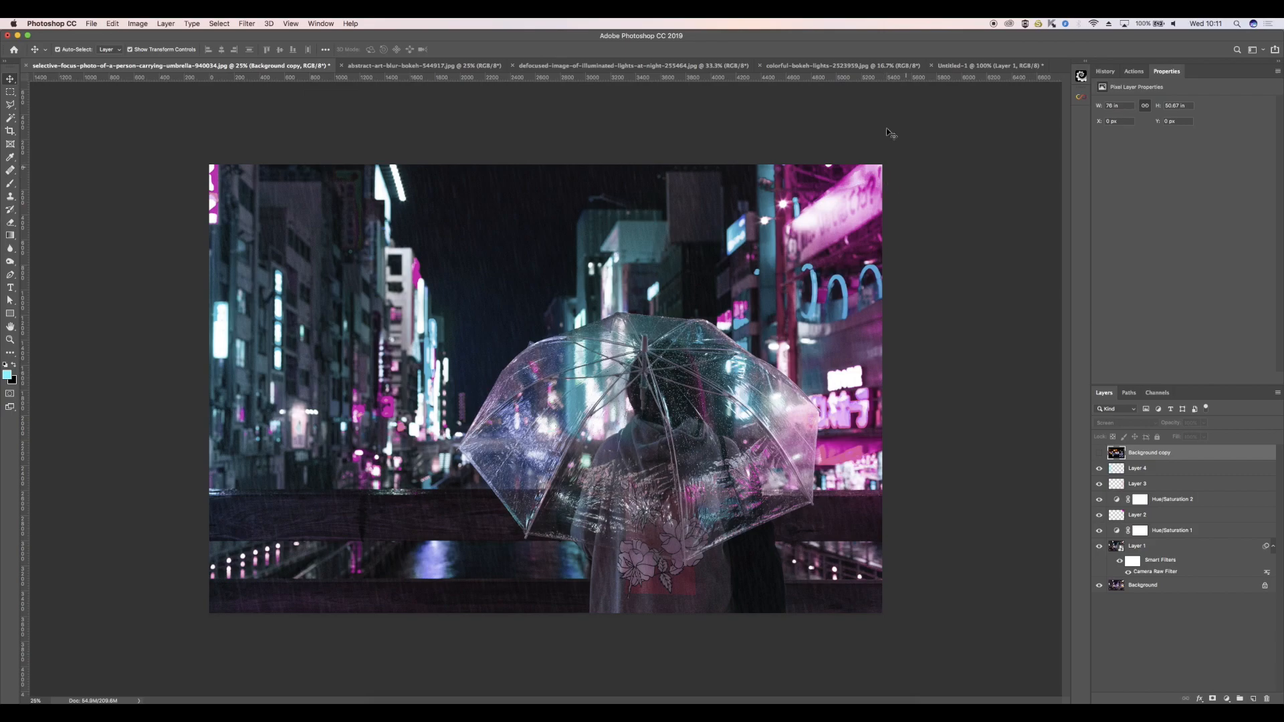
{"action": "mouse_move", "coordinate": [255, 209]}
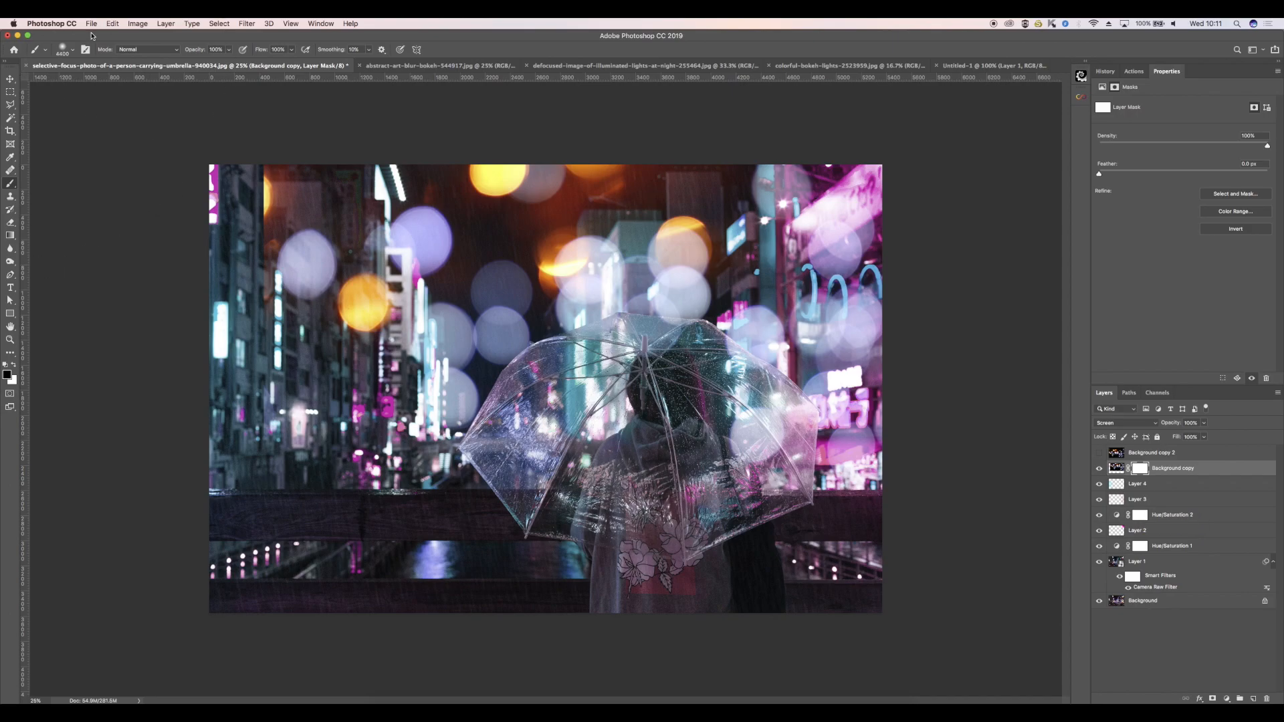
Step: Paint black on the Background copy mask with a soft round brush, hiding the bottom bokeh
{"action": "left_click", "coordinate": [72, 49]}
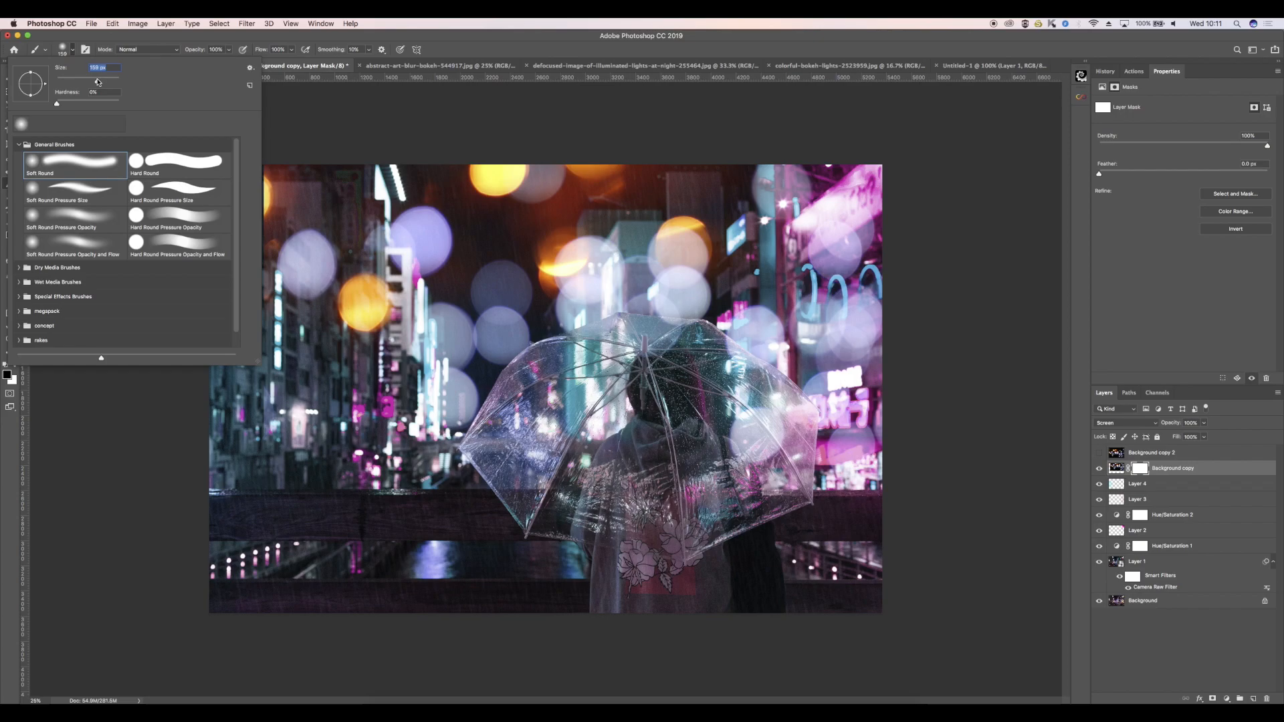
{"action": "left_click", "coordinate": [753, 314]}
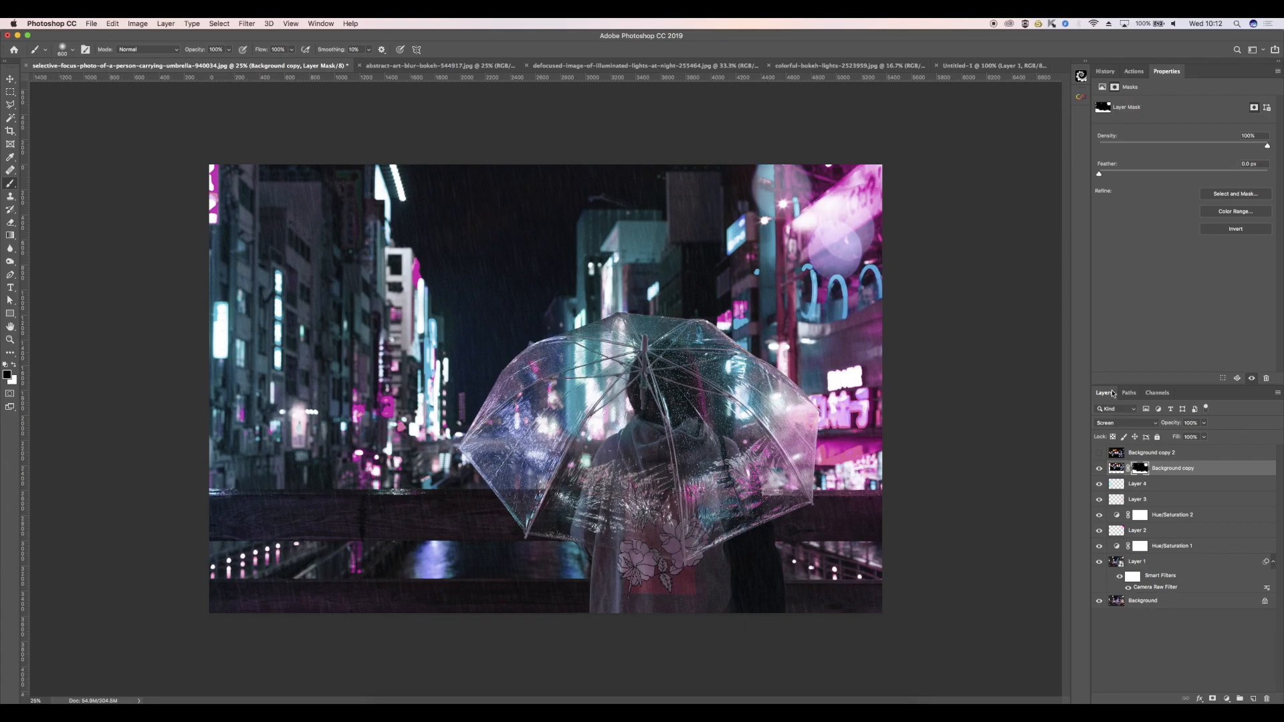
{"action": "mouse_move", "coordinate": [1155, 485]}
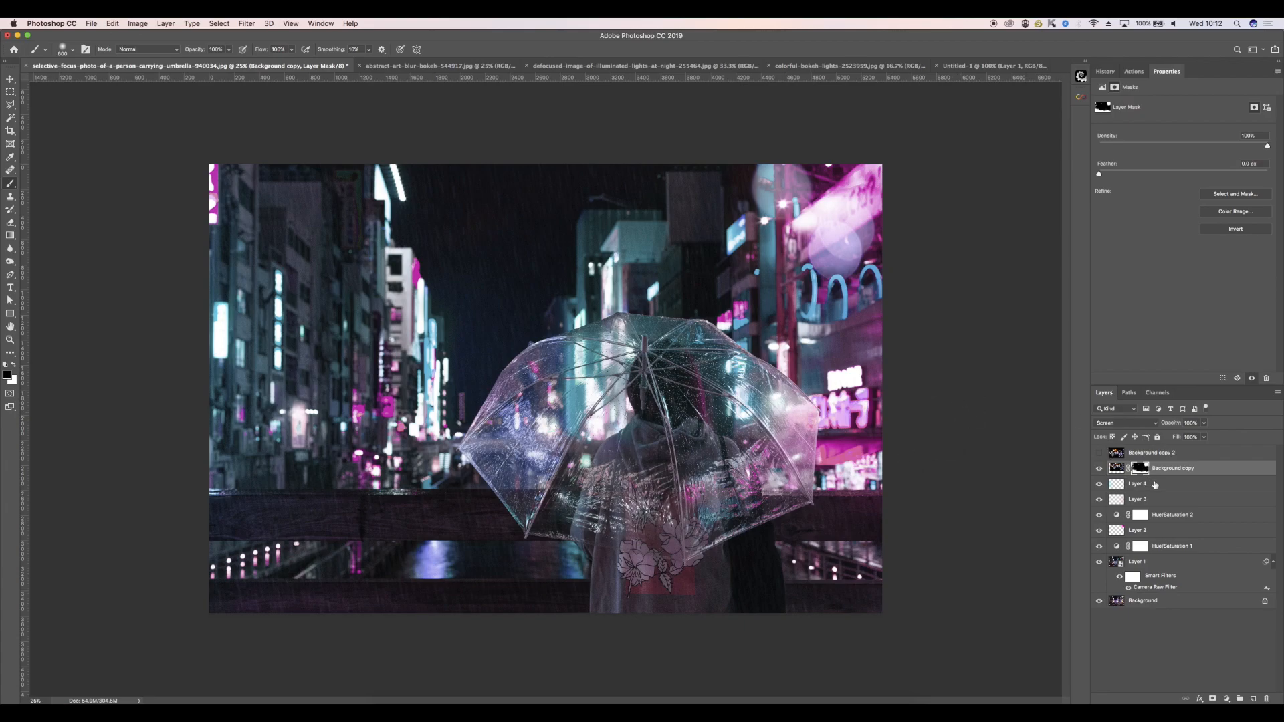
{"action": "left_click", "coordinate": [1139, 467]}
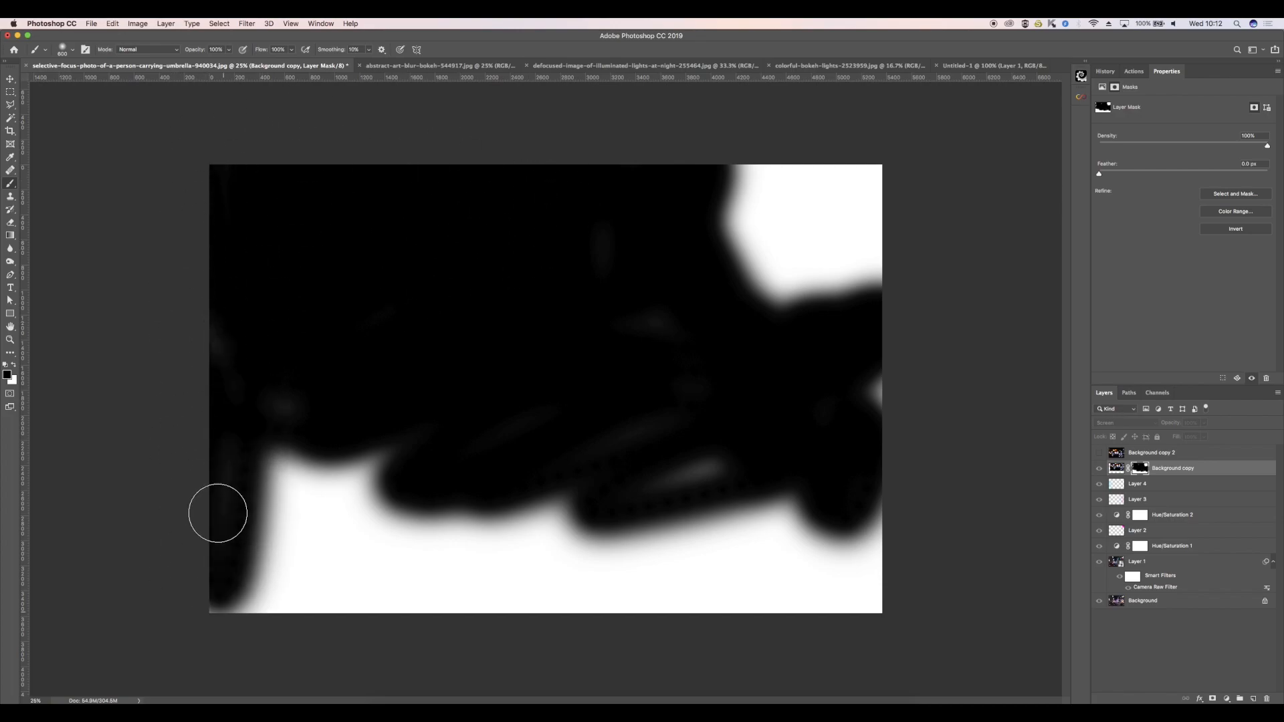
{"action": "left_click_drag", "start_coordinate": [217, 511], "coordinate": [524, 503]}
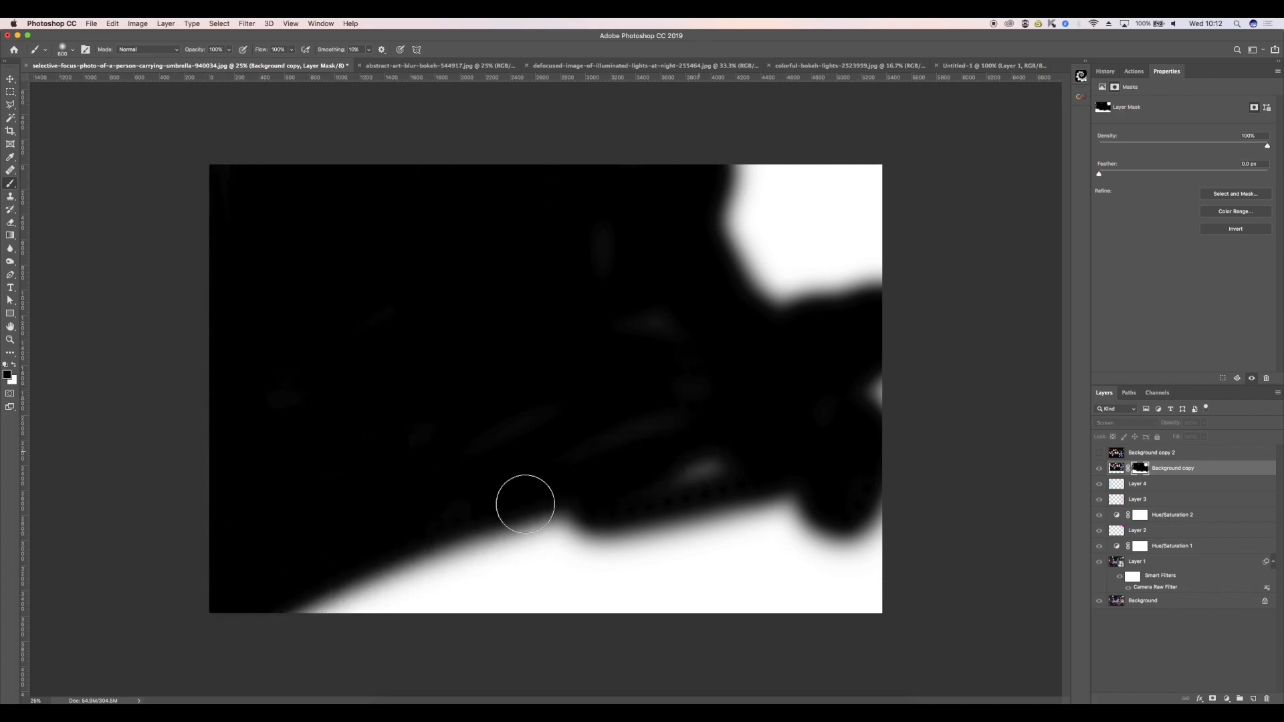
{"action": "left_click_drag", "start_coordinate": [525, 504], "coordinate": [946, 601]}
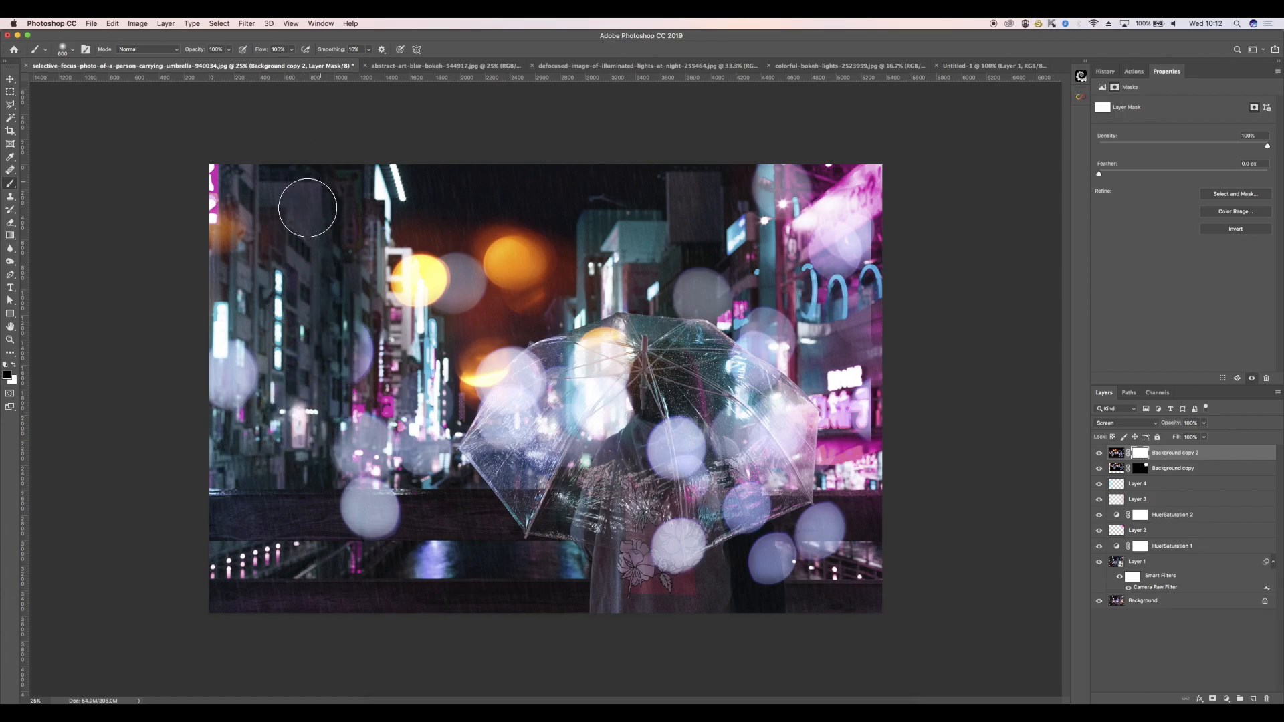
Step: Paint the Background copy 2 mask black over its upper, right and bottom areas
{"action": "left_click_drag", "start_coordinate": [306, 208], "coordinate": [385, 249]}
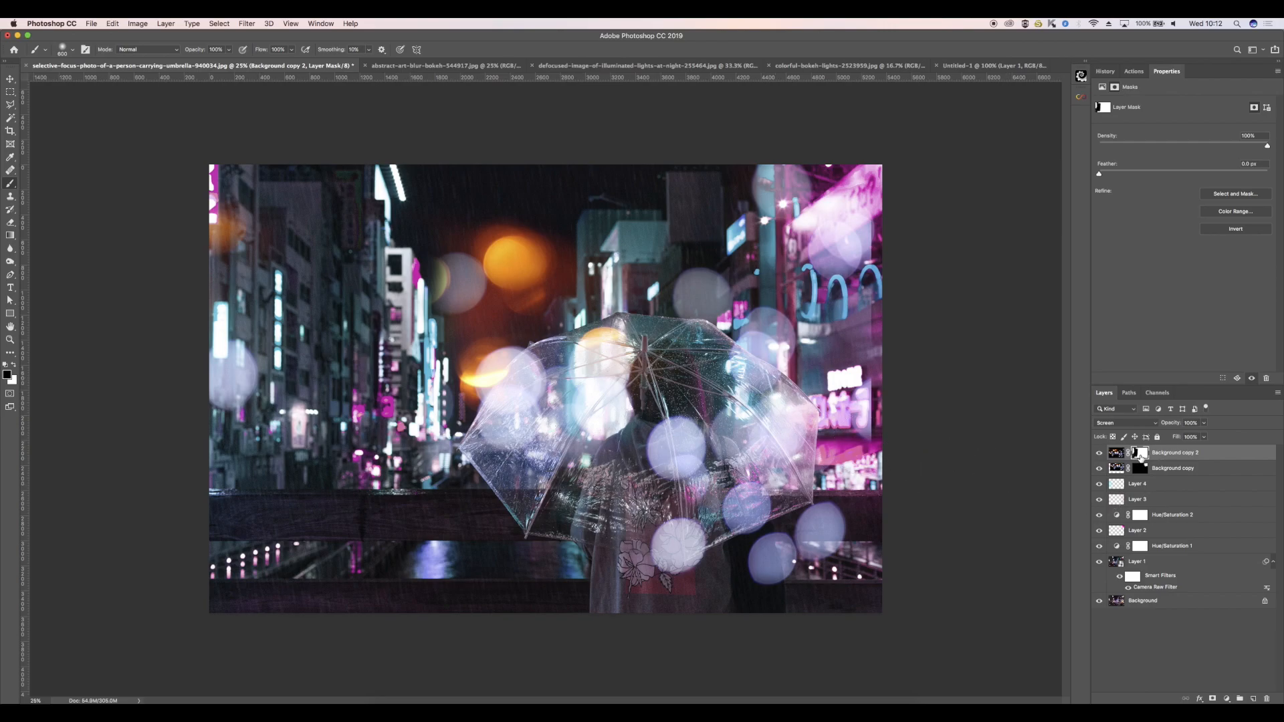
{"action": "left_click", "coordinate": [1139, 452]}
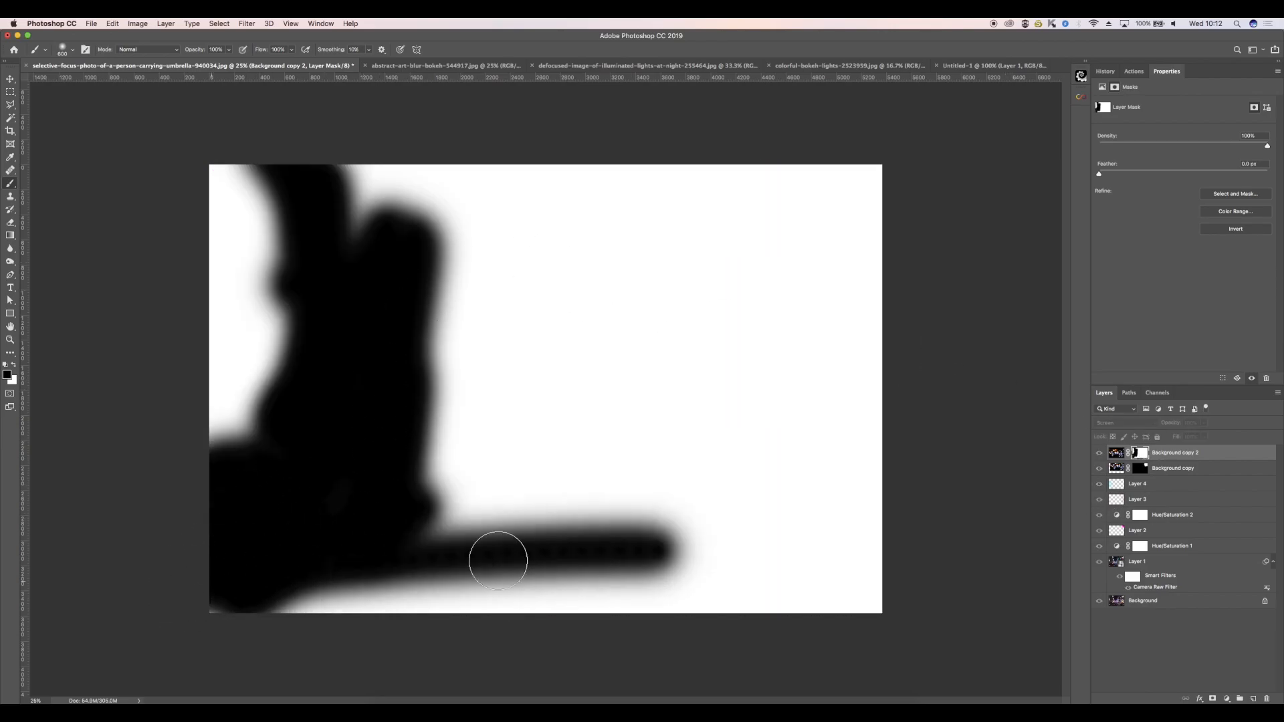
{"action": "left_click_drag", "start_coordinate": [499, 561], "coordinate": [893, 164]}
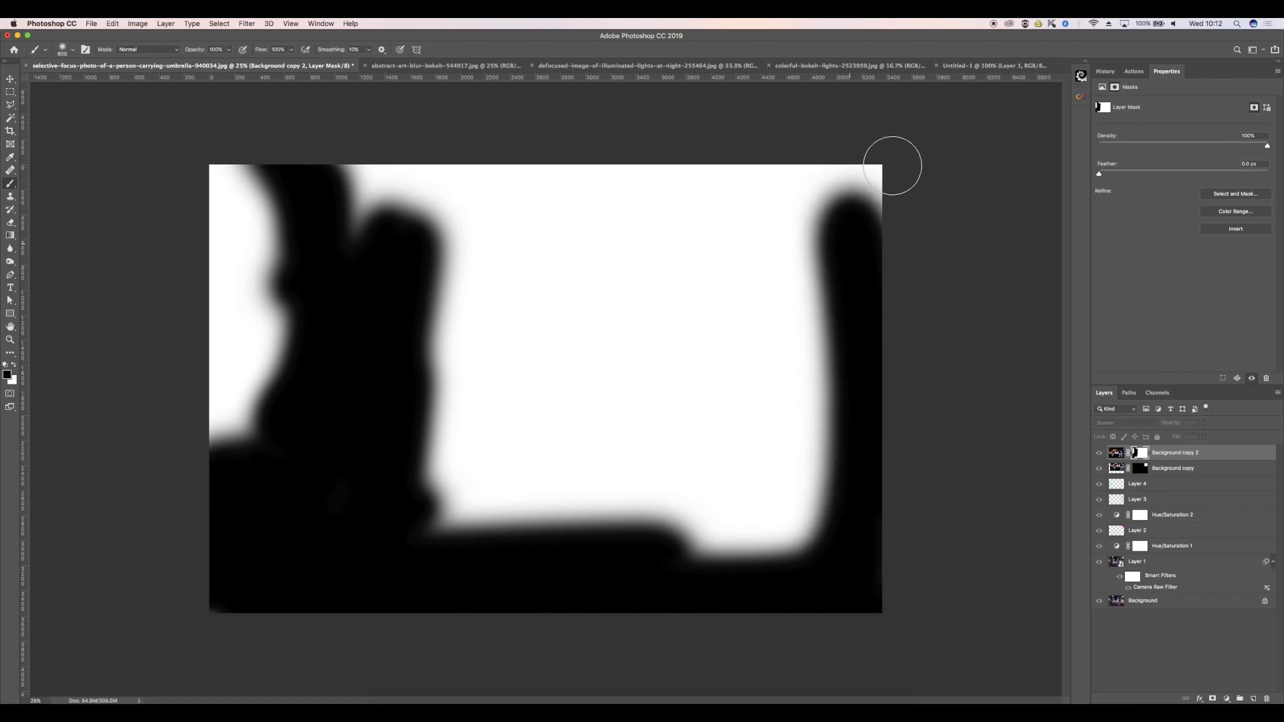
{"action": "left_click_drag", "start_coordinate": [893, 168], "coordinate": [354, 160]}
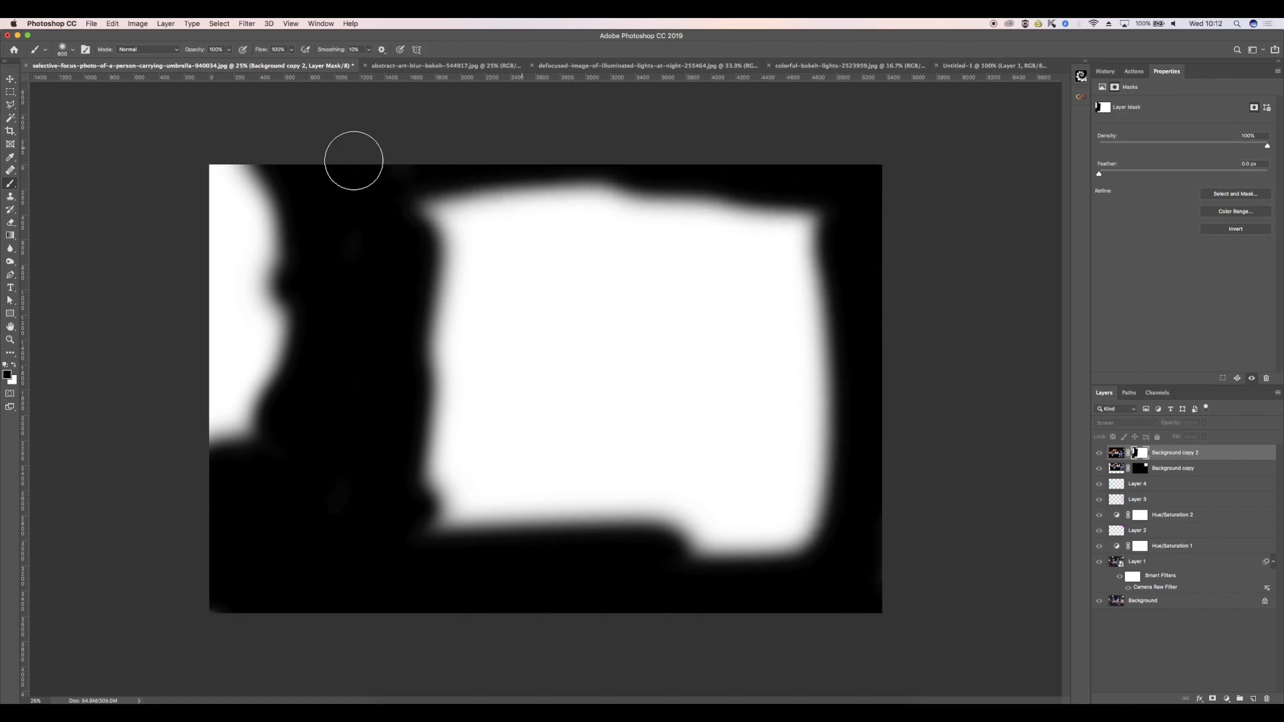
{"action": "left_click_drag", "start_coordinate": [353, 160], "coordinate": [534, 245]}
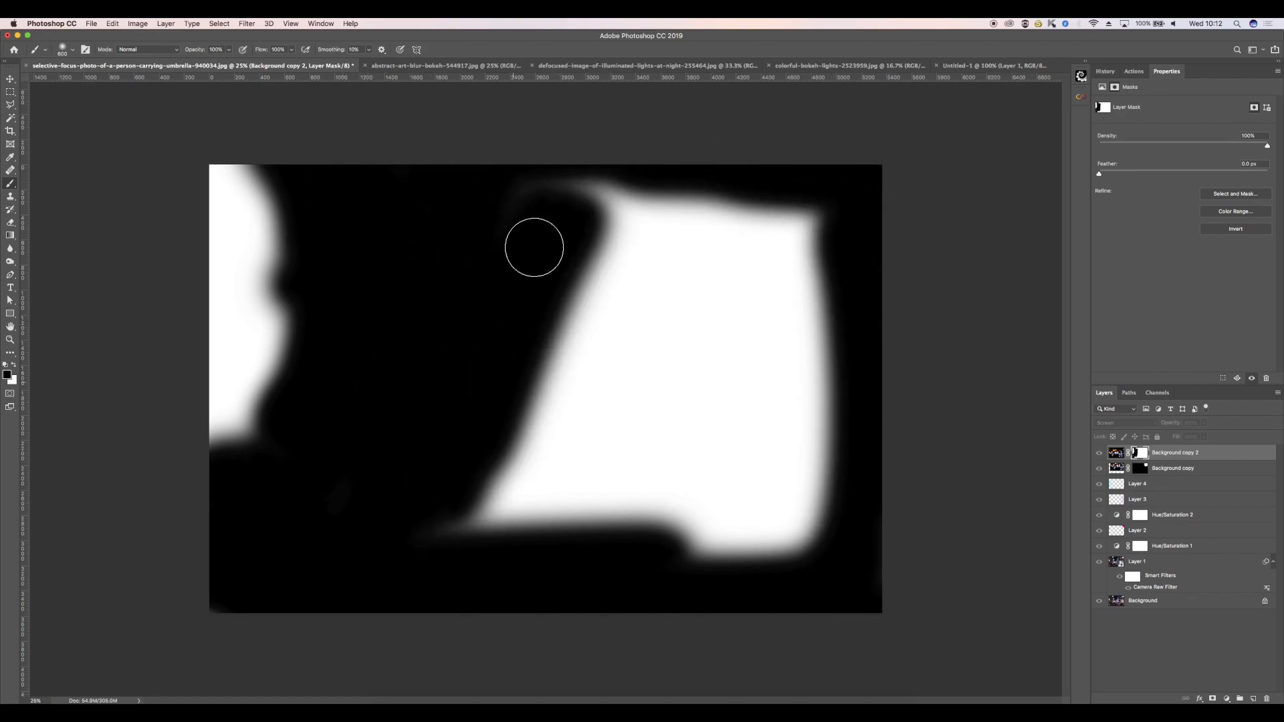
{"action": "left_click_drag", "start_coordinate": [535, 247], "coordinate": [827, 264]}
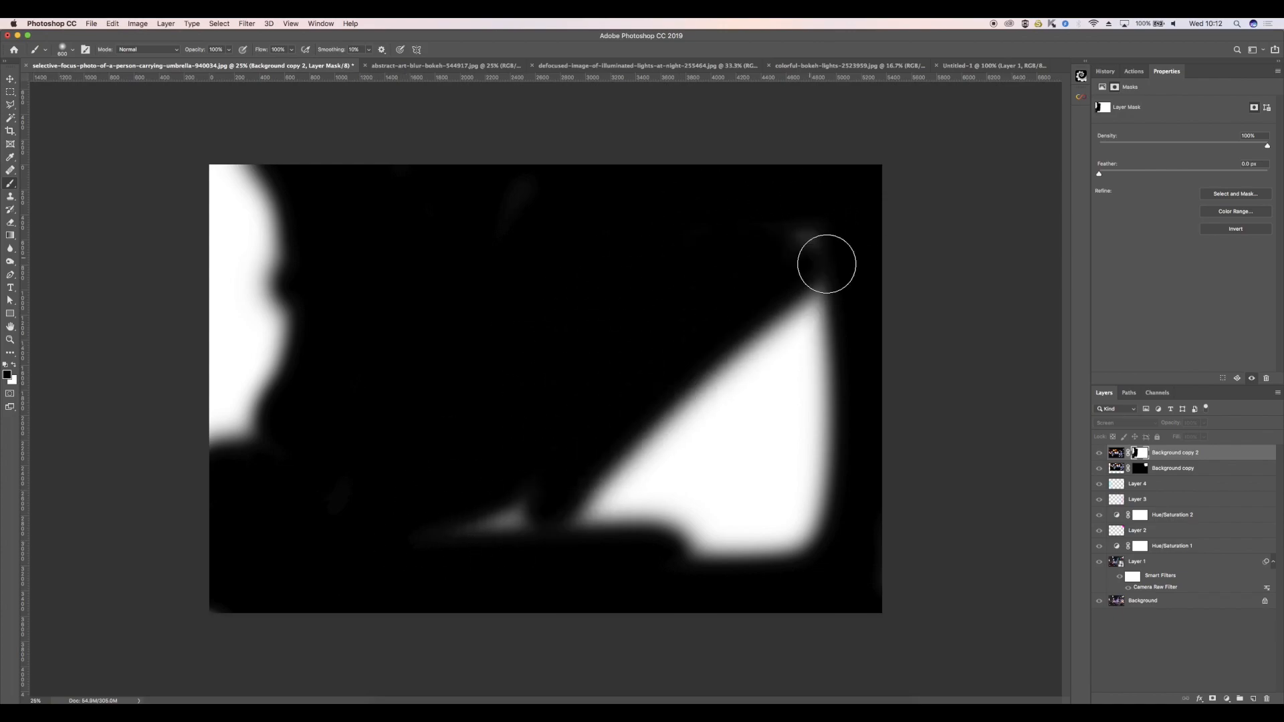
{"action": "left_click_drag", "start_coordinate": [828, 264], "coordinate": [851, 414]}
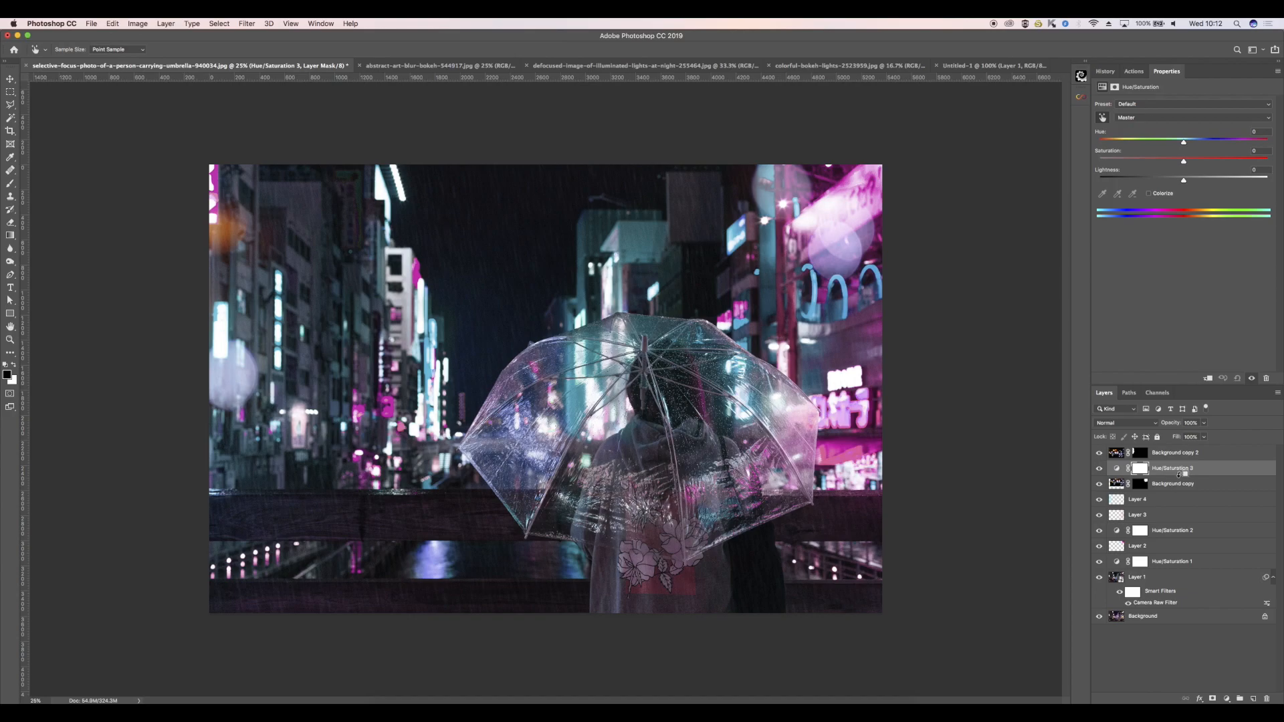
Step: Clip colorized Hue/Saturation tints to the bokeh layers, the top one at hue 167, saturation 64
{"action": "left_click", "coordinate": [1147, 468]}
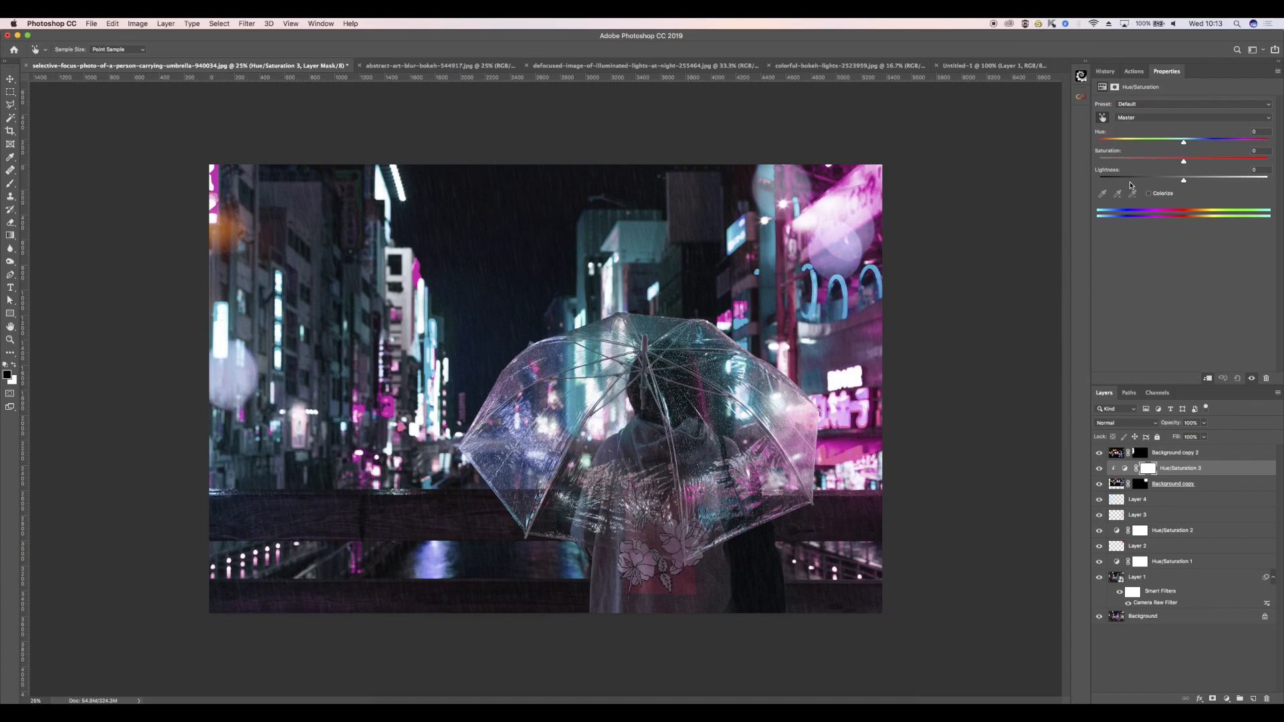
{"action": "left_click", "coordinate": [1149, 194]}
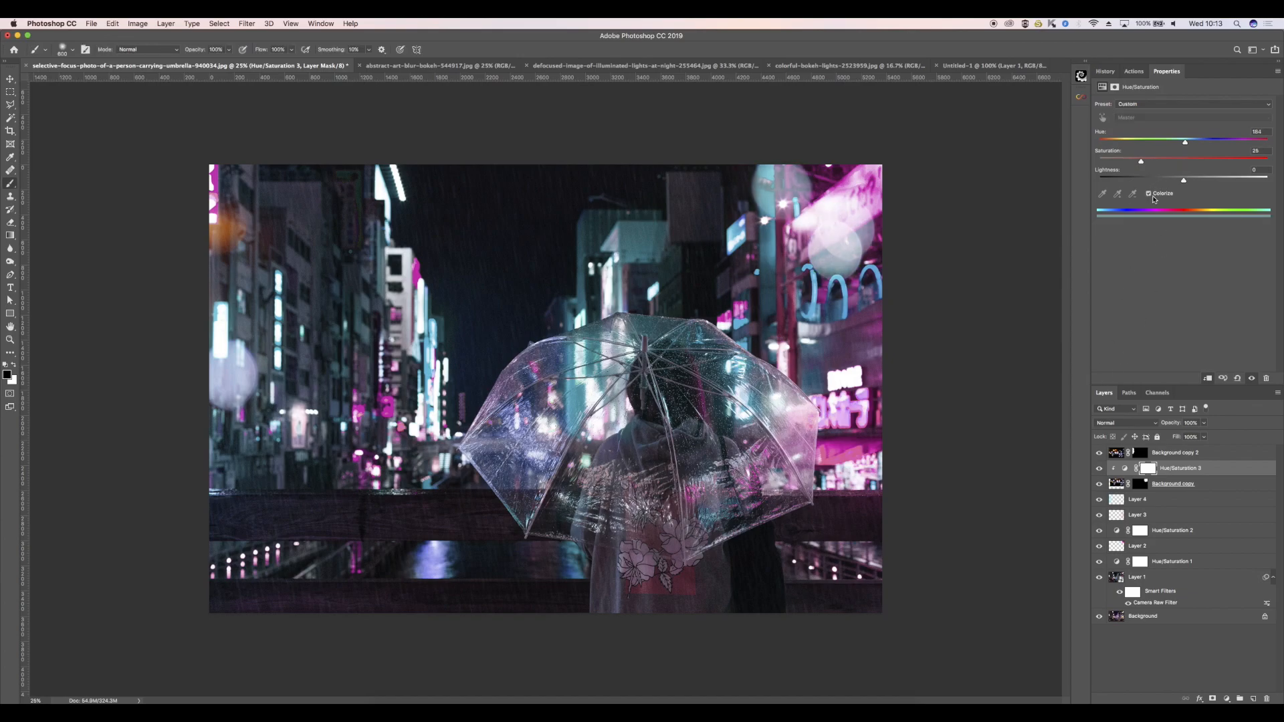
{"action": "left_click_drag", "start_coordinate": [1140, 161], "coordinate": [1201, 162]}
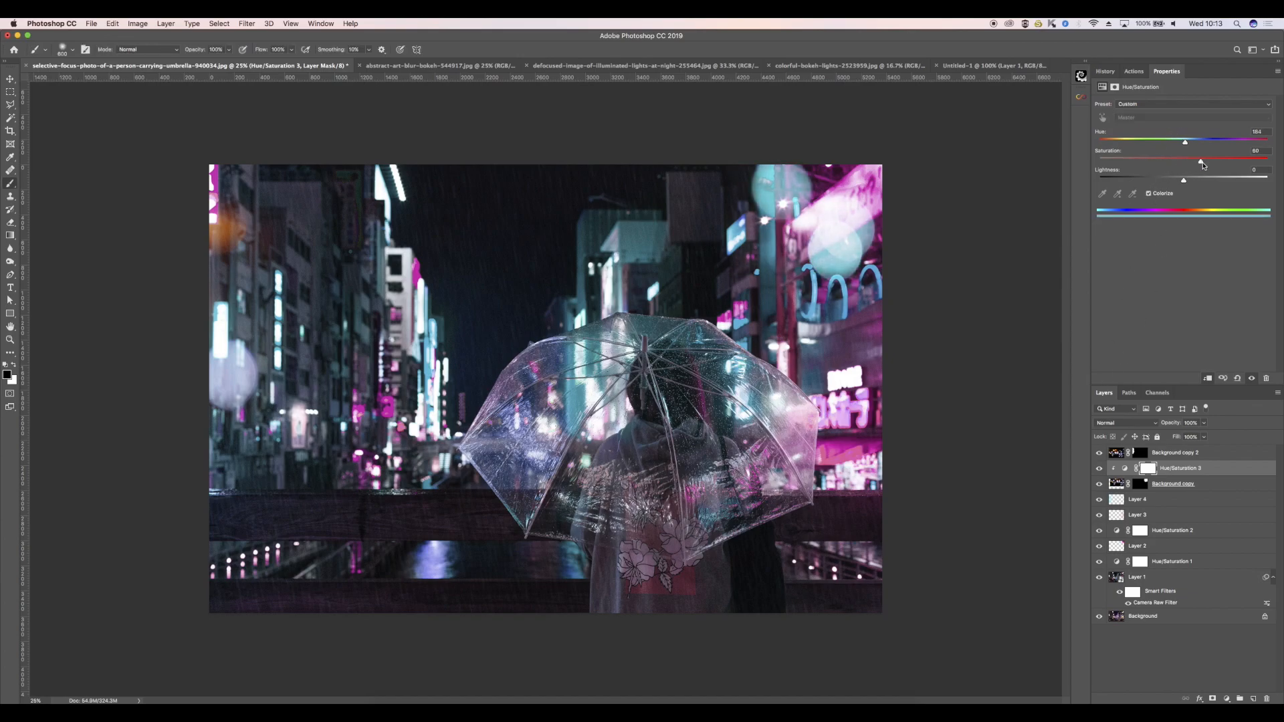
{"action": "left_click_drag", "start_coordinate": [1184, 141], "coordinate": [1197, 141]}
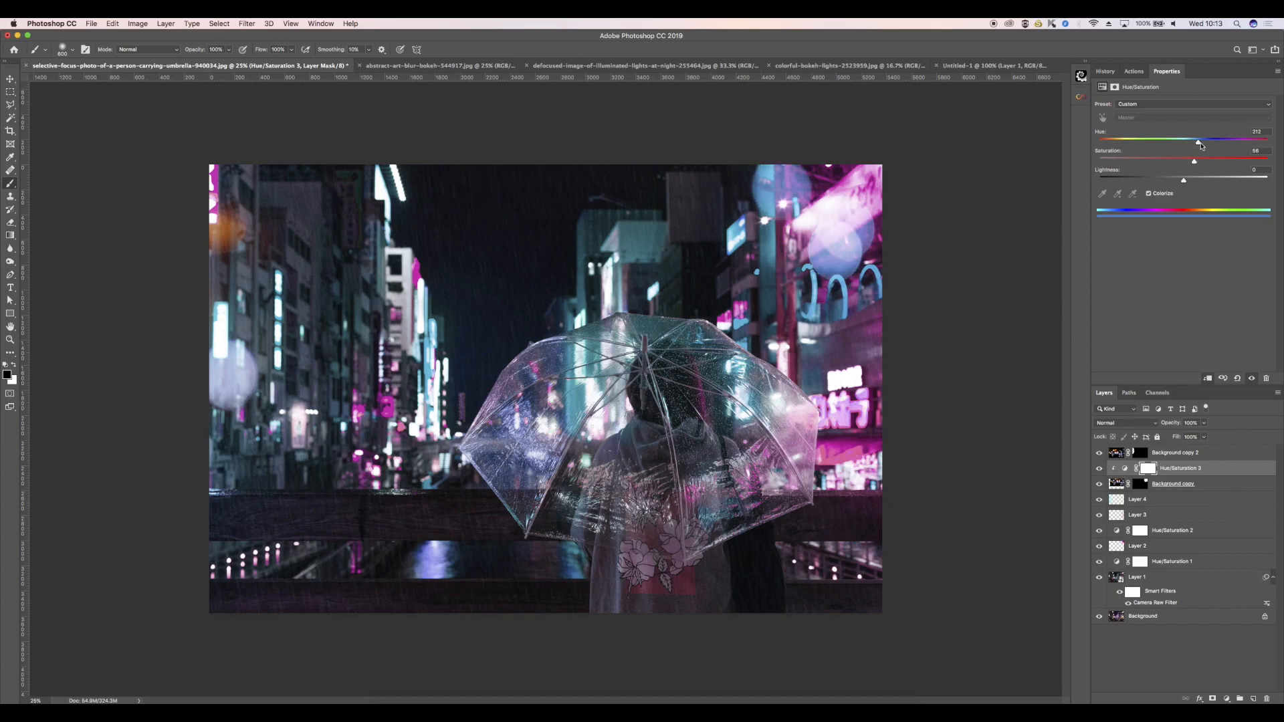
{"action": "left_click_drag", "start_coordinate": [1198, 141], "coordinate": [1250, 141]}
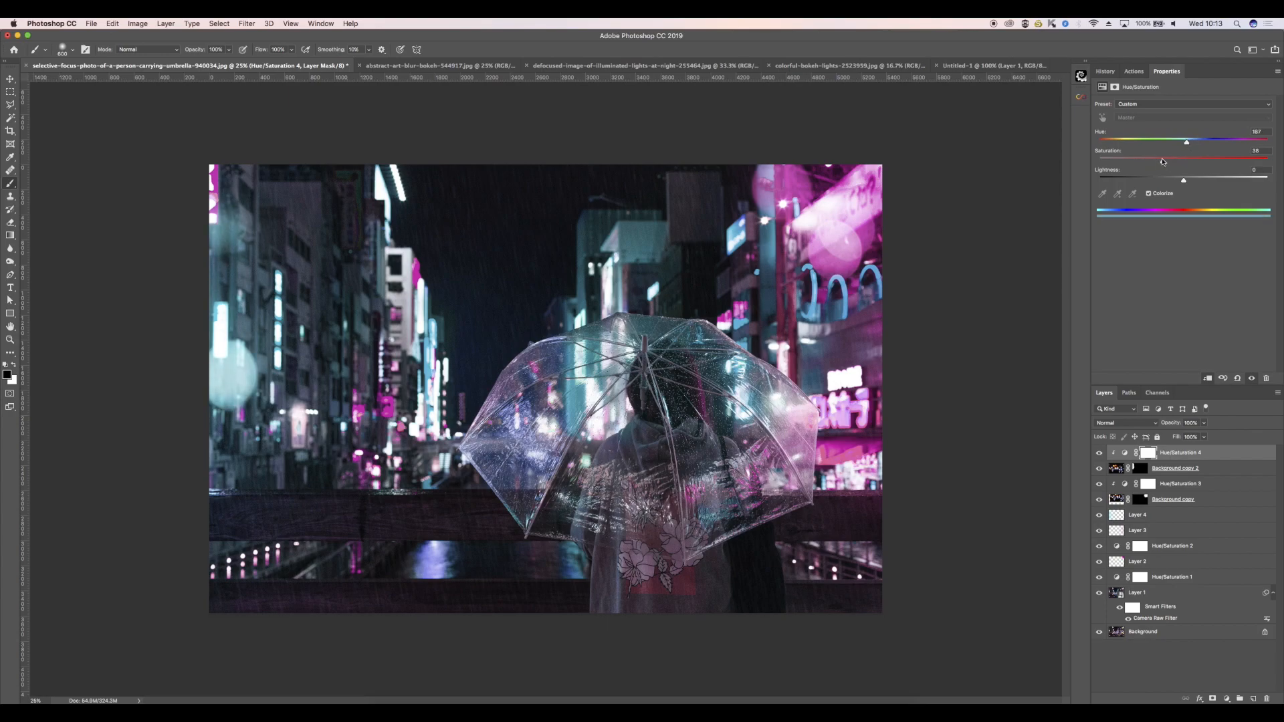
{"action": "left_click_drag", "start_coordinate": [1186, 157], "coordinate": [1172, 157]}
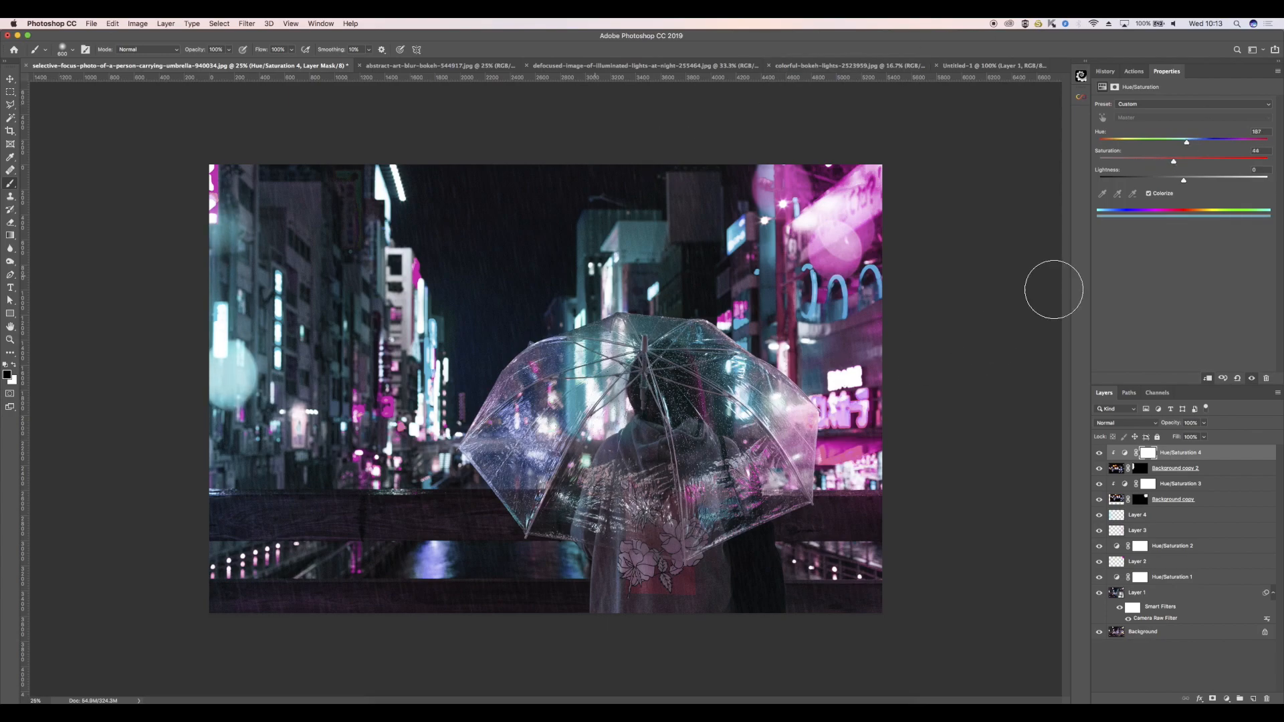
{"action": "mouse_move", "coordinate": [1079, 302]}
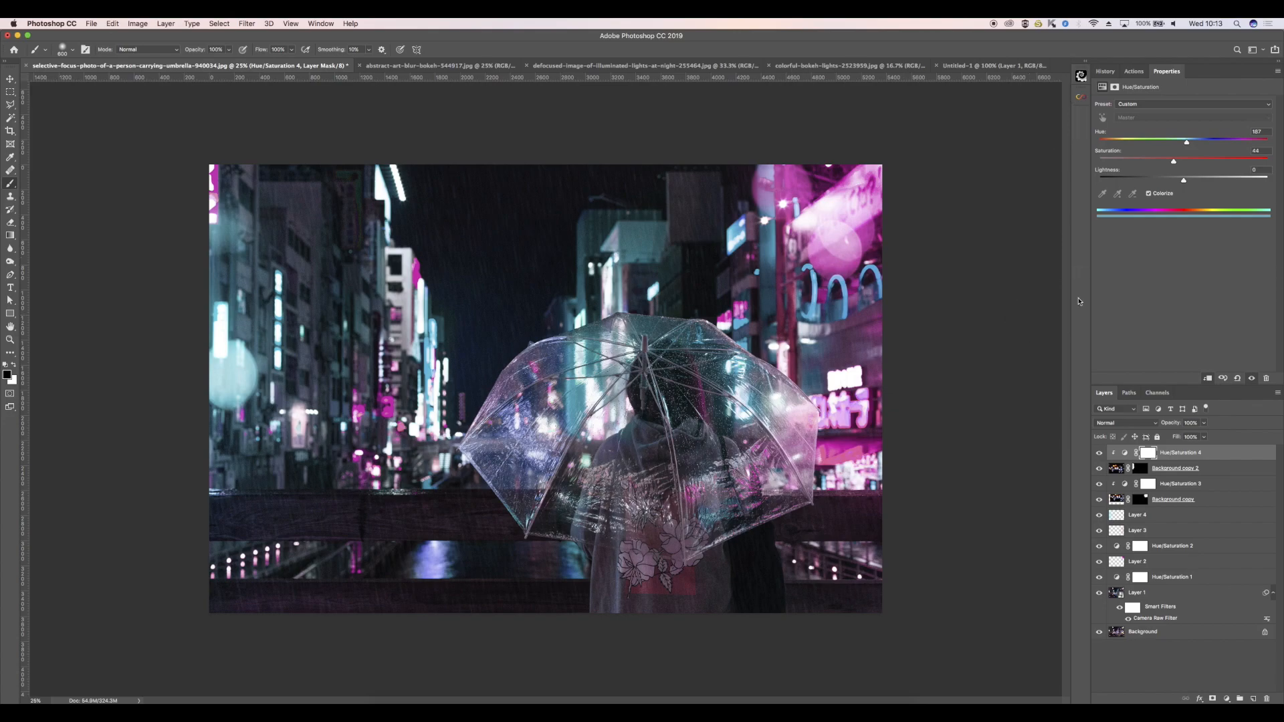
{"action": "mouse_move", "coordinate": [399, 435]}
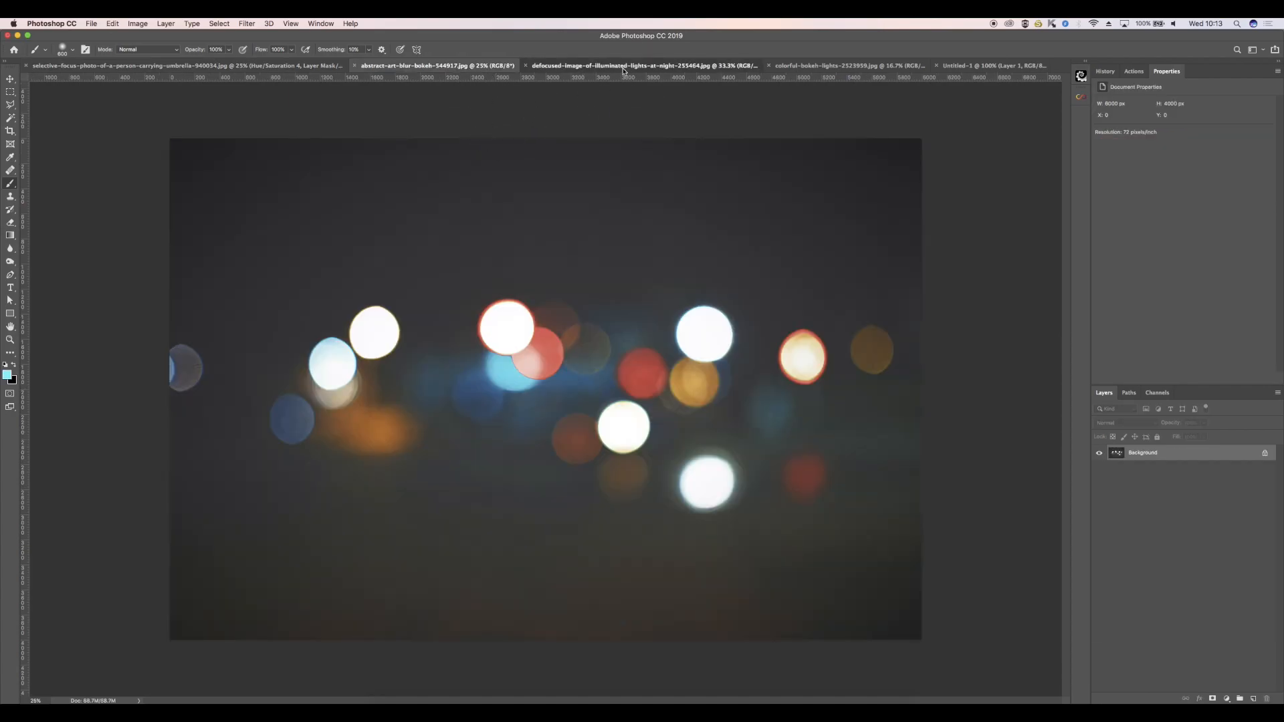
Step: Paste the colorful bokeh image as Layer 5, shrunk over the left buildings
{"action": "left_click", "coordinate": [847, 66]}
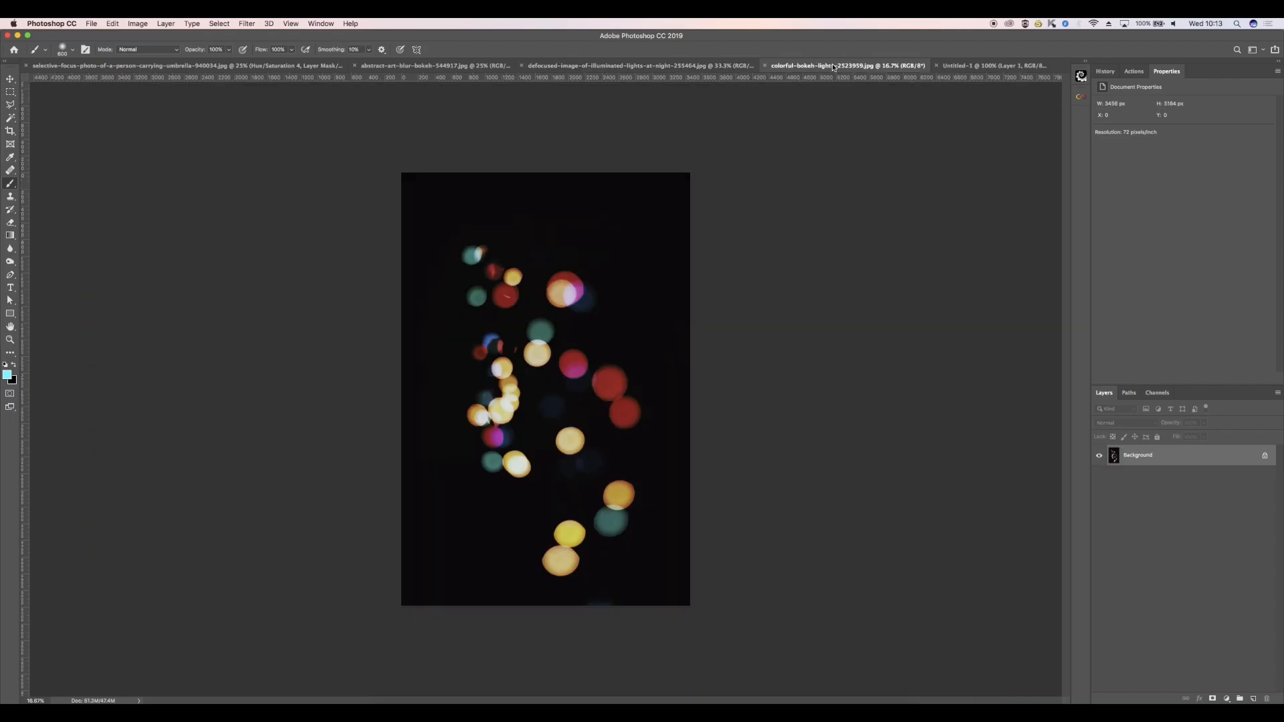
{"action": "key", "text": "cmd+a"}
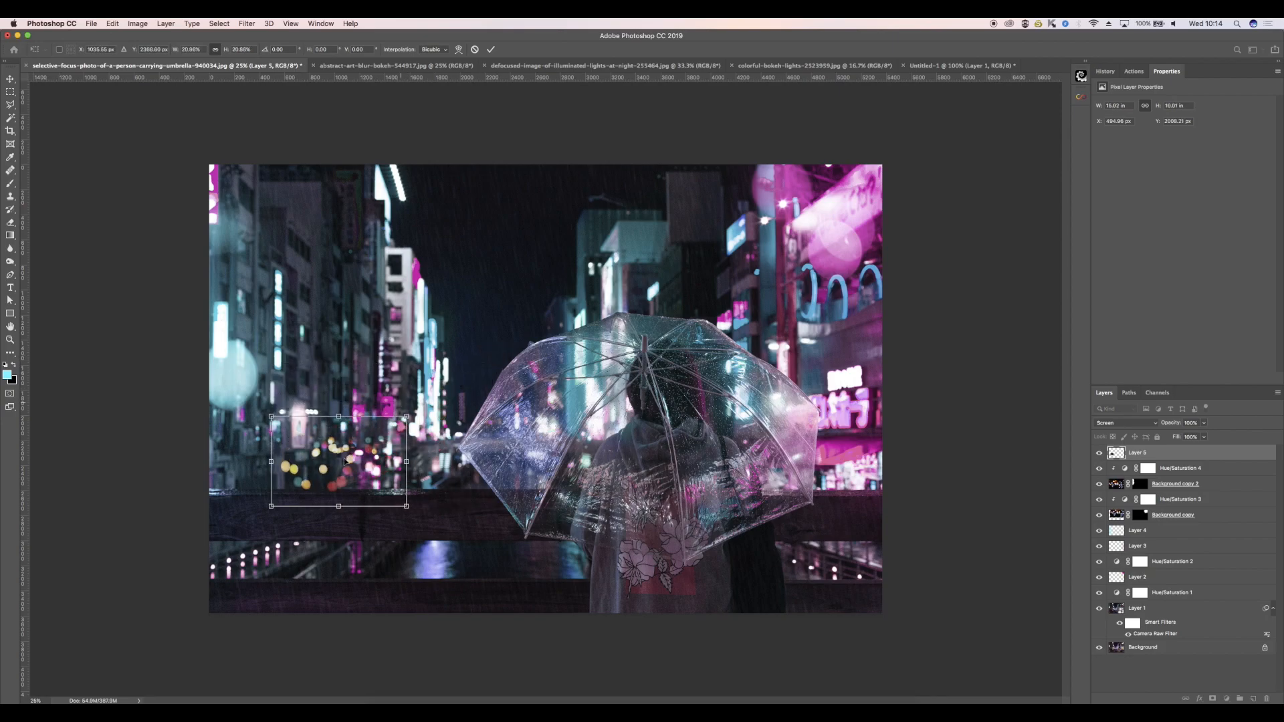
{"action": "left_click_drag", "start_coordinate": [339, 461], "coordinate": [259, 450]}
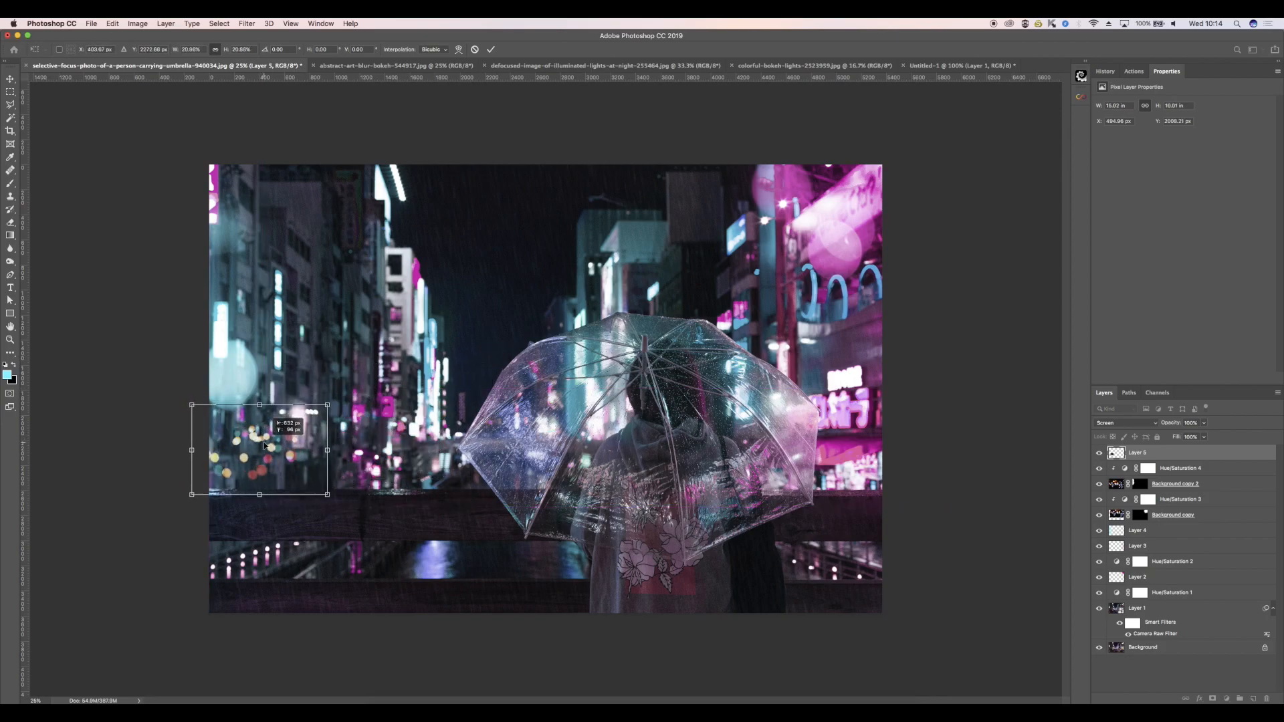
{"action": "left_click_drag", "start_coordinate": [260, 450], "coordinate": [385, 434]}
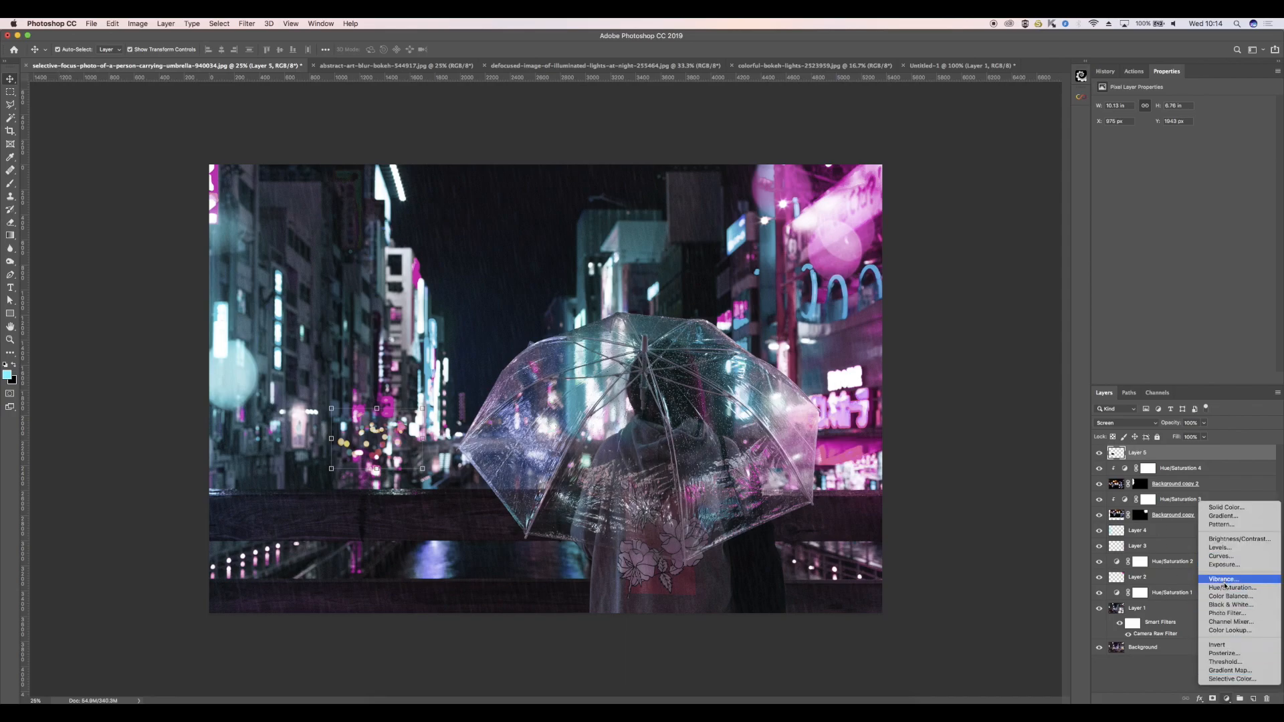
Step: Tint Layer 5 magenta with a colorized Hue/Saturation layer at hue about 319, saturation 76
{"action": "left_click", "coordinate": [1230, 588]}
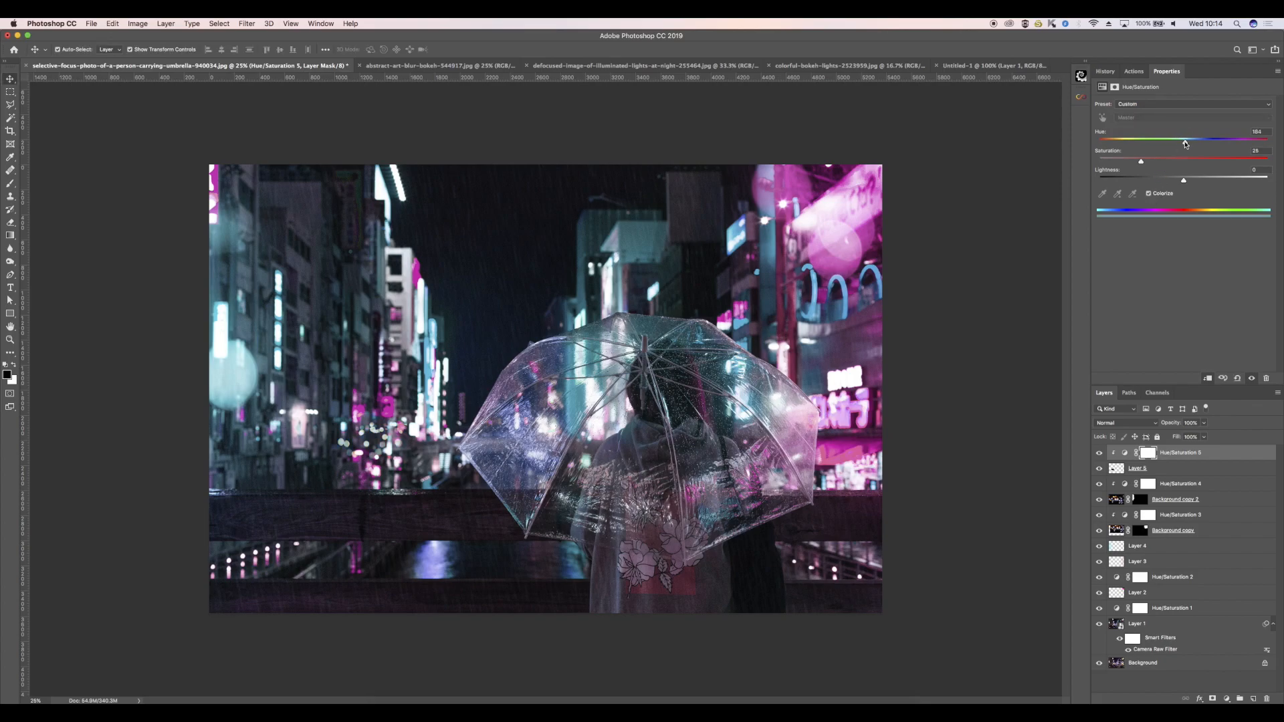
{"action": "left_click_drag", "start_coordinate": [1185, 139], "coordinate": [1269, 139]}
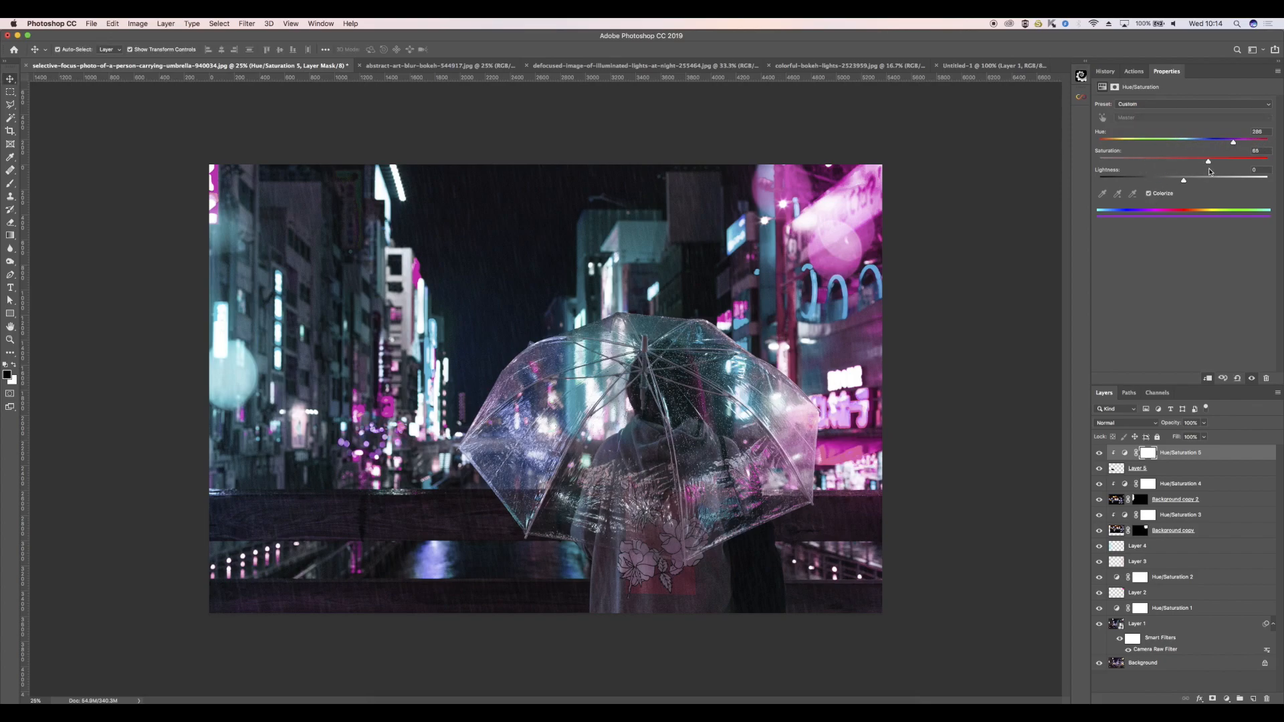
{"action": "left_click_drag", "start_coordinate": [1233, 141], "coordinate": [1247, 141]}
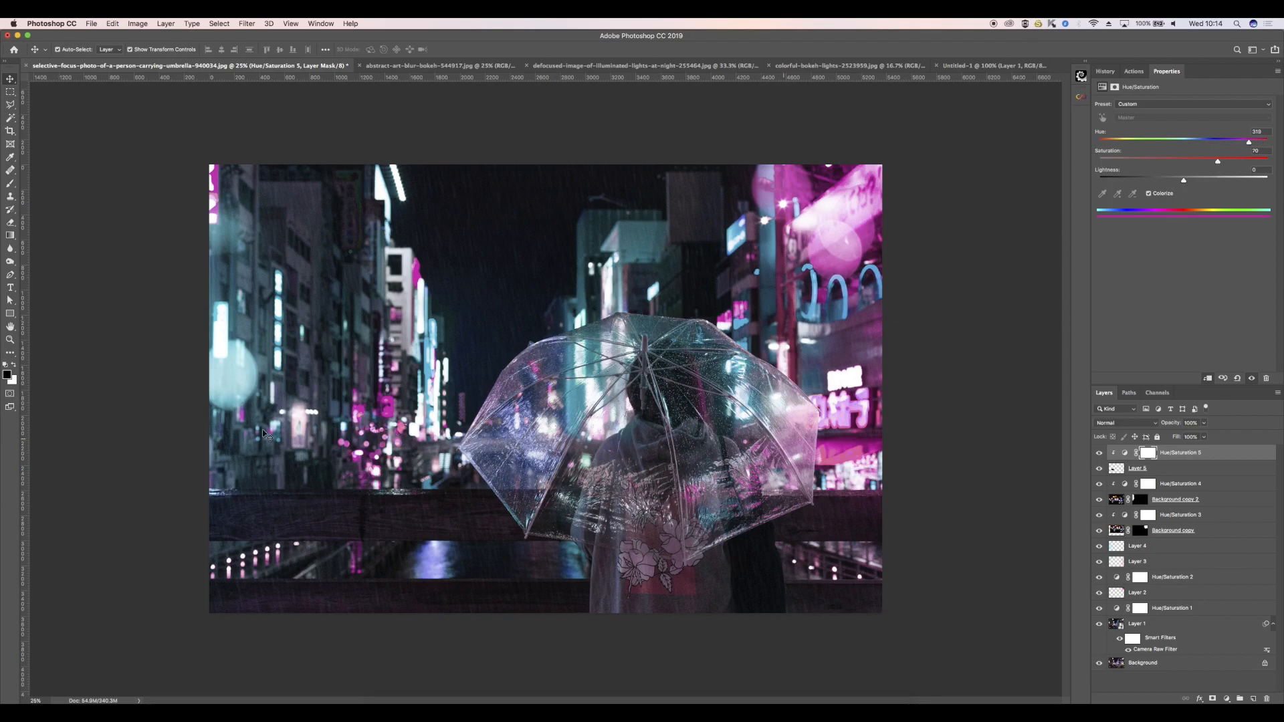
{"action": "left_click", "coordinate": [439, 66]}
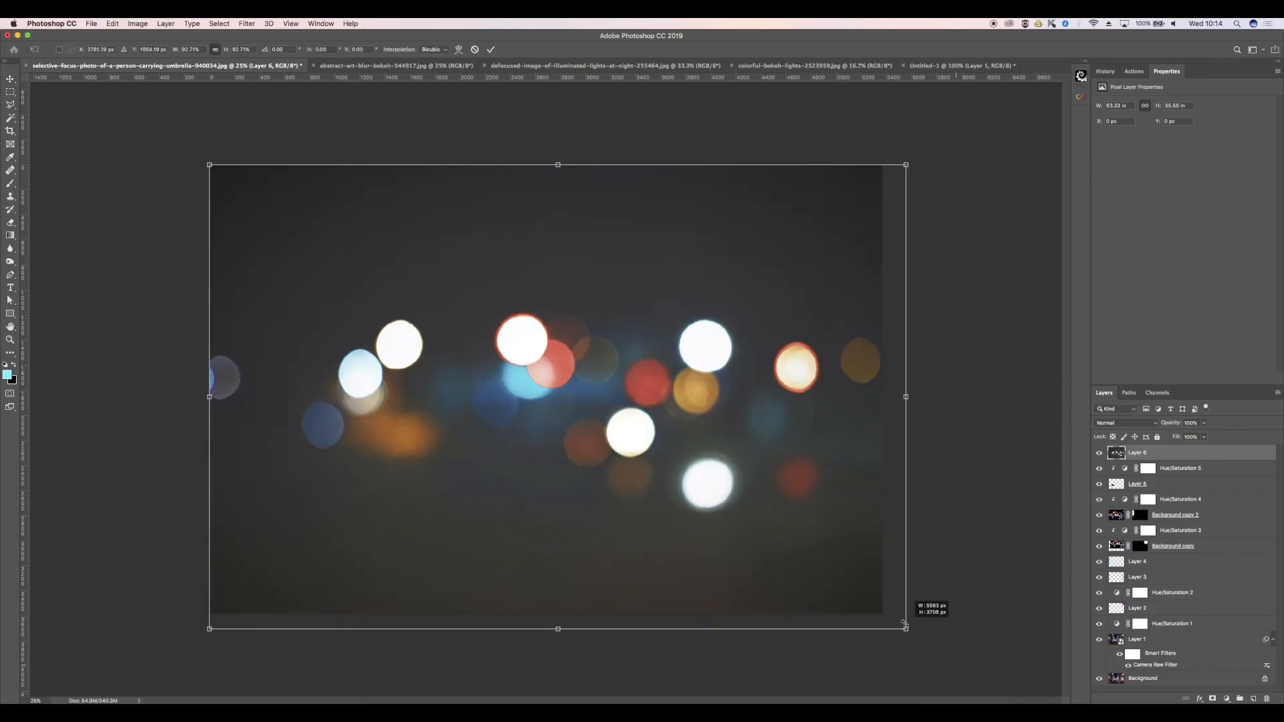
Step: Scale Layer 6's defocused bokeh down and place it over the left buildings near the railing
{"action": "left_click_drag", "start_coordinate": [905, 628], "coordinate": [884, 615]}
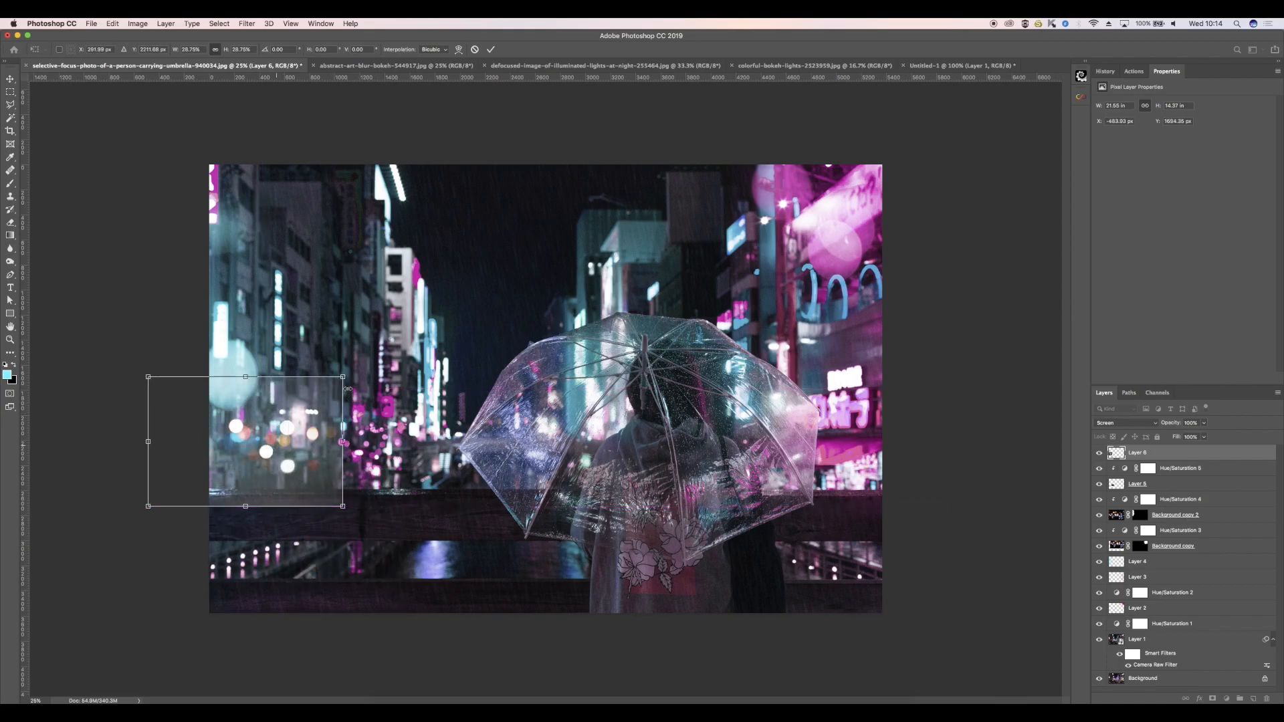
{"action": "left_click_drag", "start_coordinate": [343, 506], "coordinate": [258, 506]}
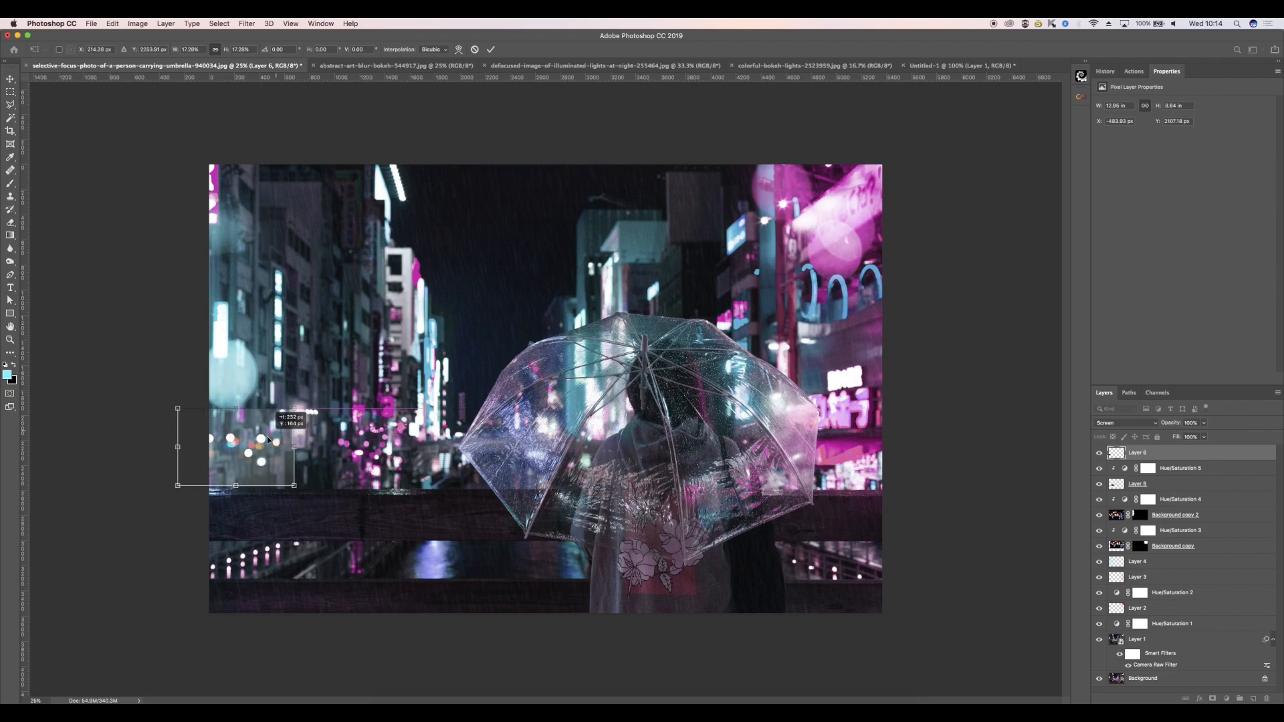
{"action": "left_click_drag", "start_coordinate": [292, 414], "coordinate": [276, 419]}
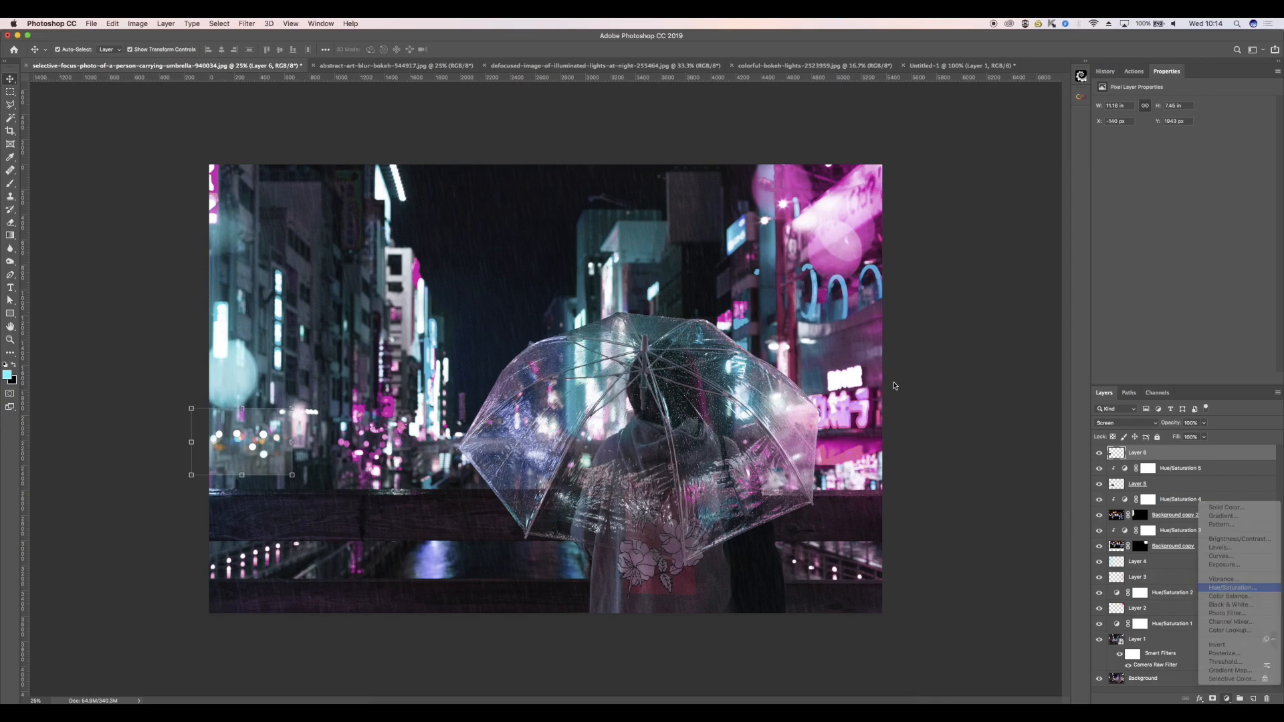
Step: Tint the new bokeh layer cyan with a colorized Hue/Saturation adjustment
{"action": "left_click", "coordinate": [1232, 587]}
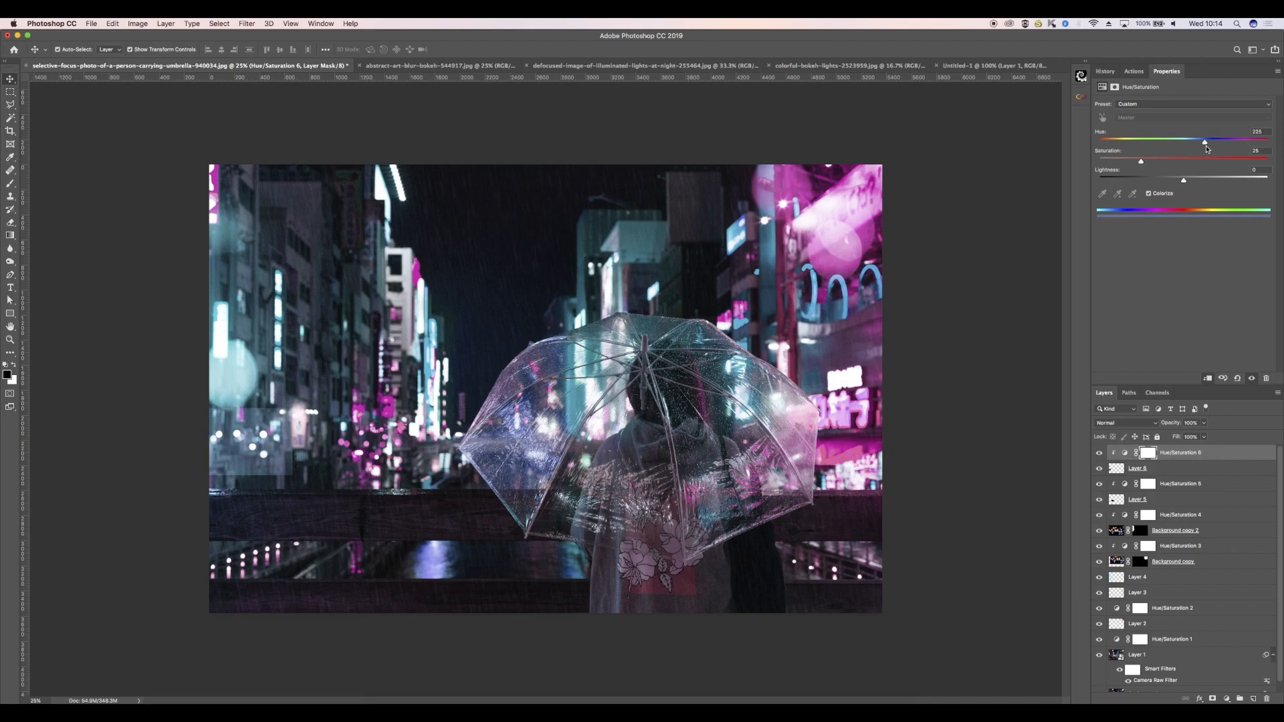
{"action": "left_click_drag", "start_coordinate": [1203, 140], "coordinate": [1195, 140]}
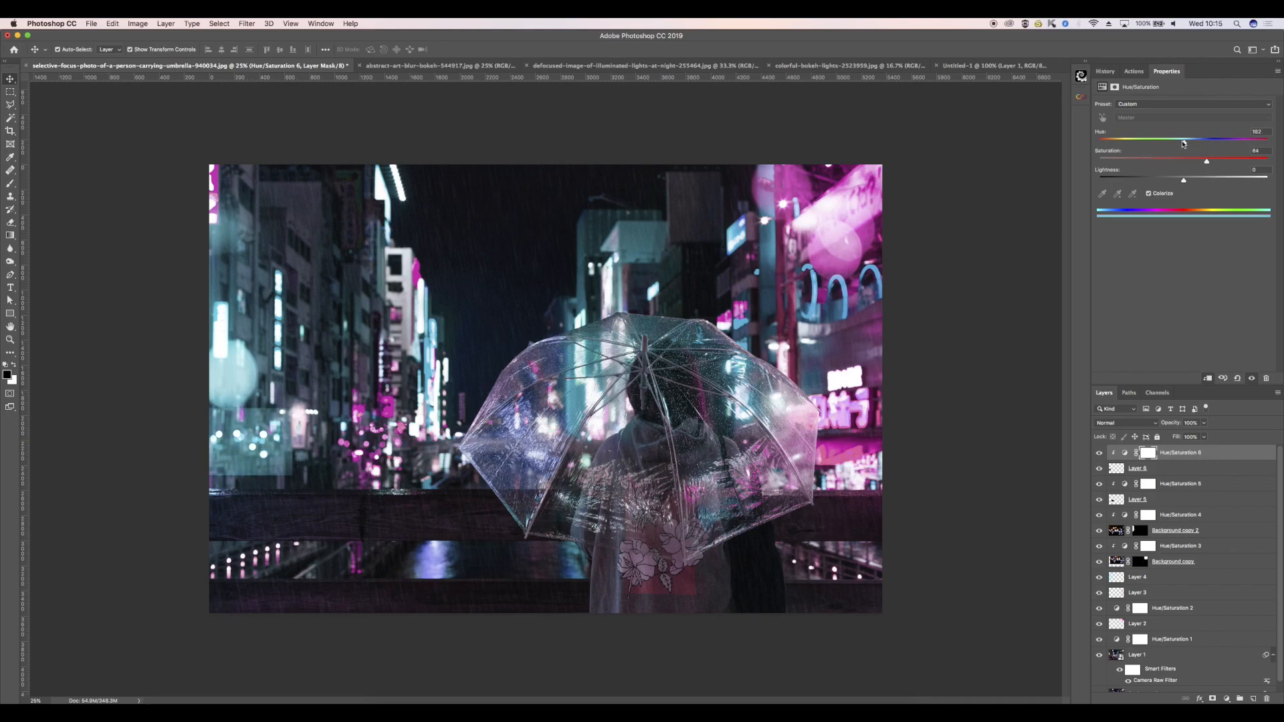
{"action": "left_click_drag", "start_coordinate": [1183, 139], "coordinate": [1189, 140]}
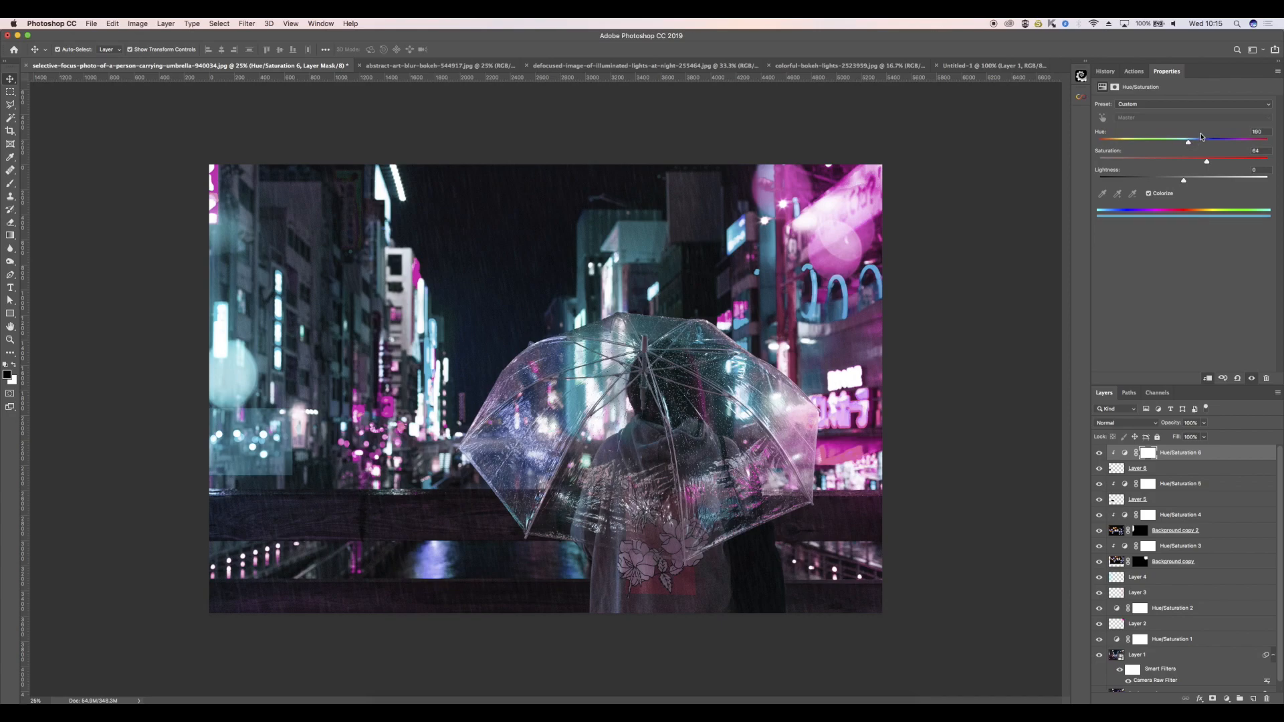
{"action": "mouse_move", "coordinate": [386, 422]}
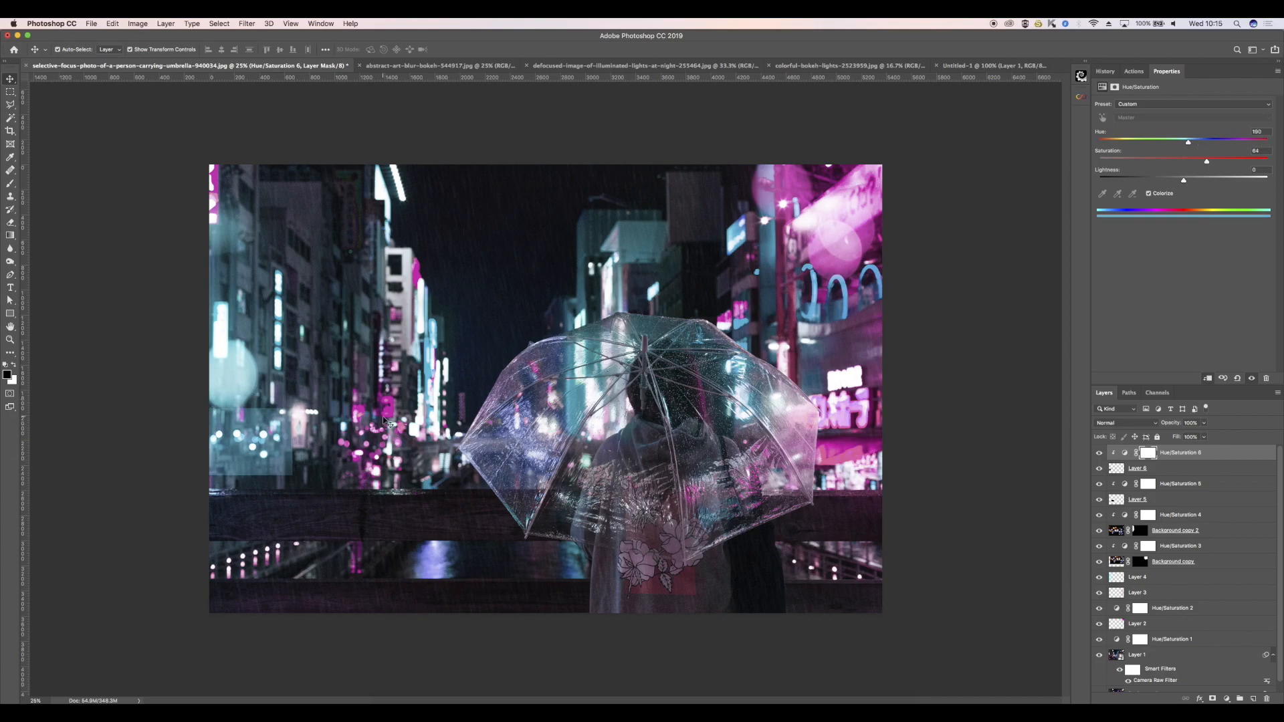
Step: Set the bokeh layer's blend mode to Color Dodge
{"action": "left_click", "coordinate": [1137, 467]}
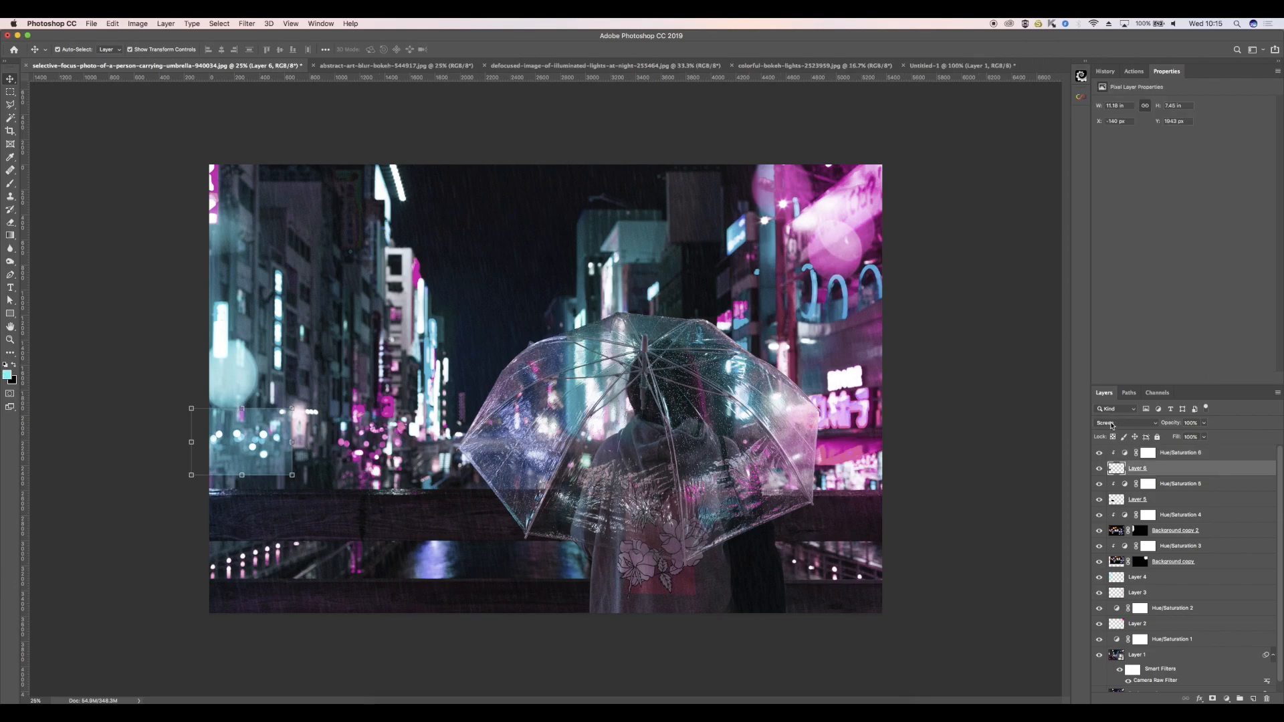
{"action": "left_click", "coordinate": [1127, 422]}
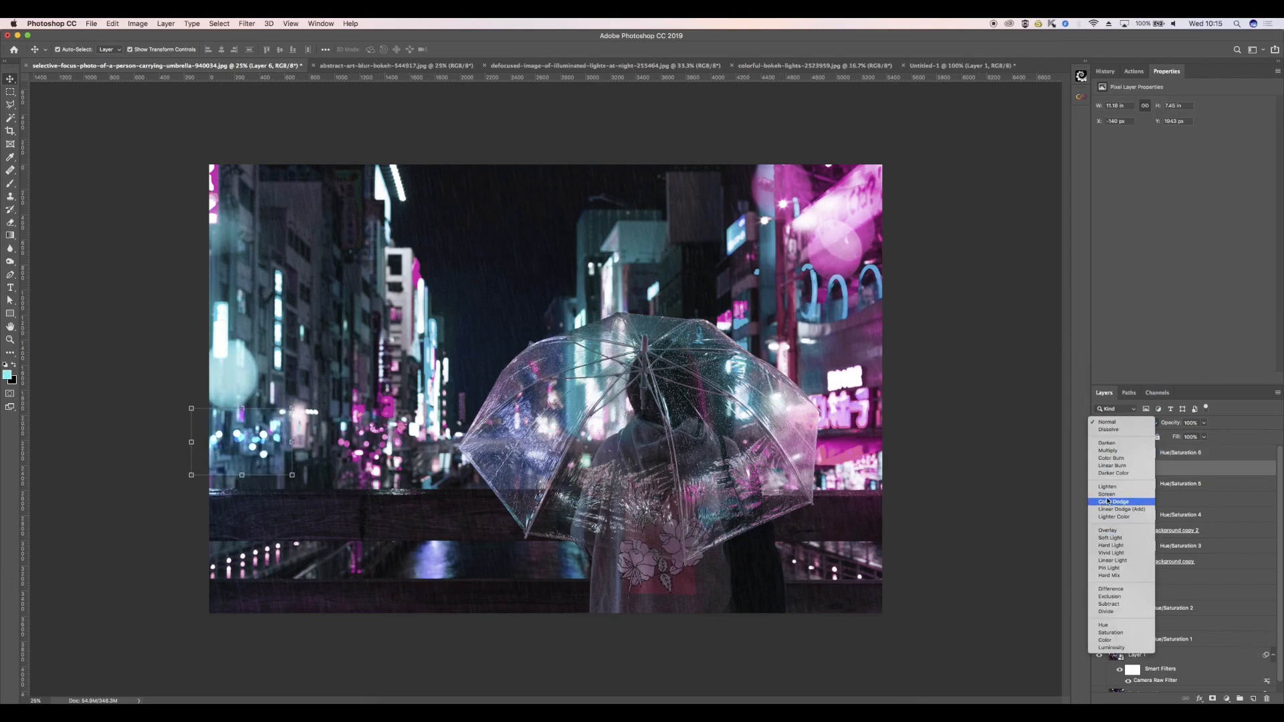
{"action": "left_click", "coordinate": [1108, 493]}
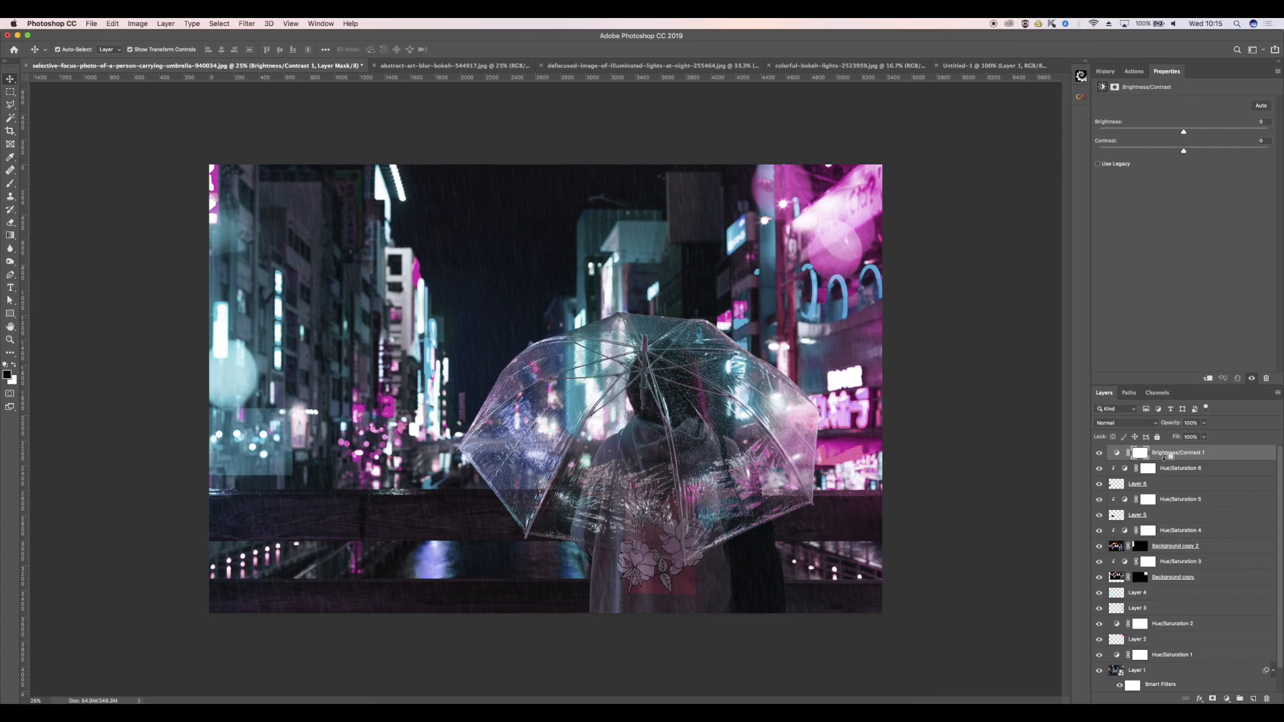
Step: Raise Brightness/Contrast contrast to 100, lower brightness, and show the colorful bokeh lights image
{"action": "left_click_drag", "start_coordinate": [1183, 150], "coordinate": [1268, 150]}
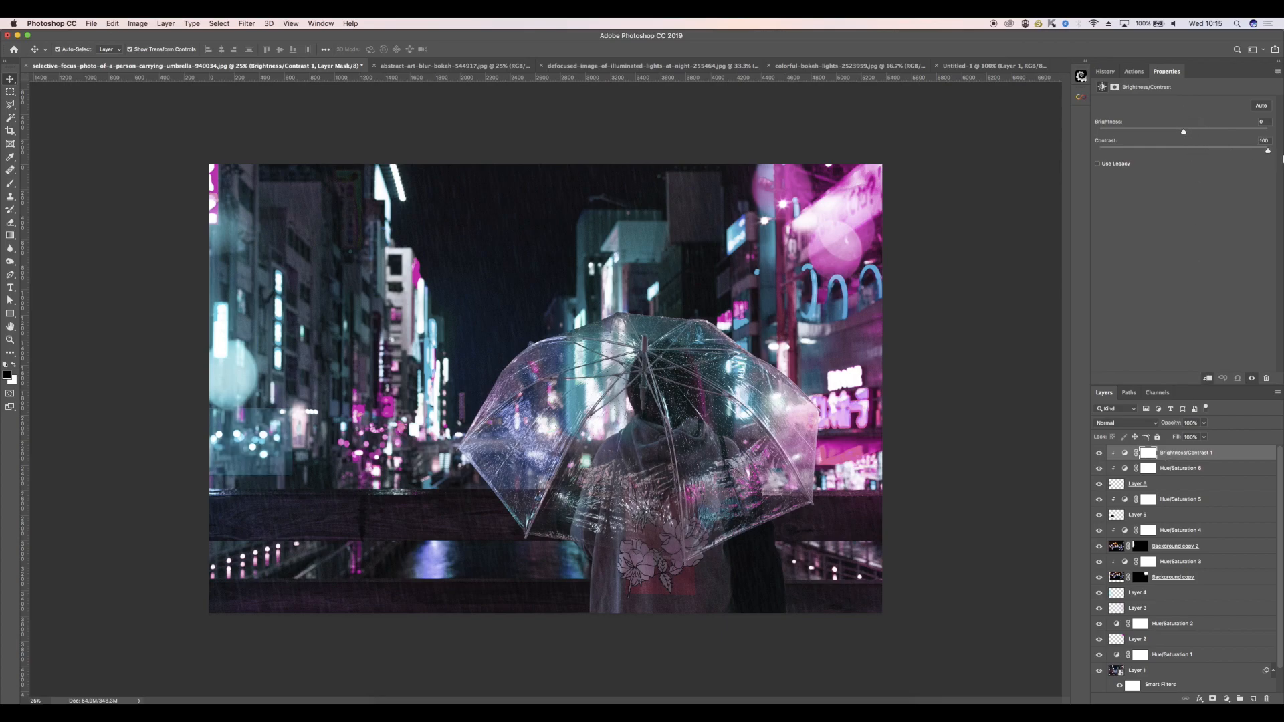
{"action": "left_click_drag", "start_coordinate": [1183, 131], "coordinate": [1155, 132]}
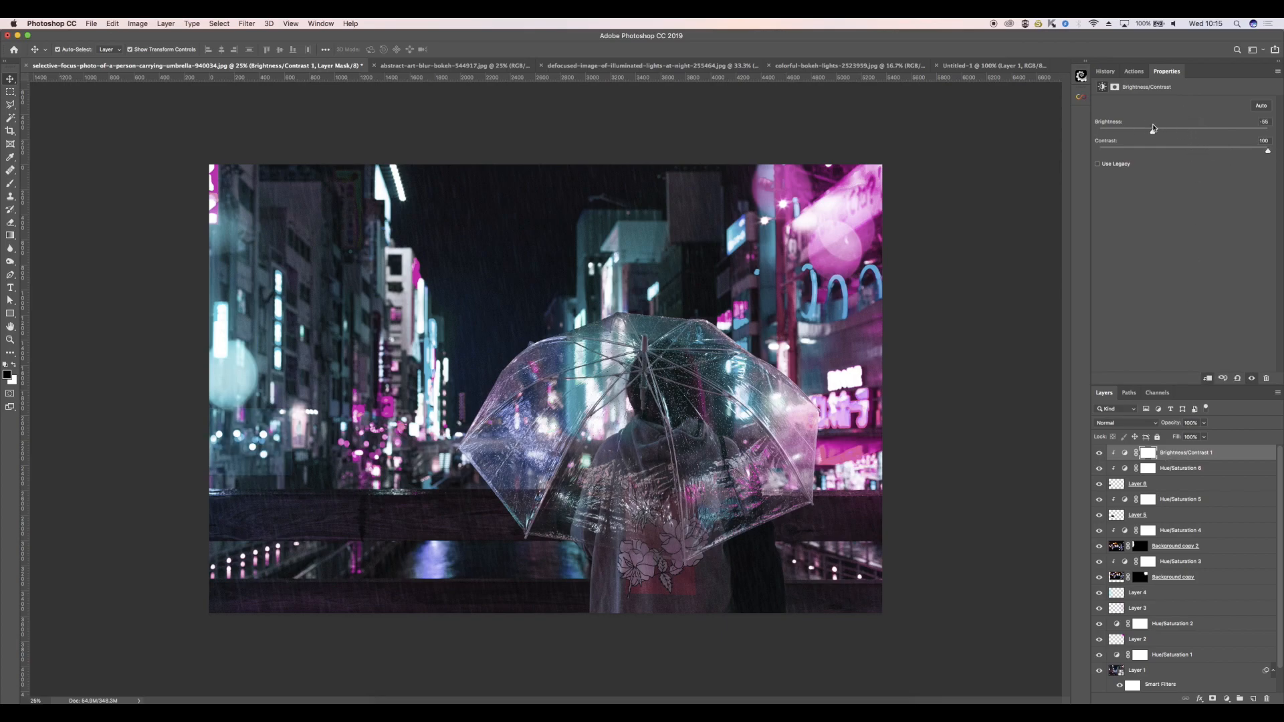
{"action": "left_click_drag", "start_coordinate": [1155, 128], "coordinate": [1141, 129]}
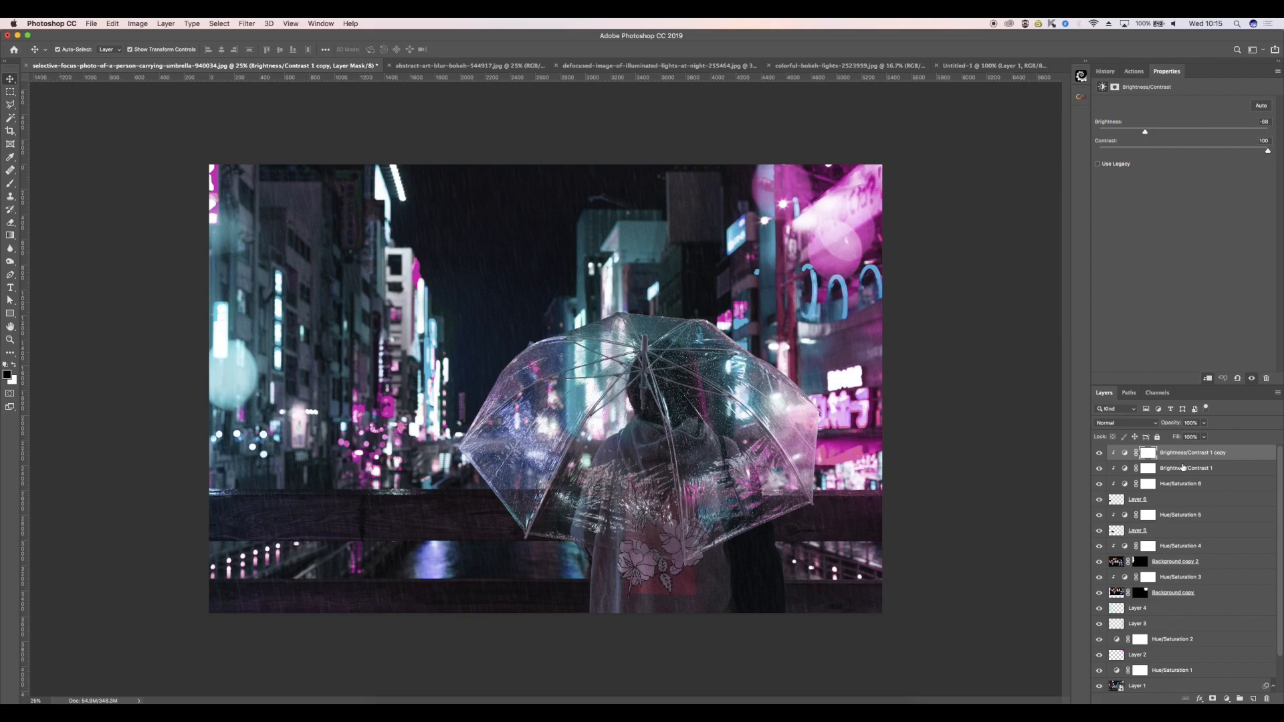
{"action": "mouse_move", "coordinate": [1179, 350]}
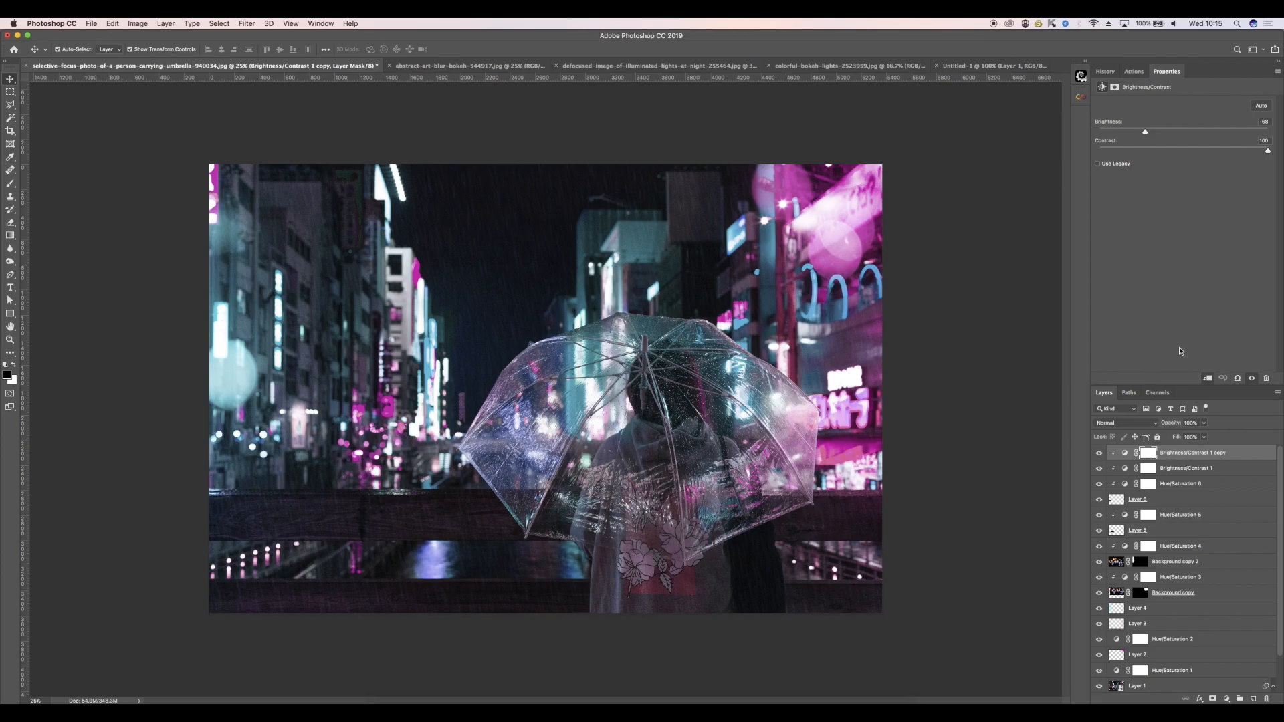
{"action": "mouse_move", "coordinate": [864, 492]}
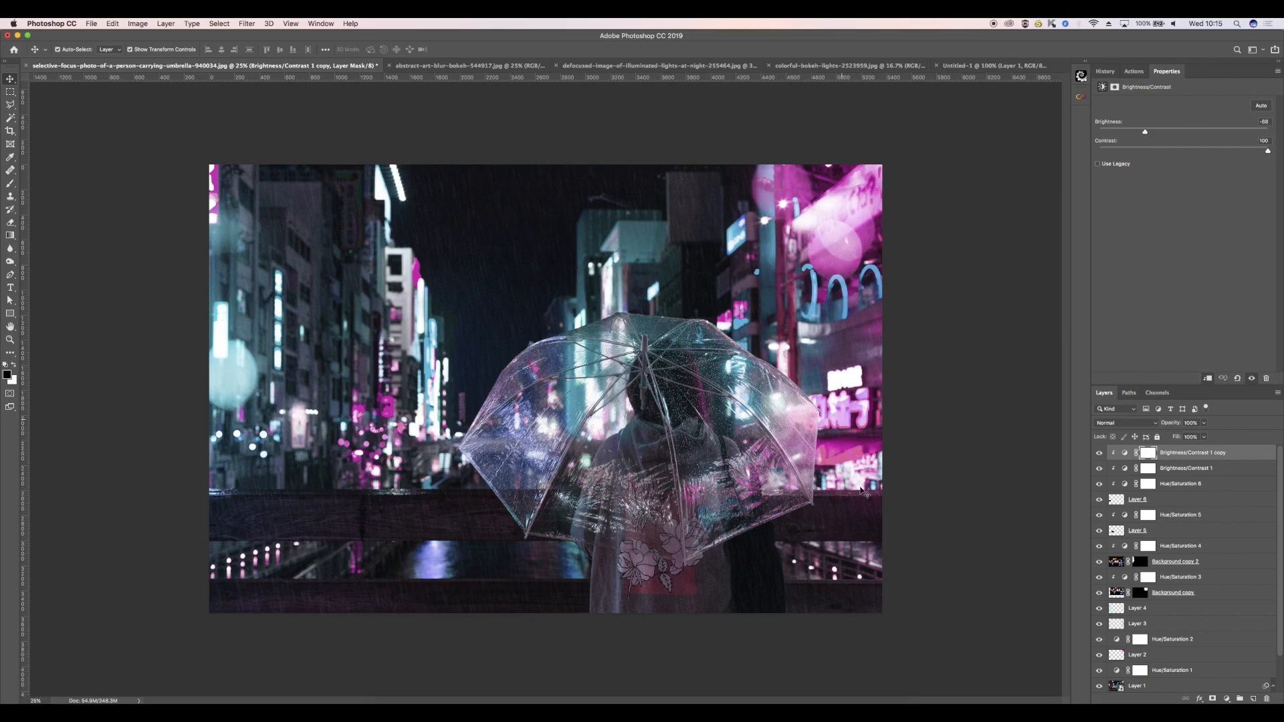
{"action": "left_click", "coordinate": [848, 66]}
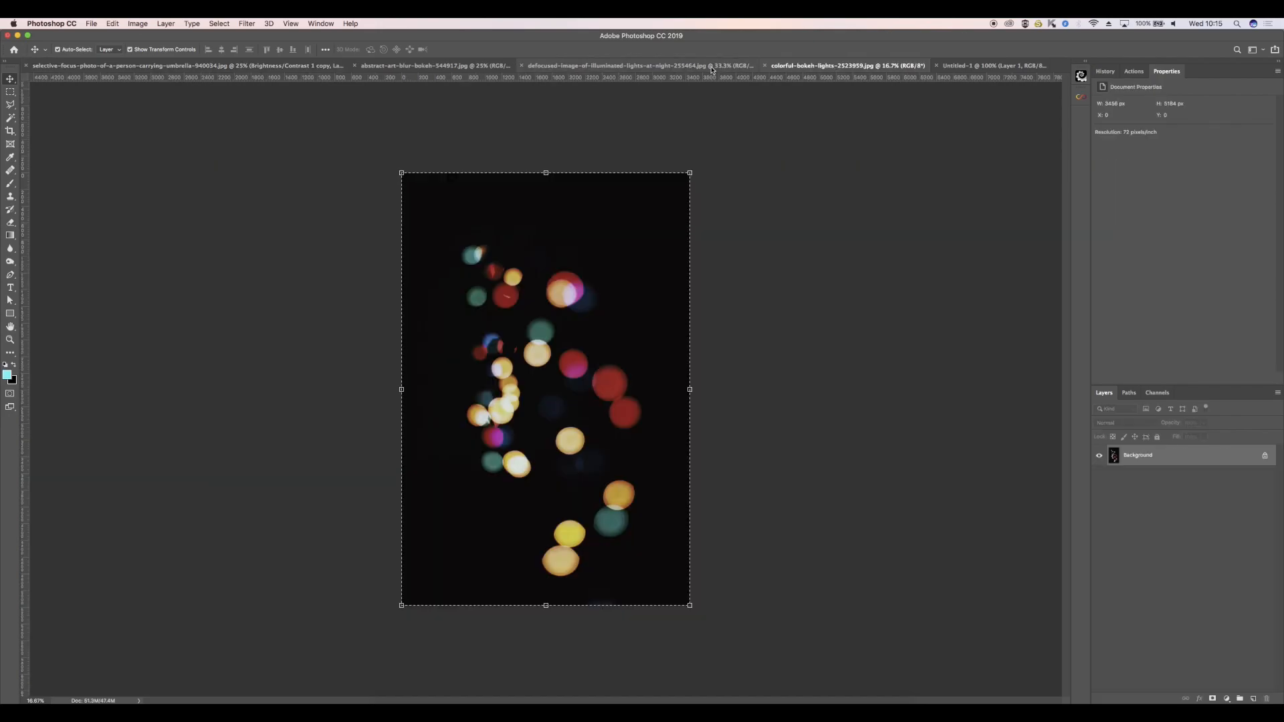
Step: Paste the bokeh image into the street photo as a Screen-blended layer
{"action": "left_click", "coordinate": [639, 65]}
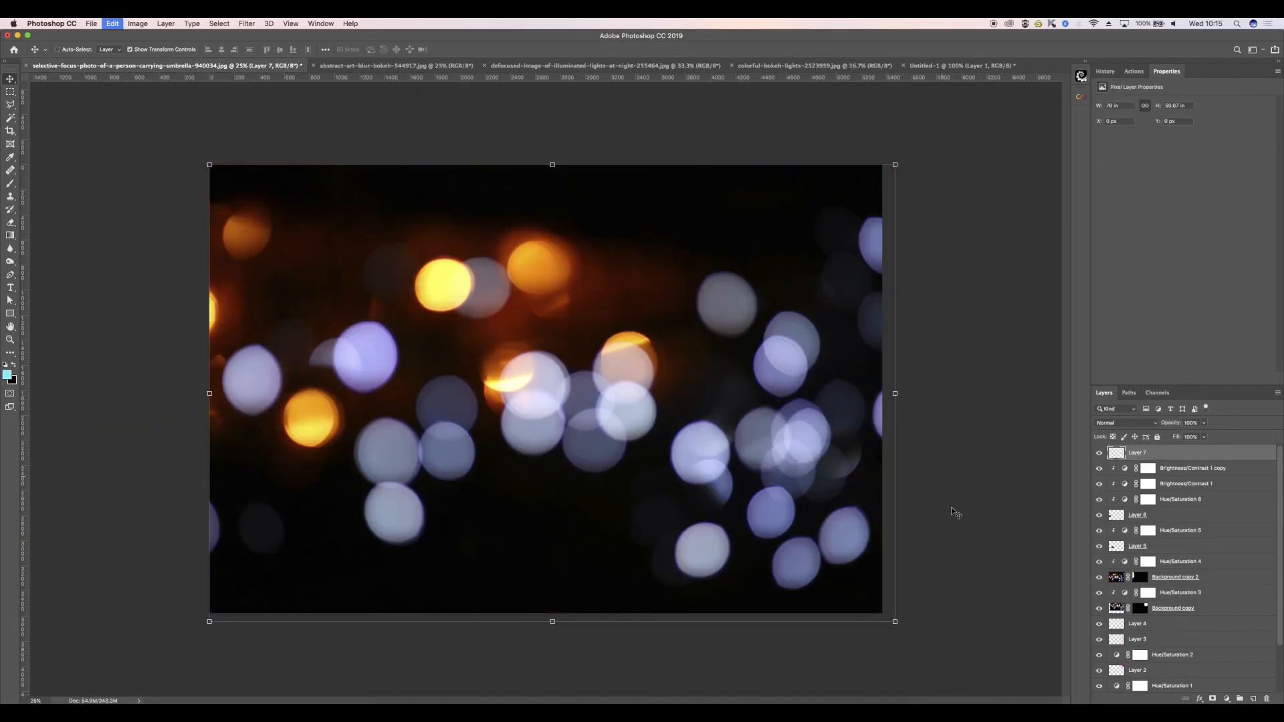
{"action": "left_click", "coordinate": [1126, 423]}
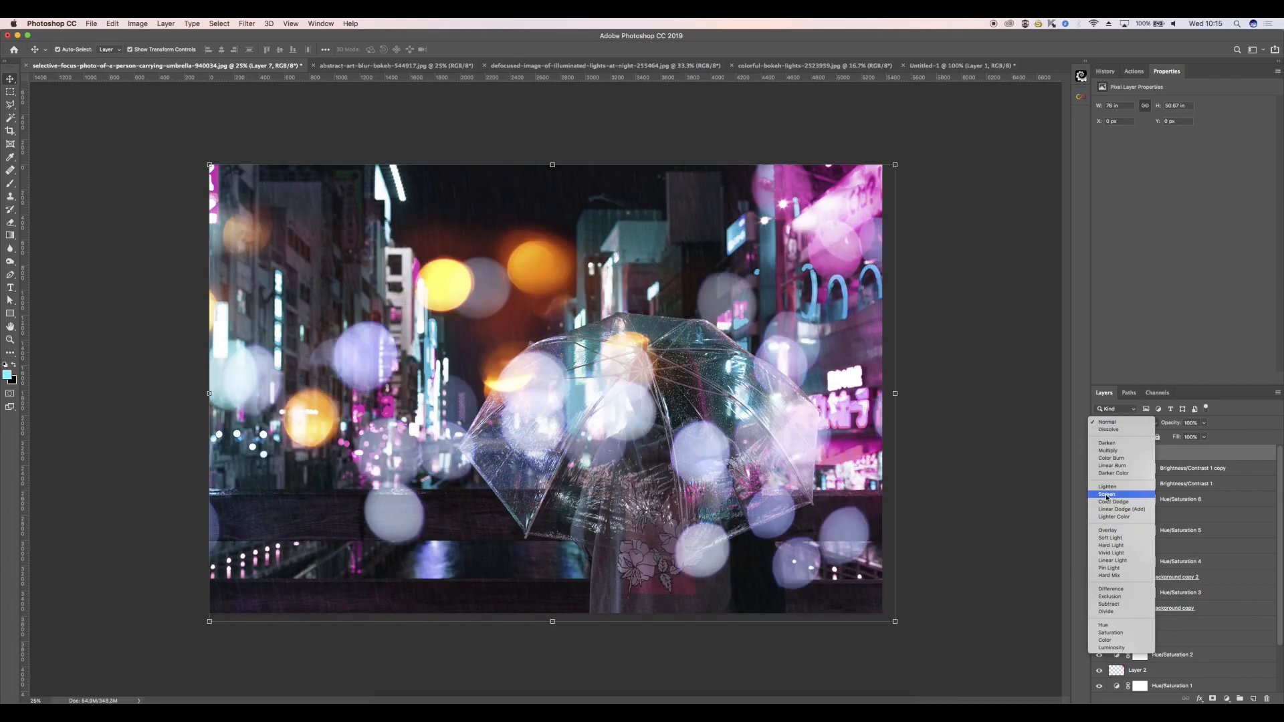
{"action": "left_click", "coordinate": [1108, 493]}
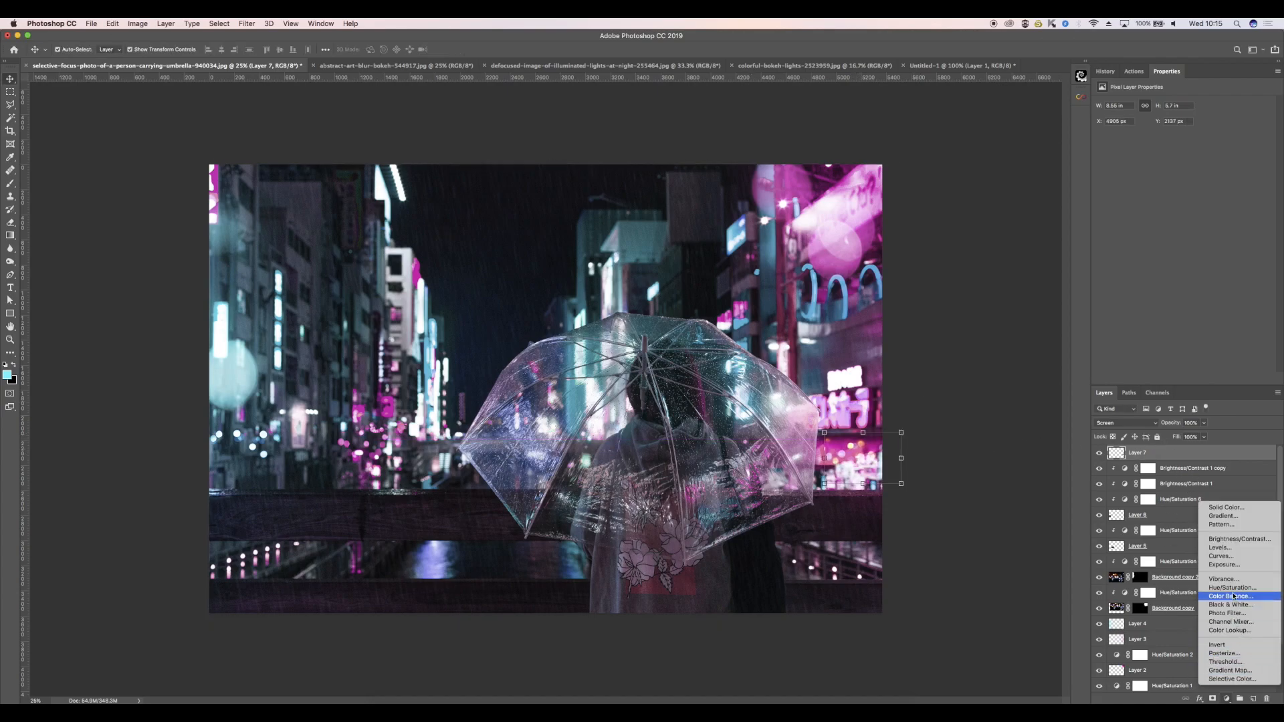
Step: Tint Layer 7 cyan with a clipped colorized Hue/Saturation at hue 184, and add a layer mask
{"action": "left_click", "coordinate": [1230, 588]}
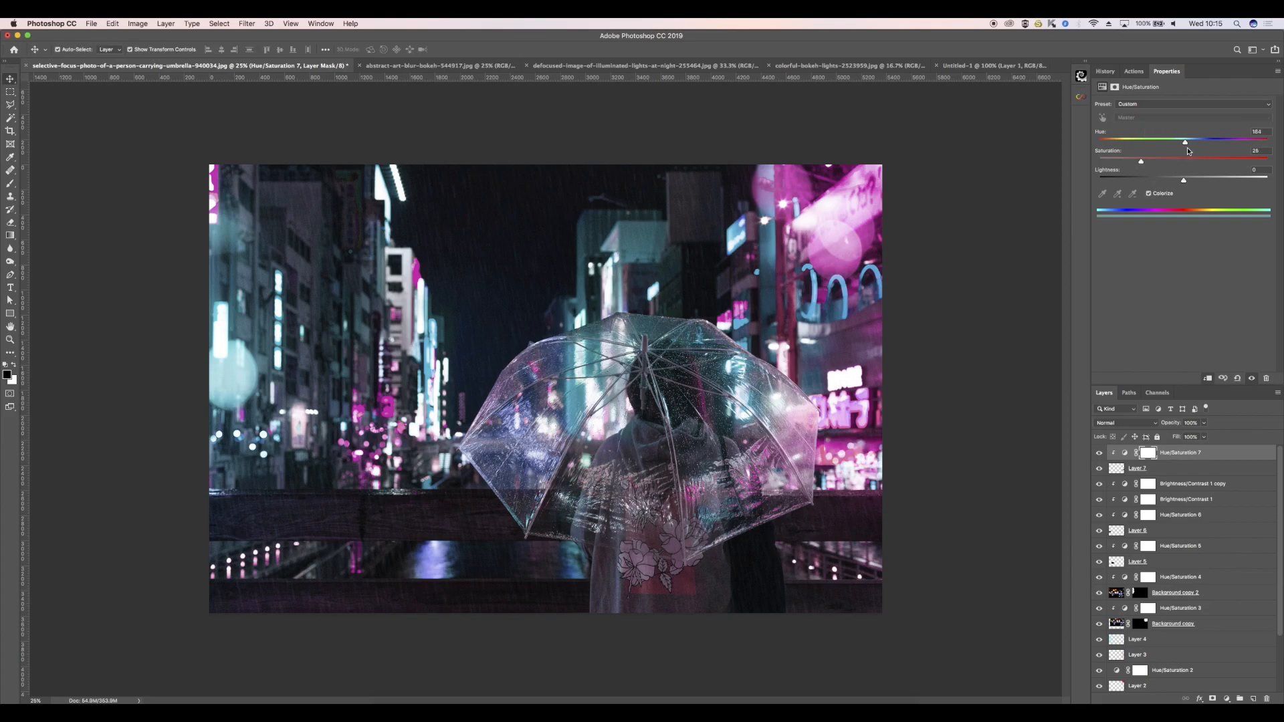
{"action": "left_click_drag", "start_coordinate": [1185, 141], "coordinate": [1222, 141]}
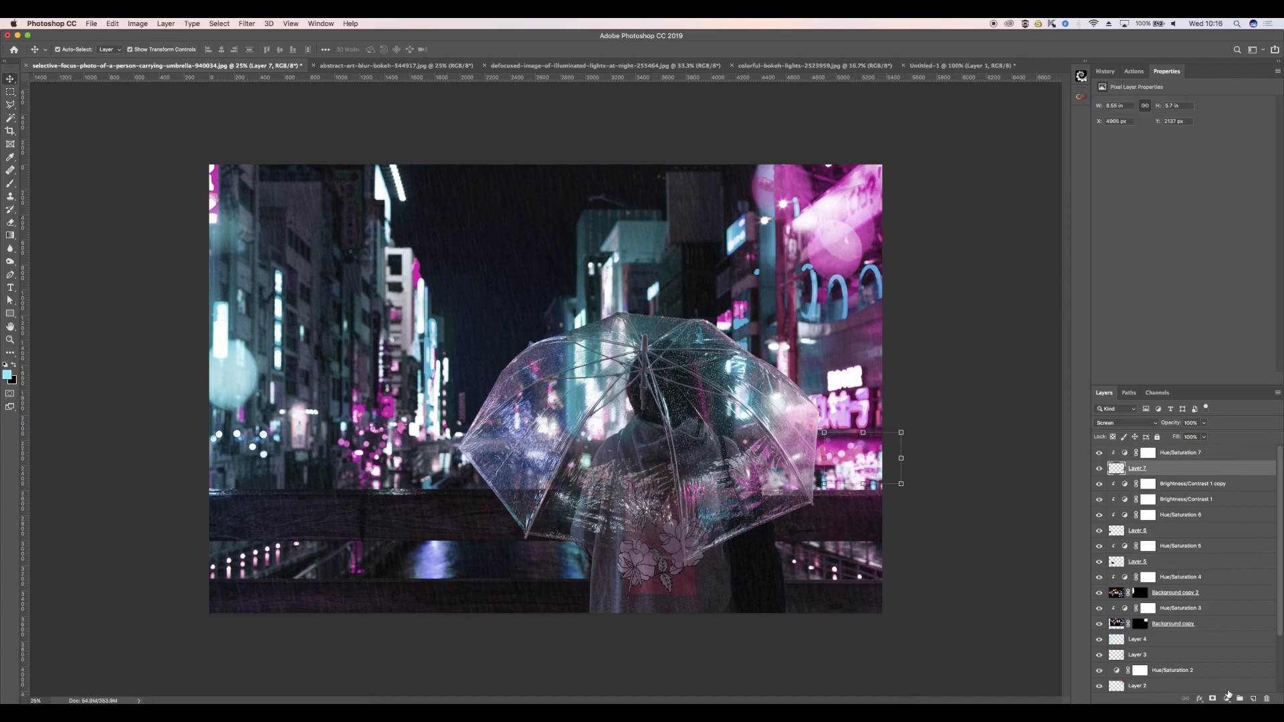
{"action": "left_click", "coordinate": [1240, 698]}
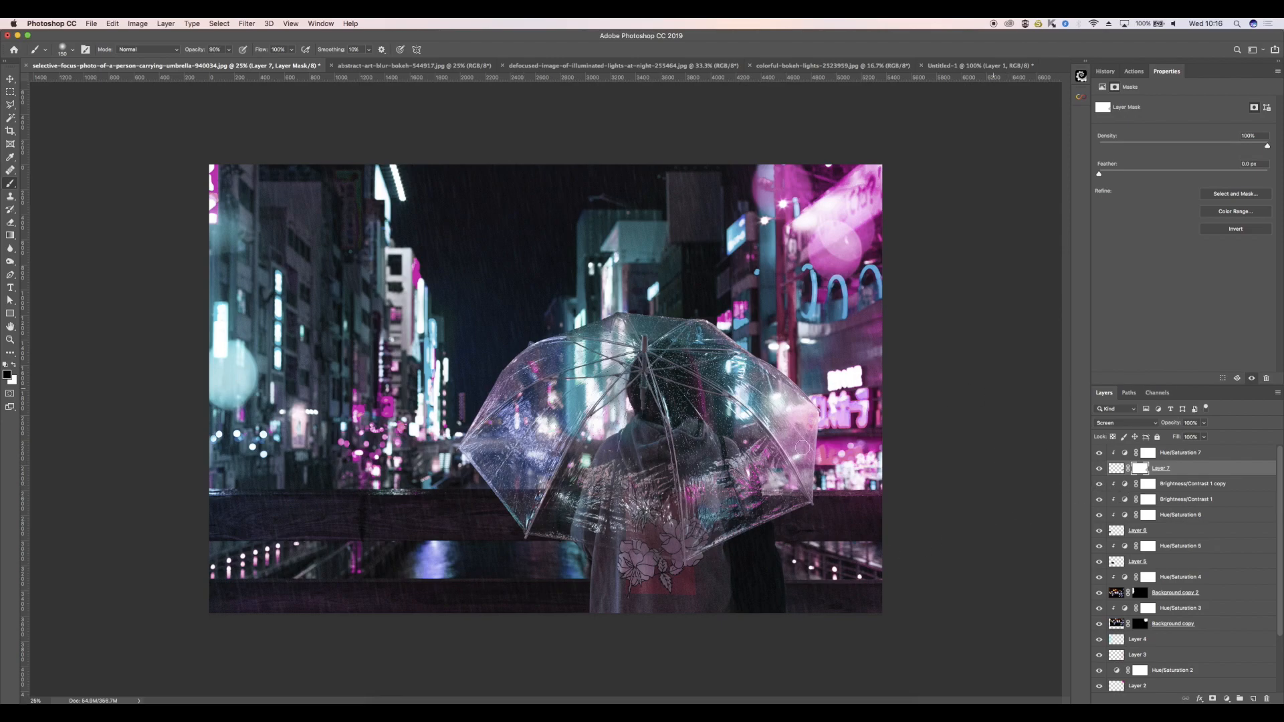
{"action": "mouse_move", "coordinate": [690, 362]}
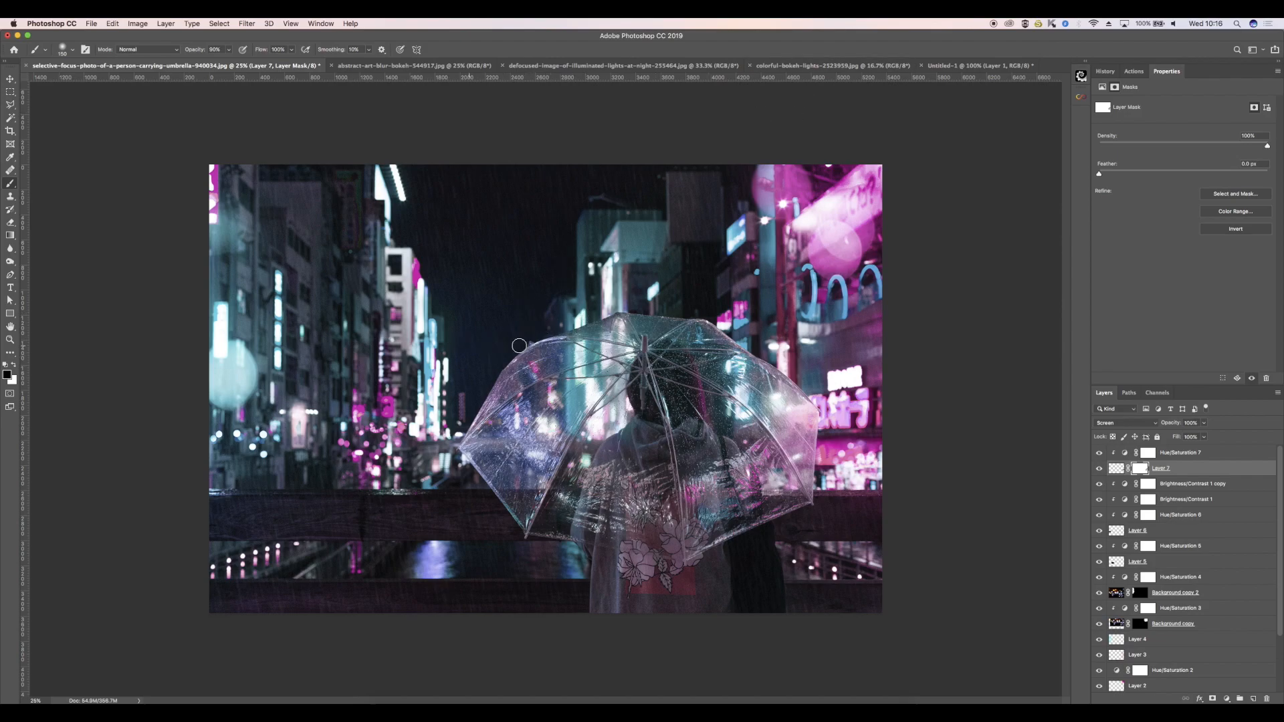
{"action": "mouse_move", "coordinate": [986, 45]}
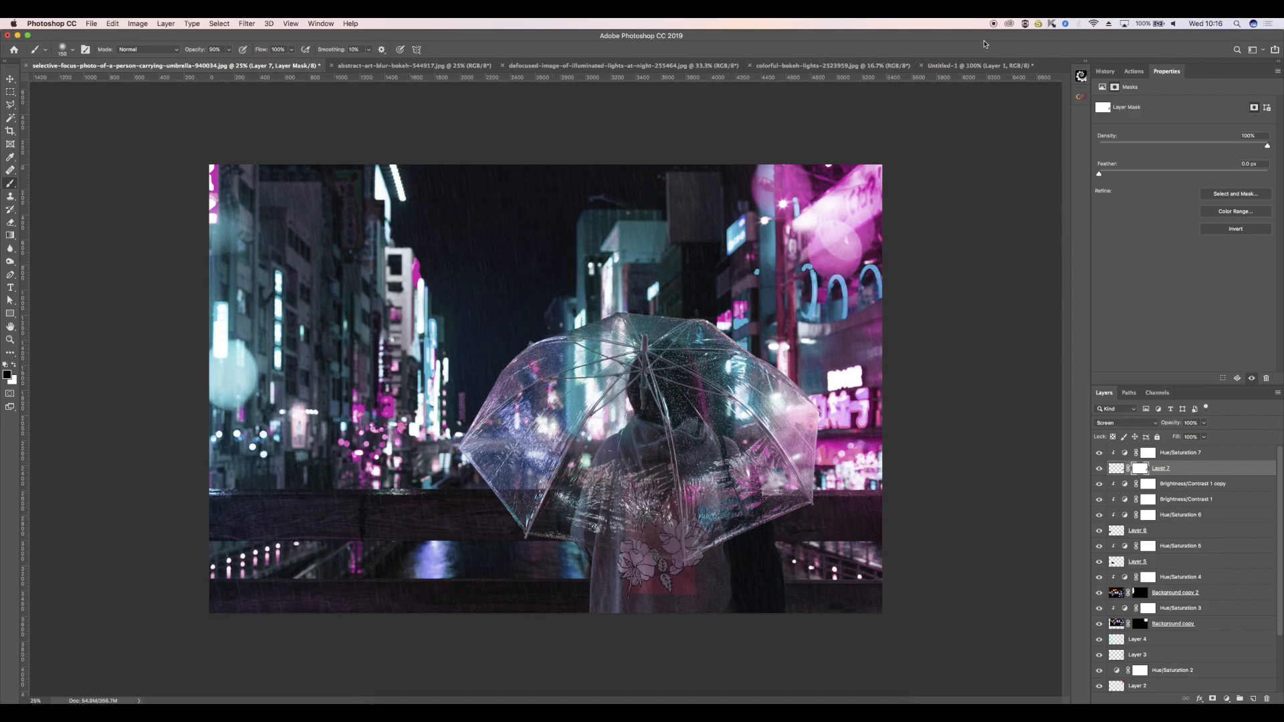
Step: Flatten and copy the blue flare, paste it into the street photo, and blend with Screen
{"action": "left_click", "coordinate": [979, 65]}
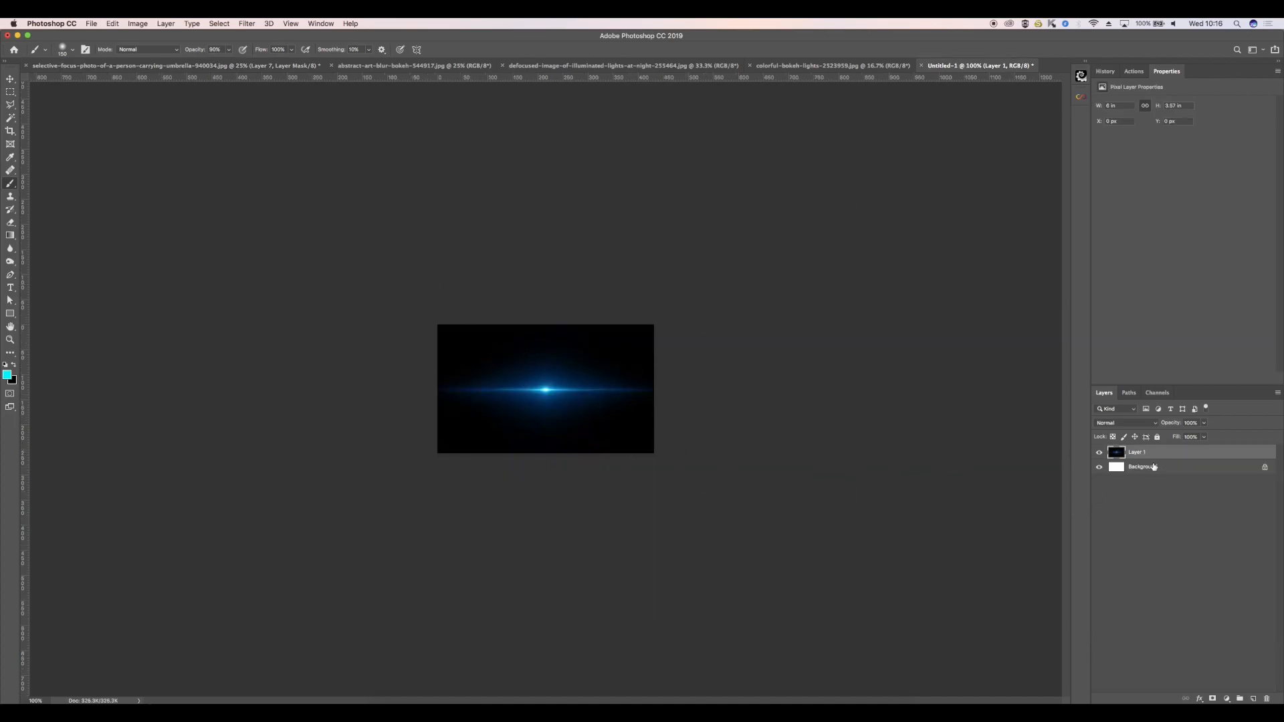
{"action": "left_click", "coordinate": [1142, 467]}
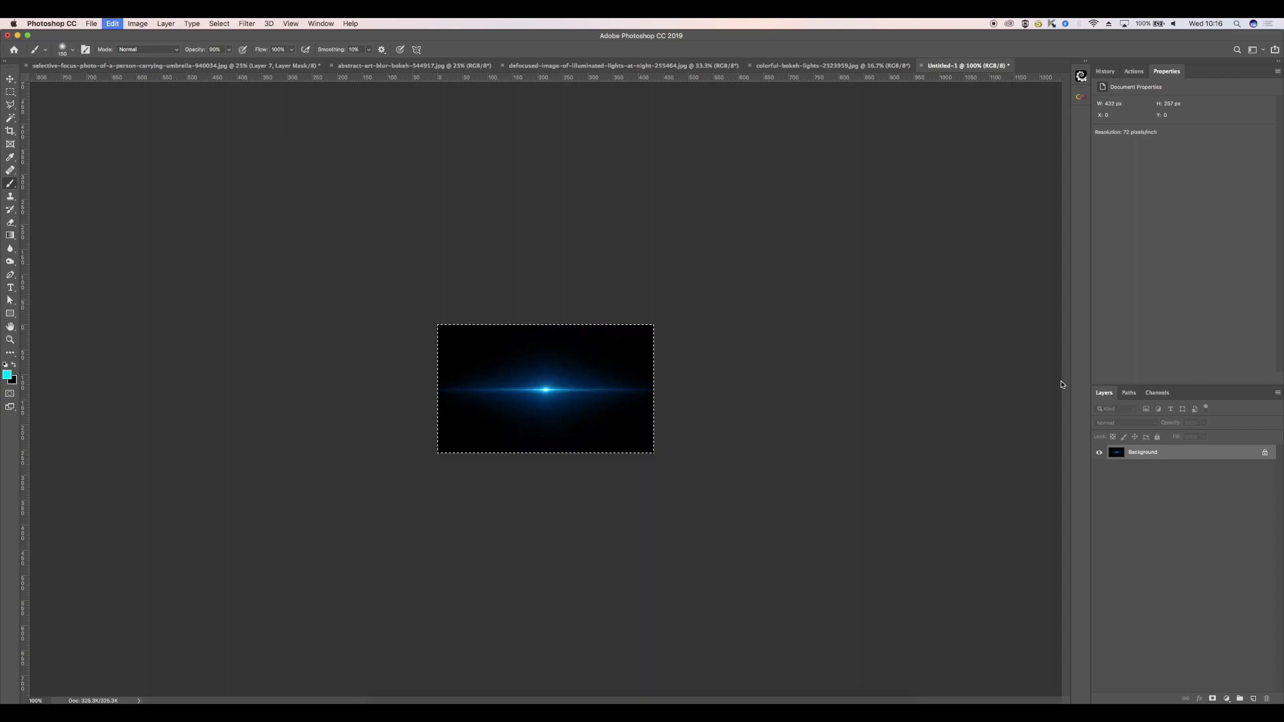
{"action": "left_click", "coordinate": [164, 66]}
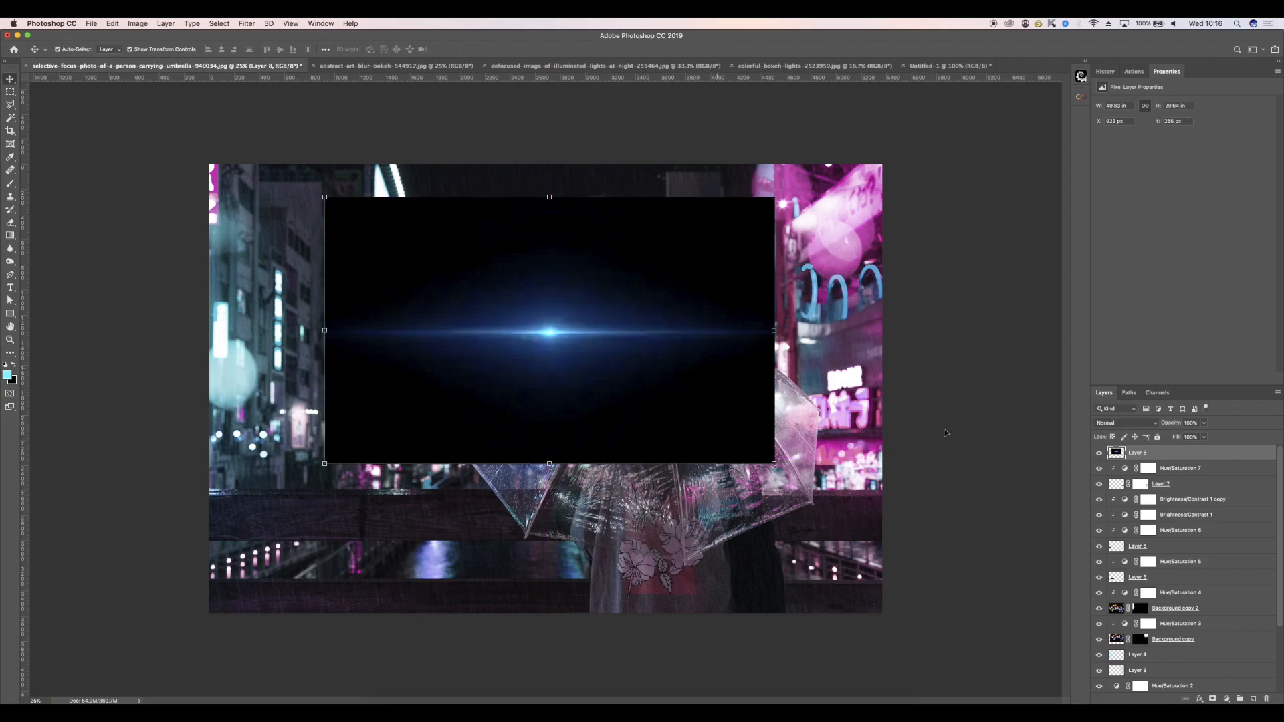
{"action": "left_click", "coordinate": [1128, 422]}
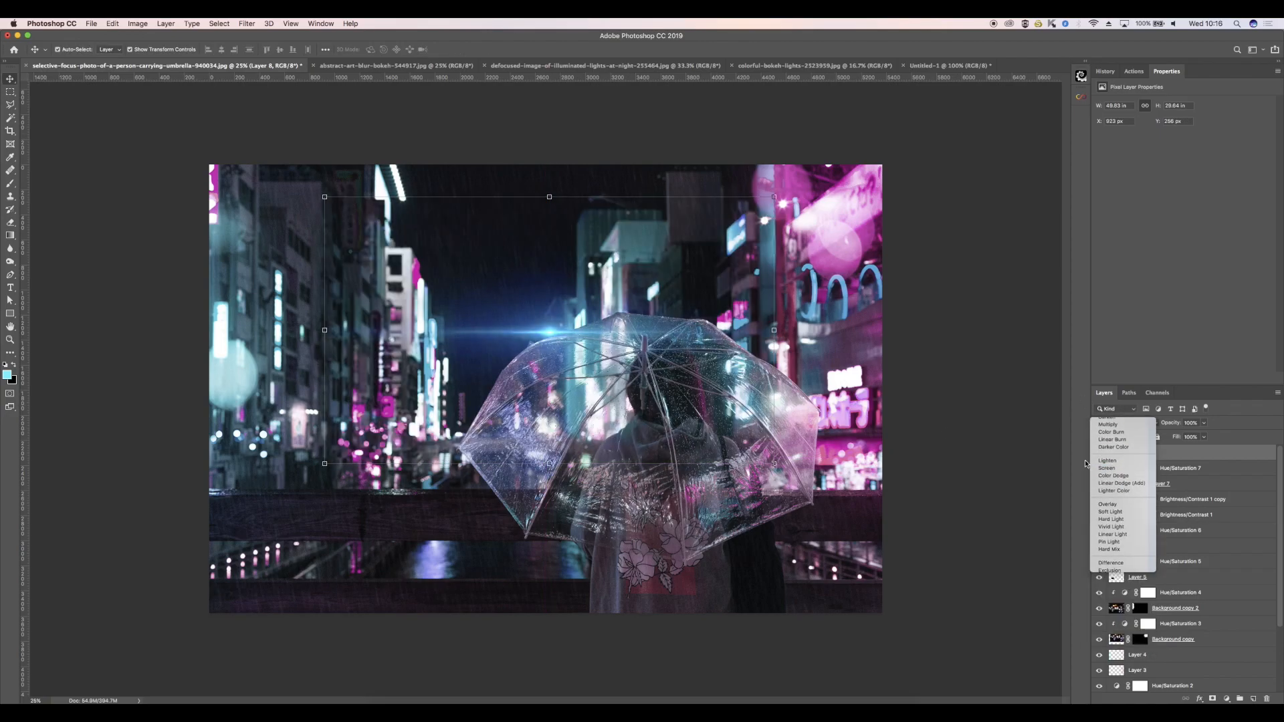
{"action": "left_click", "coordinate": [1108, 467]}
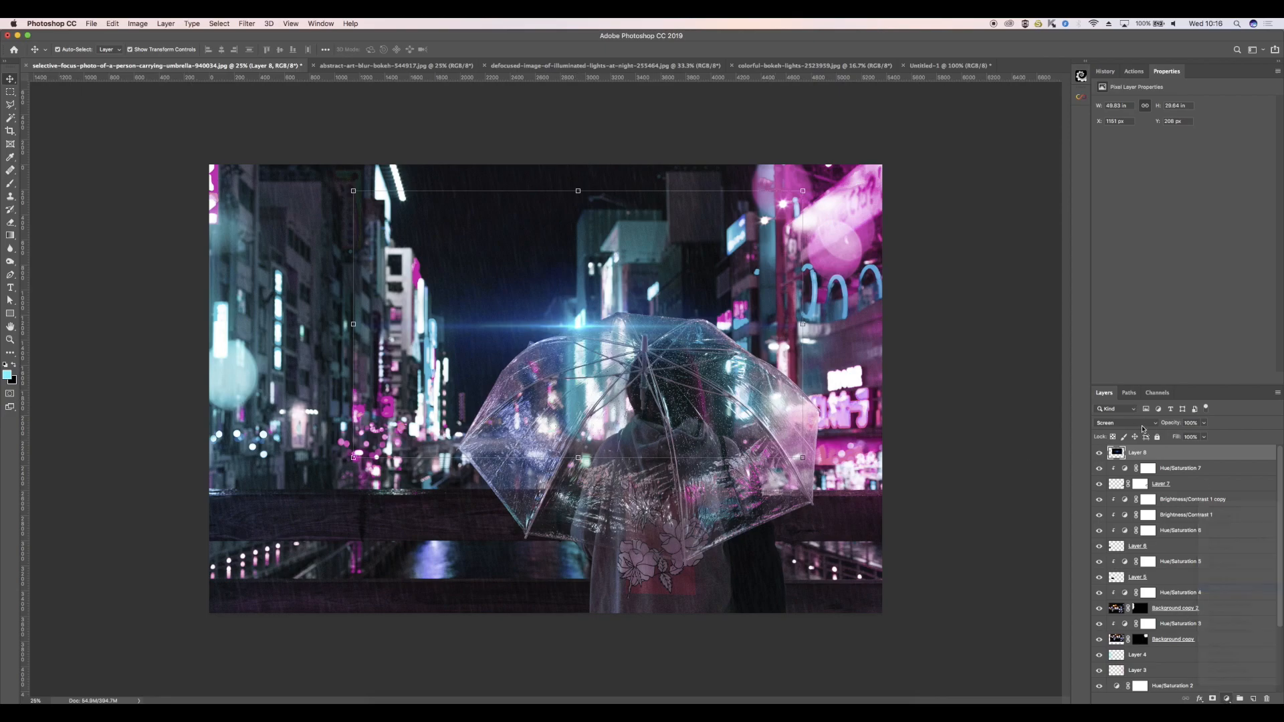
Step: Duplicate the flare and shift the copy's Hue/Saturation hue to about +80, toward magenta
{"action": "left_click", "coordinate": [1179, 452]}
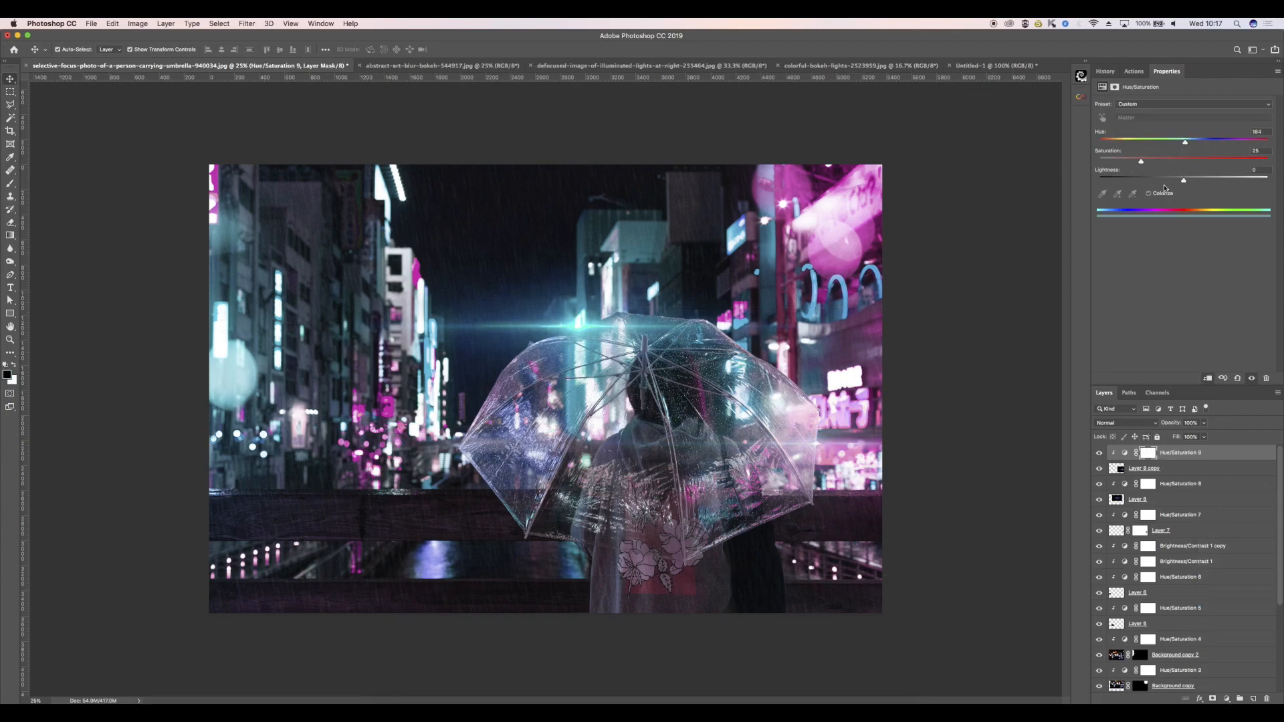
{"action": "left_click_drag", "start_coordinate": [1184, 141], "coordinate": [1223, 141]}
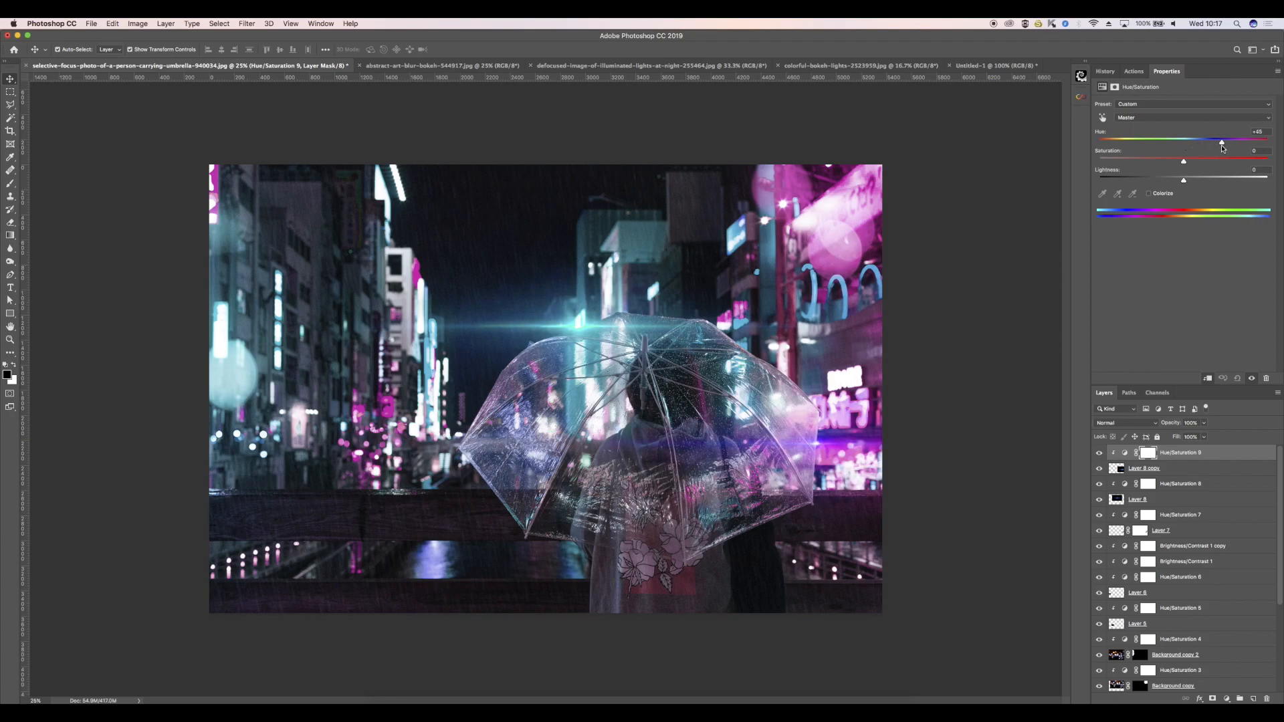
{"action": "left_click_drag", "start_coordinate": [1222, 141], "coordinate": [1236, 141]}
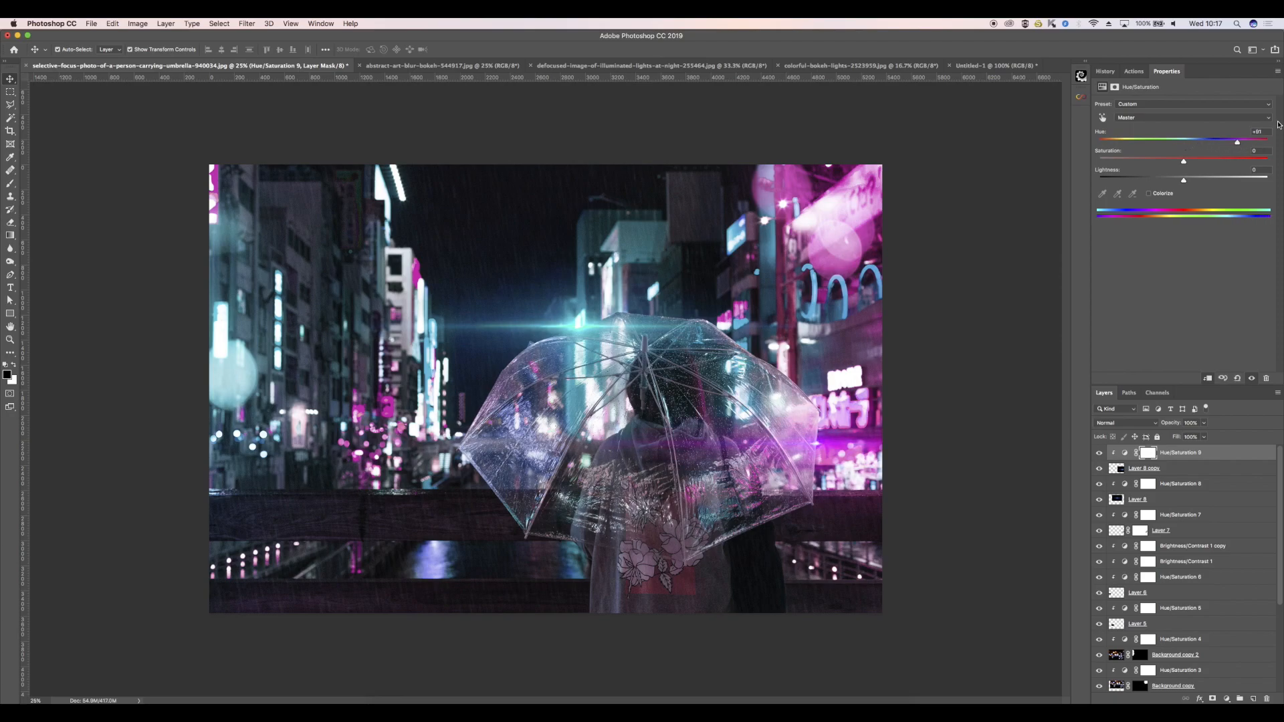